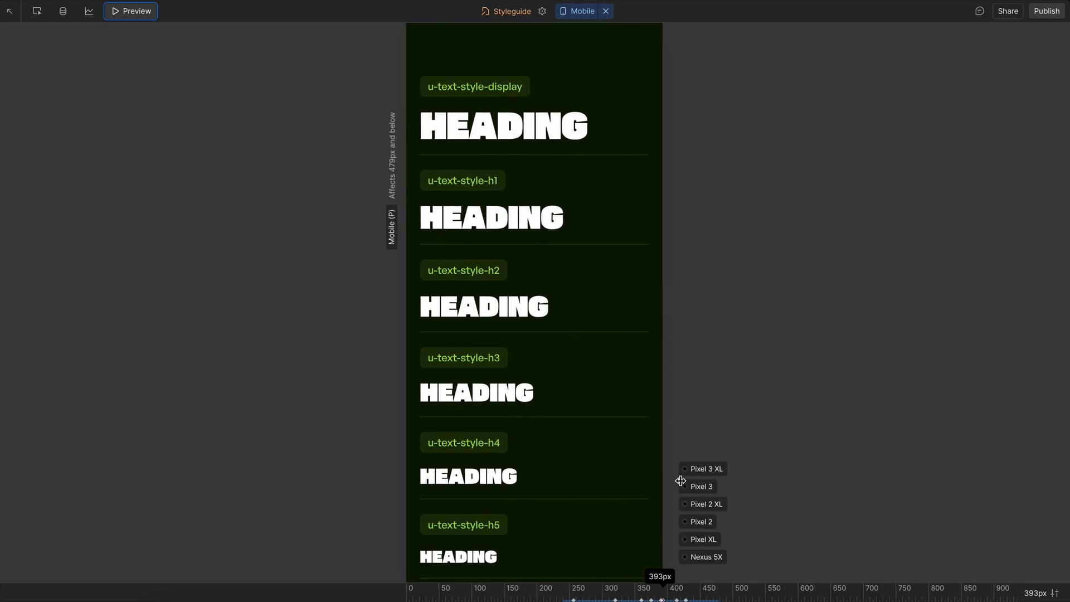
# Step: Change the Display font size value in Fluid Builder to 7
pyautogui.click(580, 11)
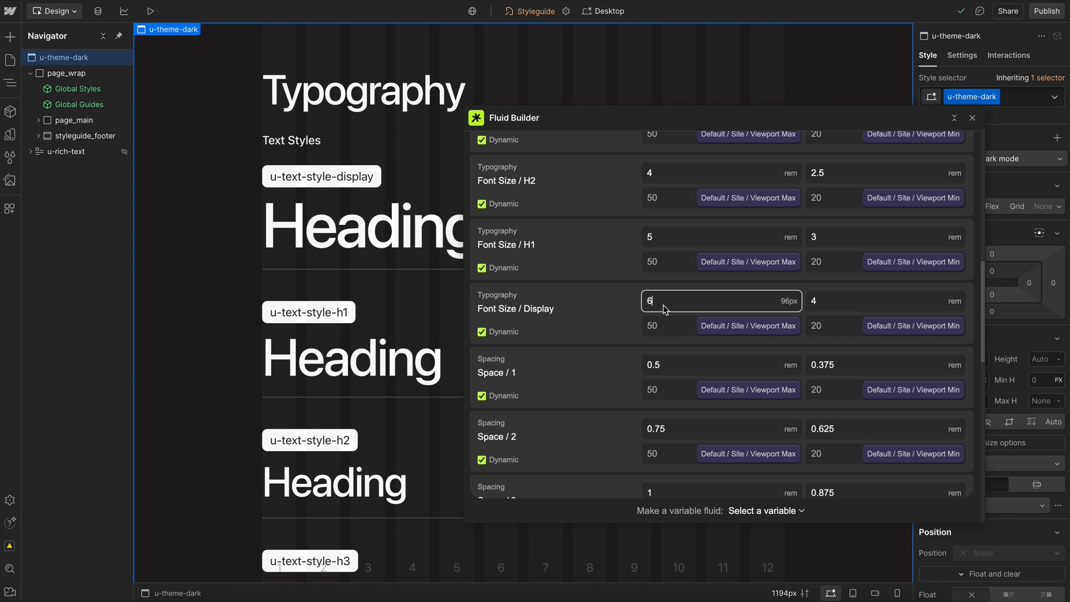
pyautogui.write('7')
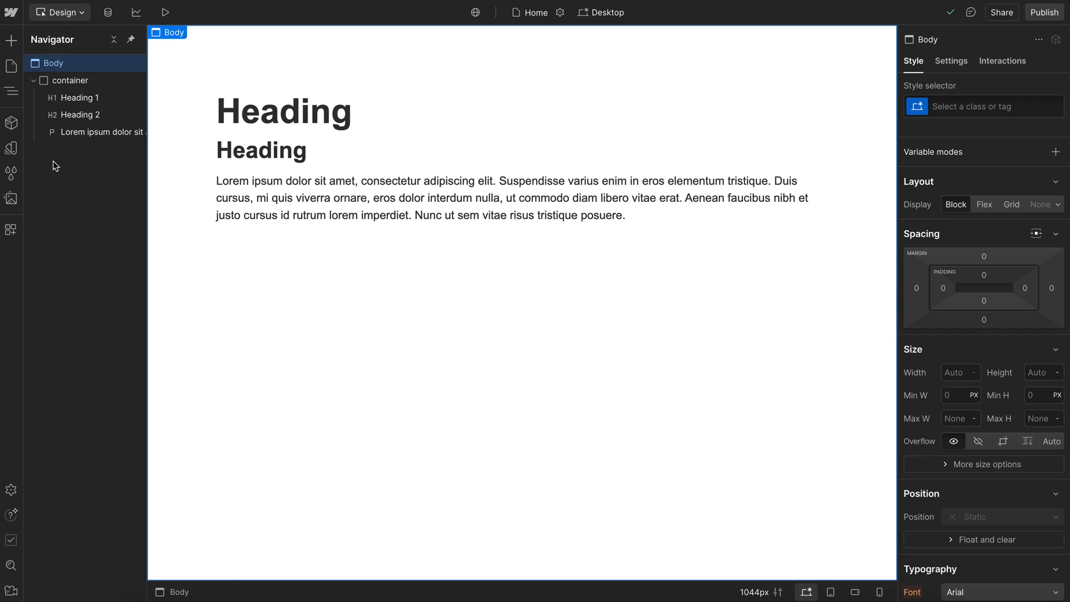
# Step: Create size variable h1-font-size, then start a second size variable for h2-font-size
pyautogui.click(11, 148)
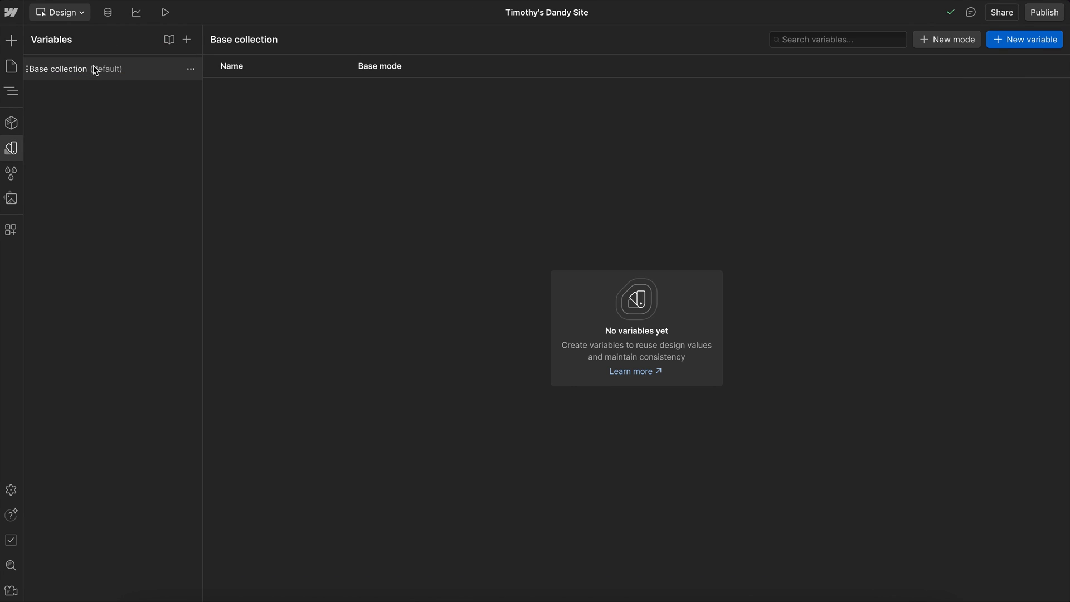
pyautogui.click(1024, 39)
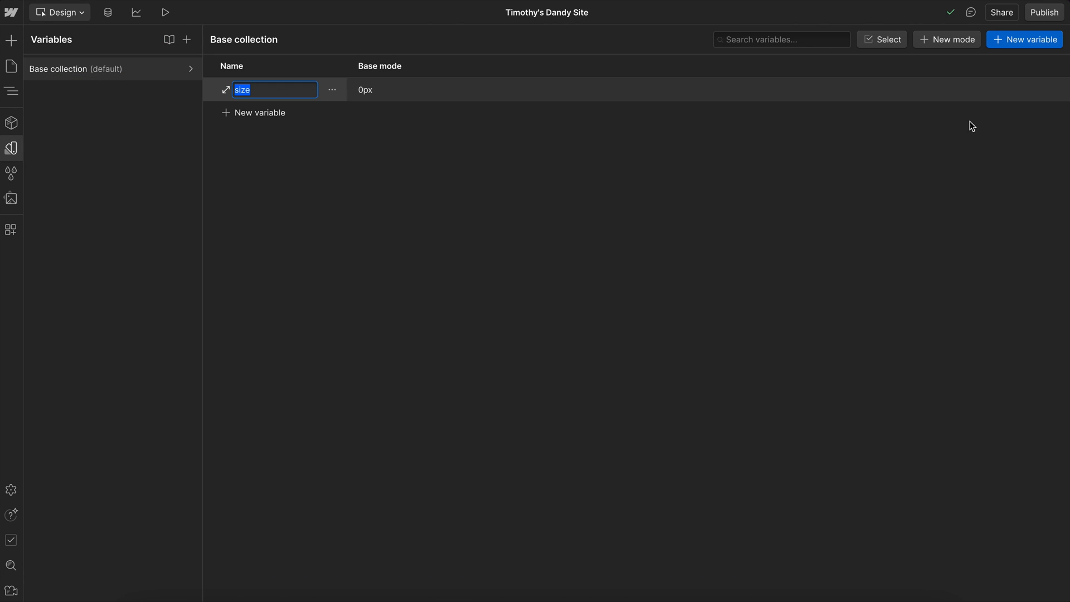
pyautogui.write('h1-font-s')
pyautogui.write('h2-font')
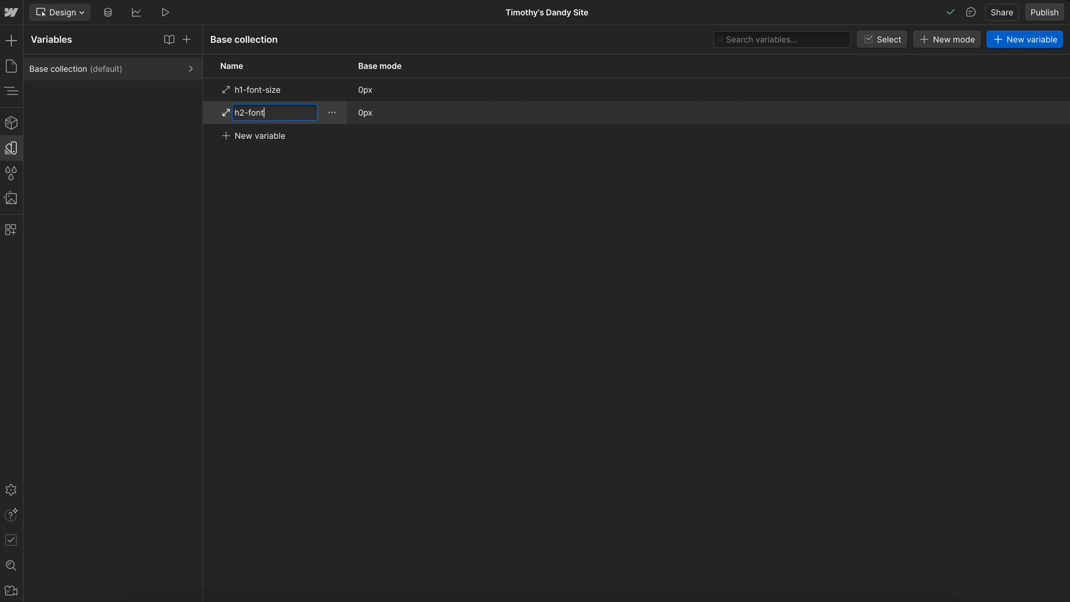
pyautogui.click(259, 135)
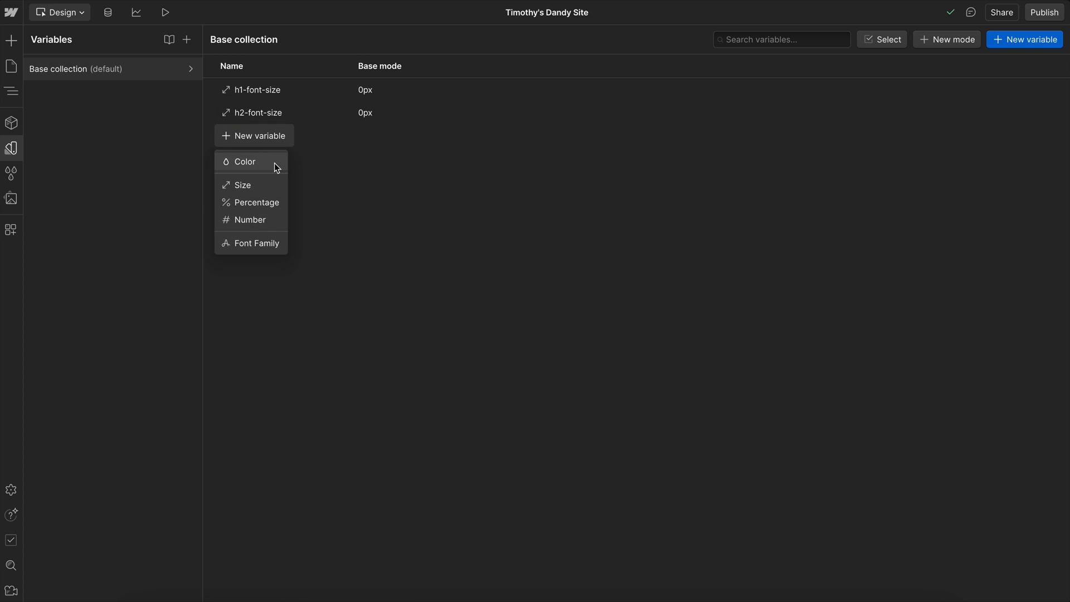
pyautogui.click(243, 185)
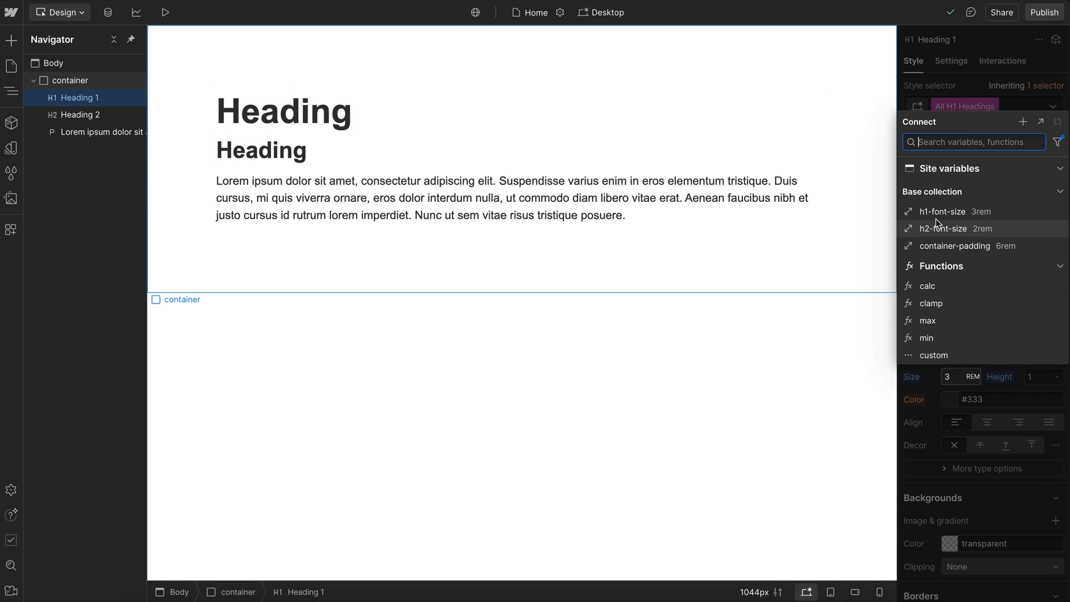
# Step: Bind Heading 1 to h1-font-size, Heading 2 to h2-font-size, and container padding to its variable
pyautogui.click(943, 210)
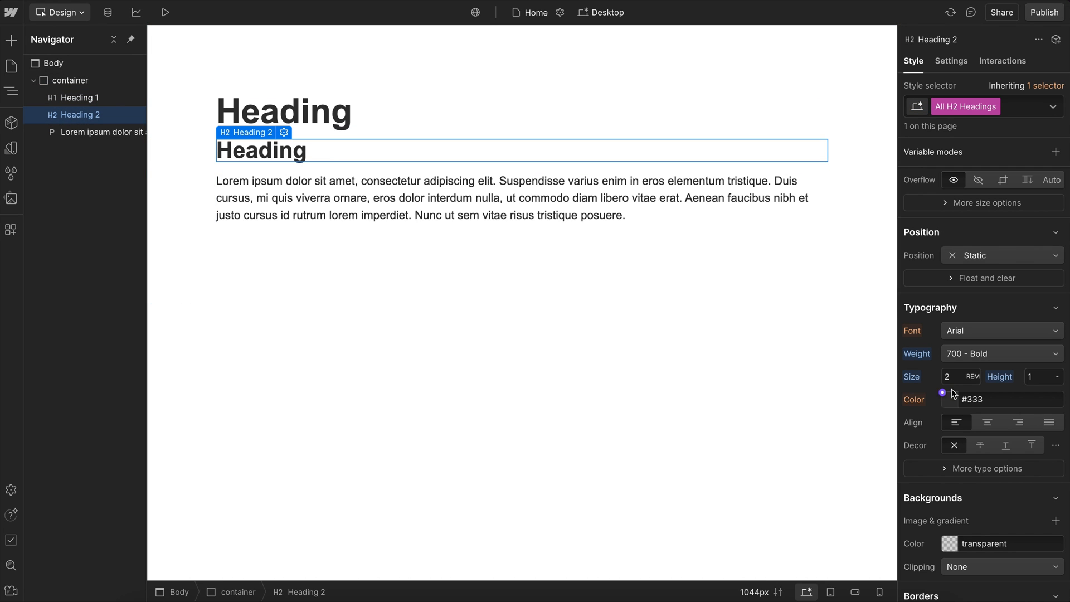
pyautogui.click(943, 392)
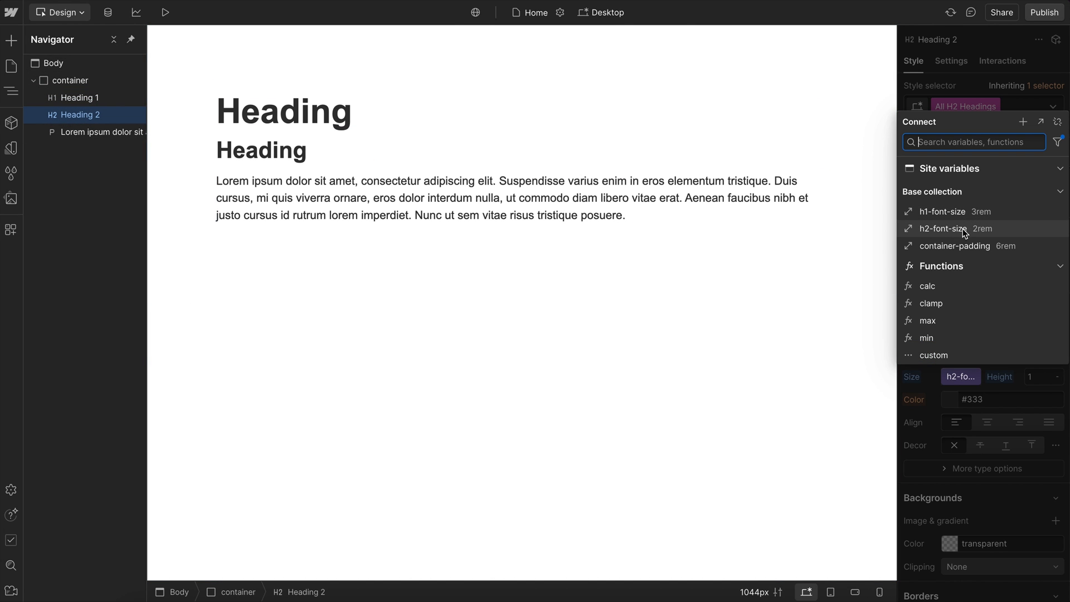
pyautogui.click(69, 80)
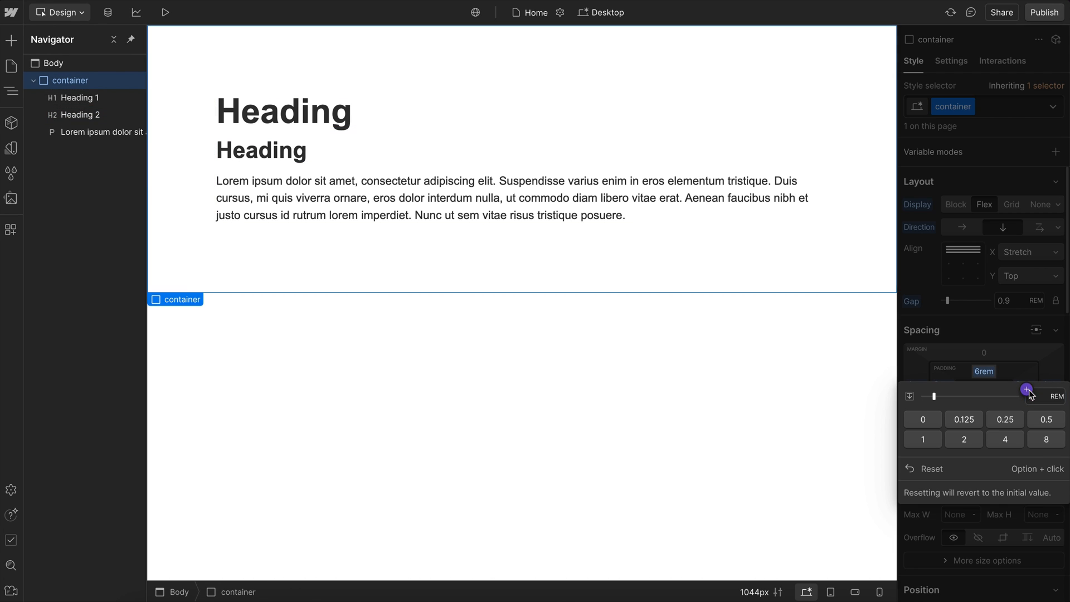
pyautogui.click(1027, 389)
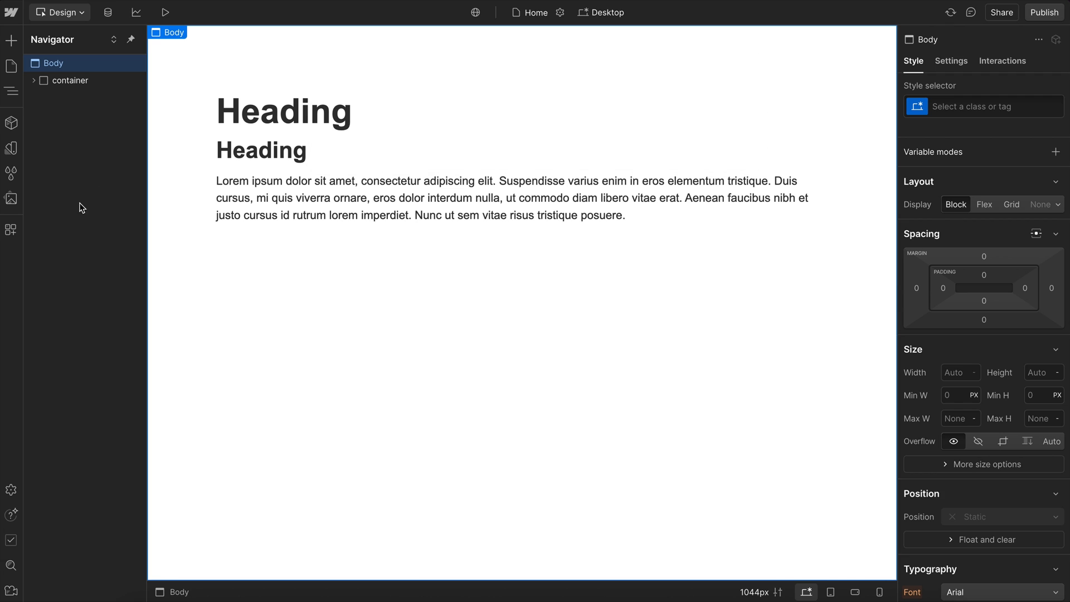
# Step: Launch Fluid Builder and add H1 Font Size as a fluid variable
pyautogui.click(11, 229)
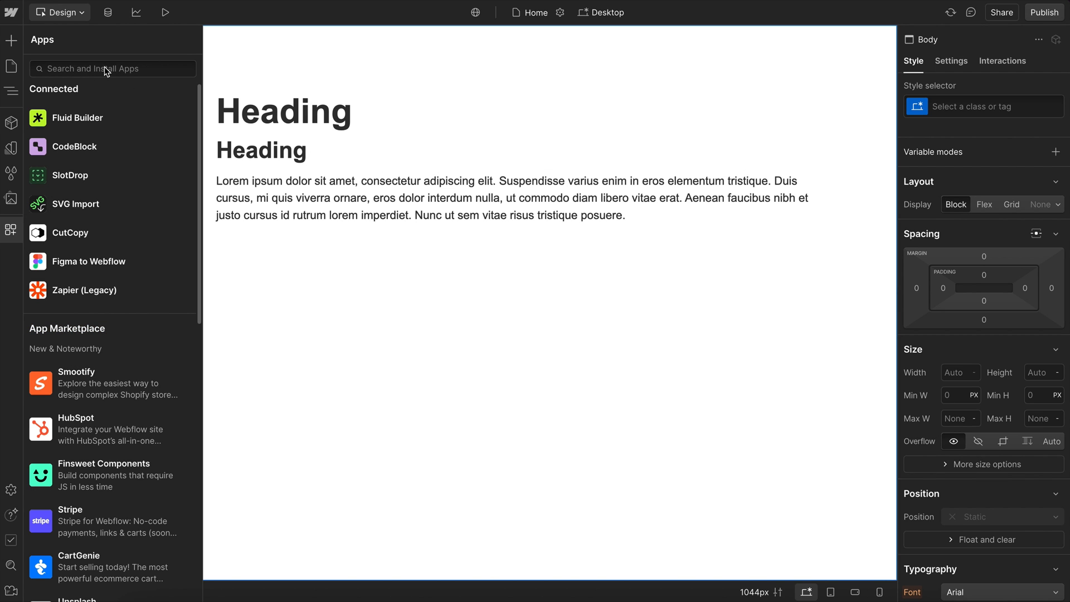
pyautogui.click(77, 117)
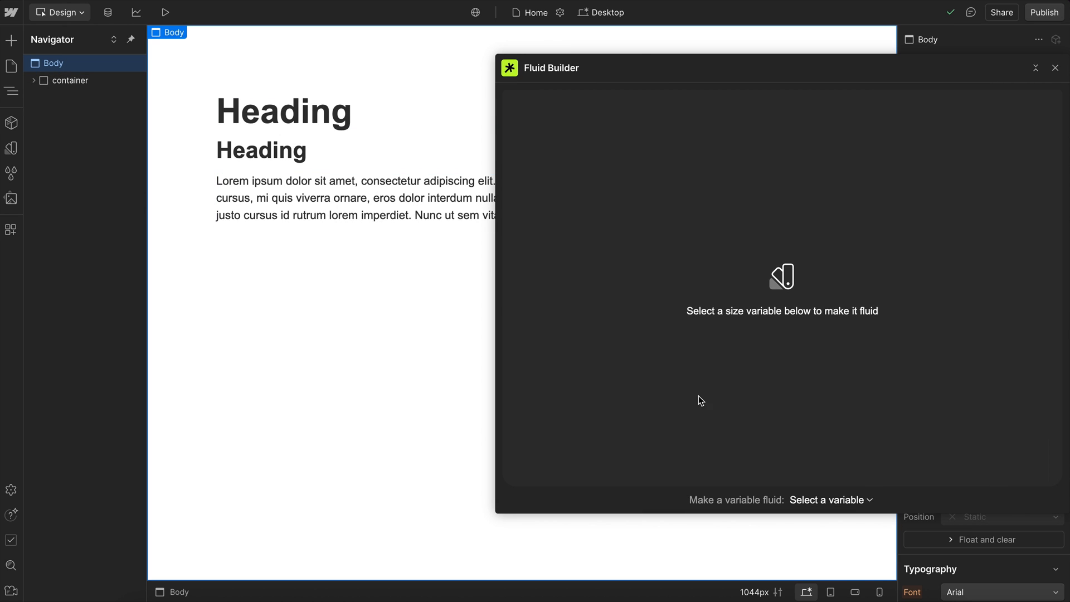
pyautogui.click(829, 500)
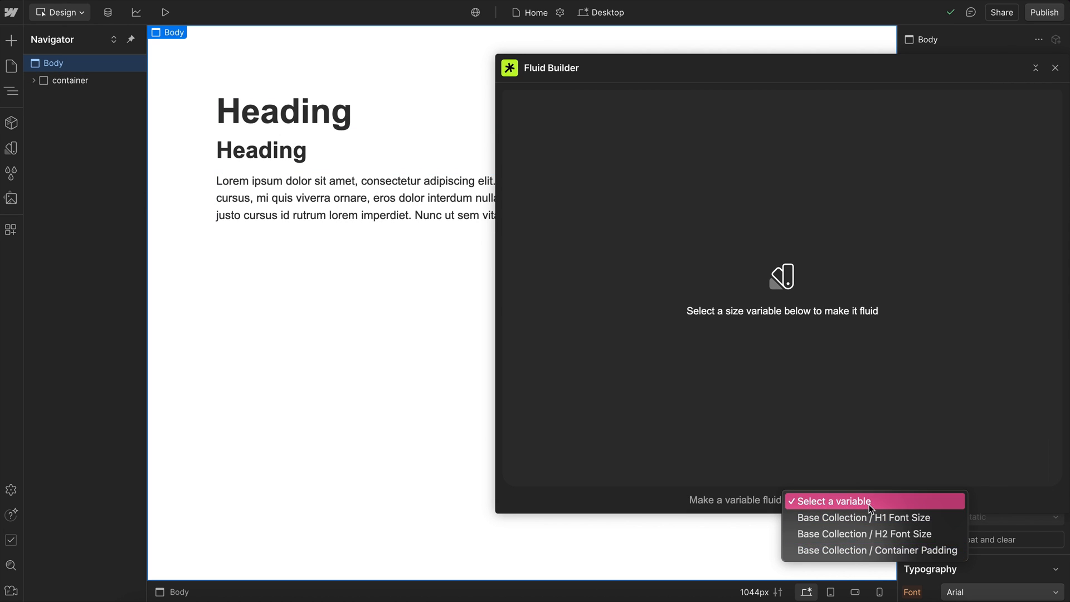
pyautogui.click(863, 517)
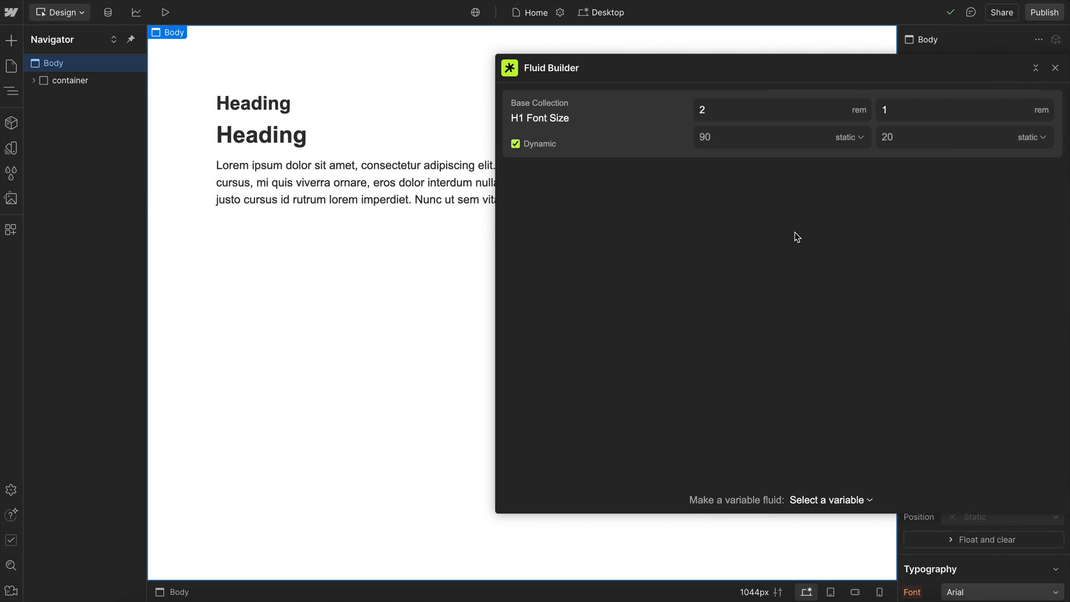
pyautogui.click(11, 149)
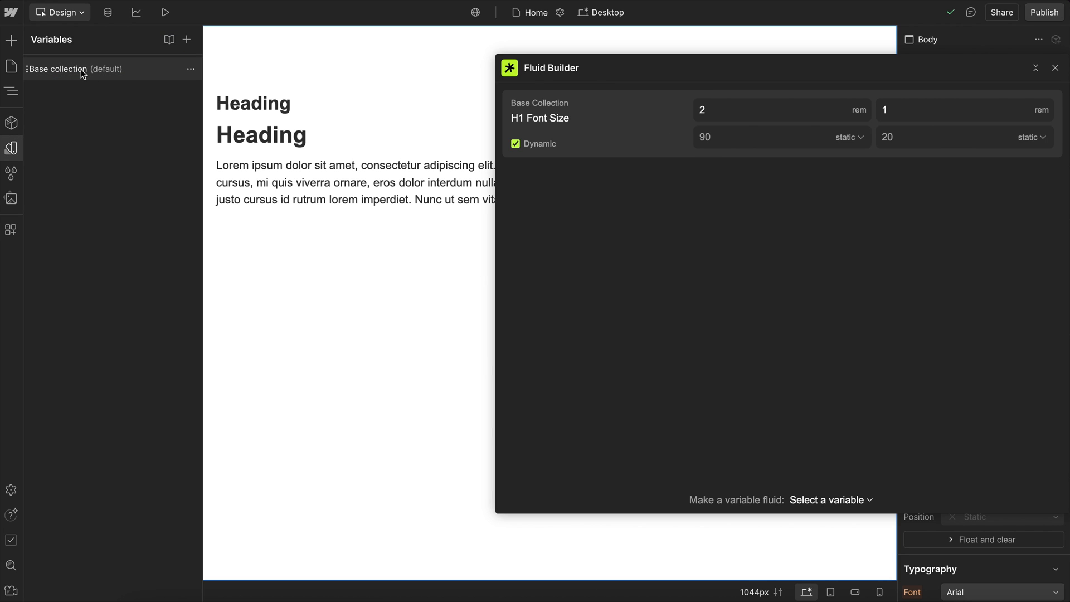
pyautogui.click(1055, 67)
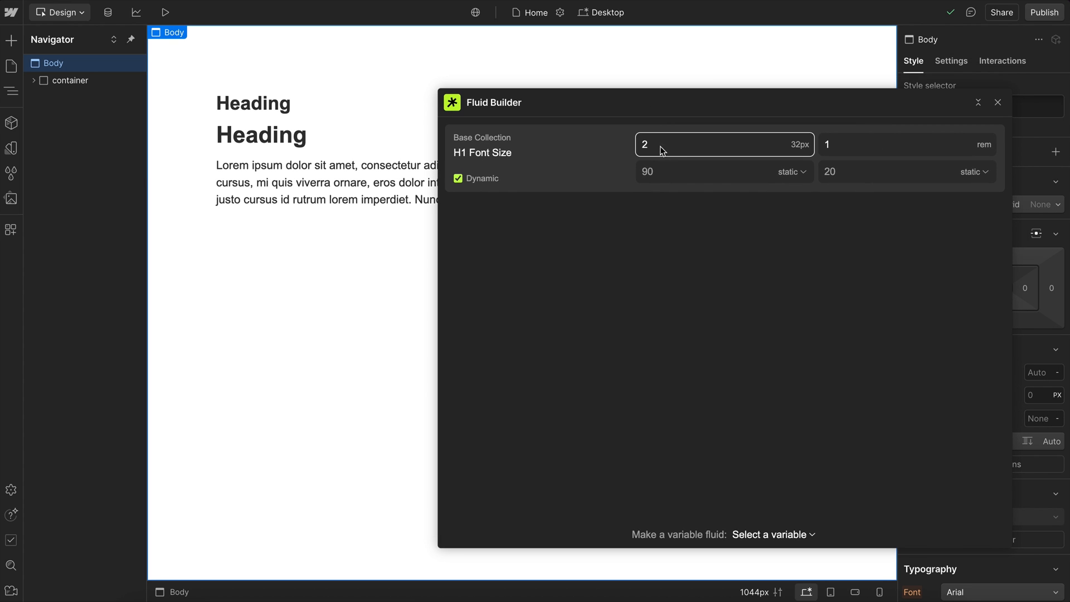
# Step: Set H1 Font Size's maximum to 4rem and adjust its maximum viewport width
pyautogui.write('4')
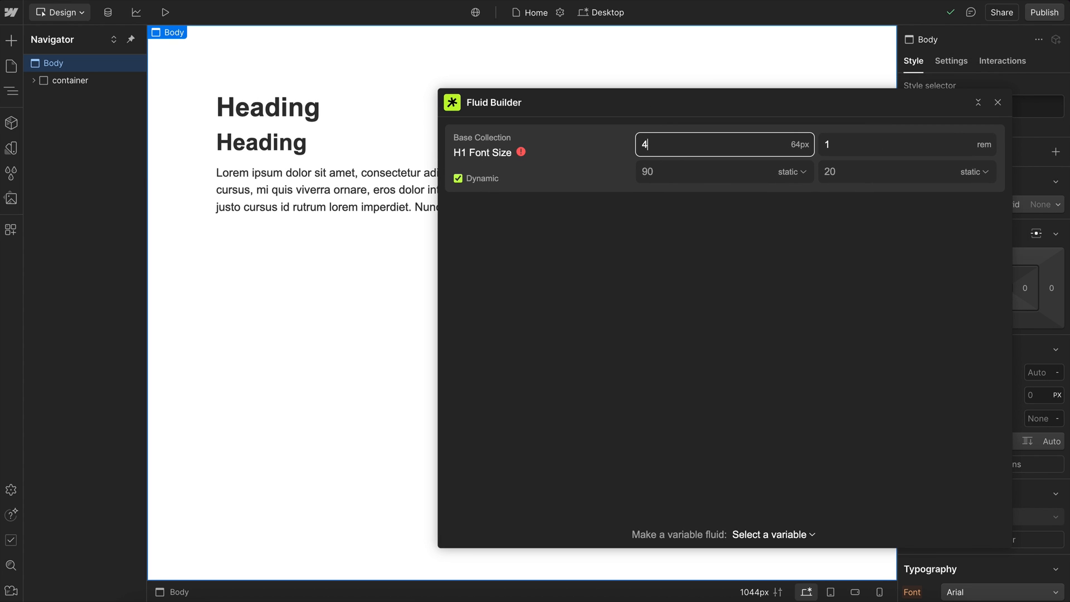
pyautogui.click(690, 171)
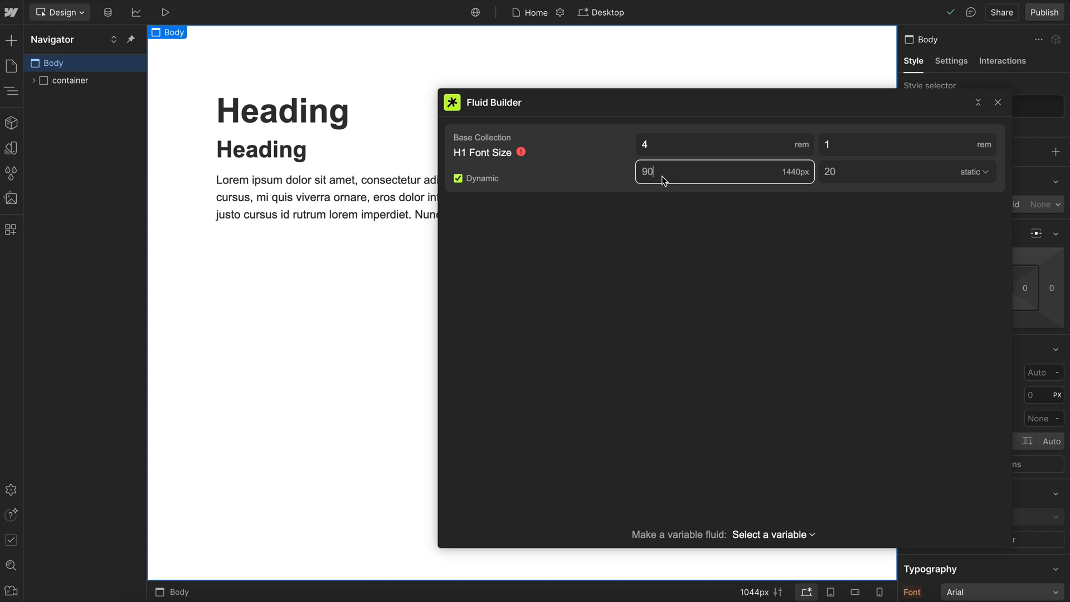
pyautogui.click(717, 143)
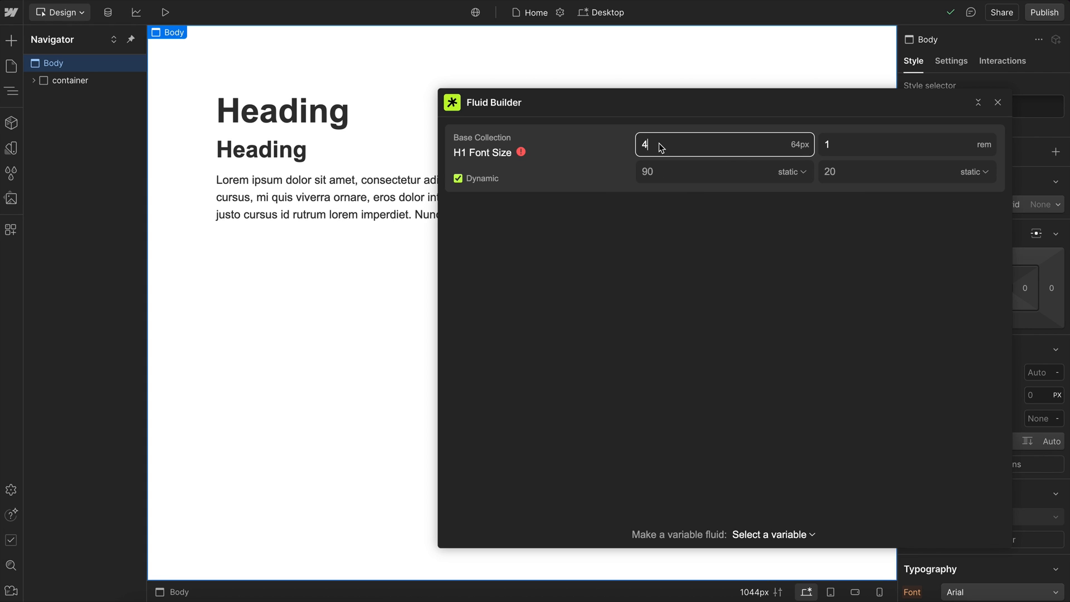
pyautogui.write('.0625')
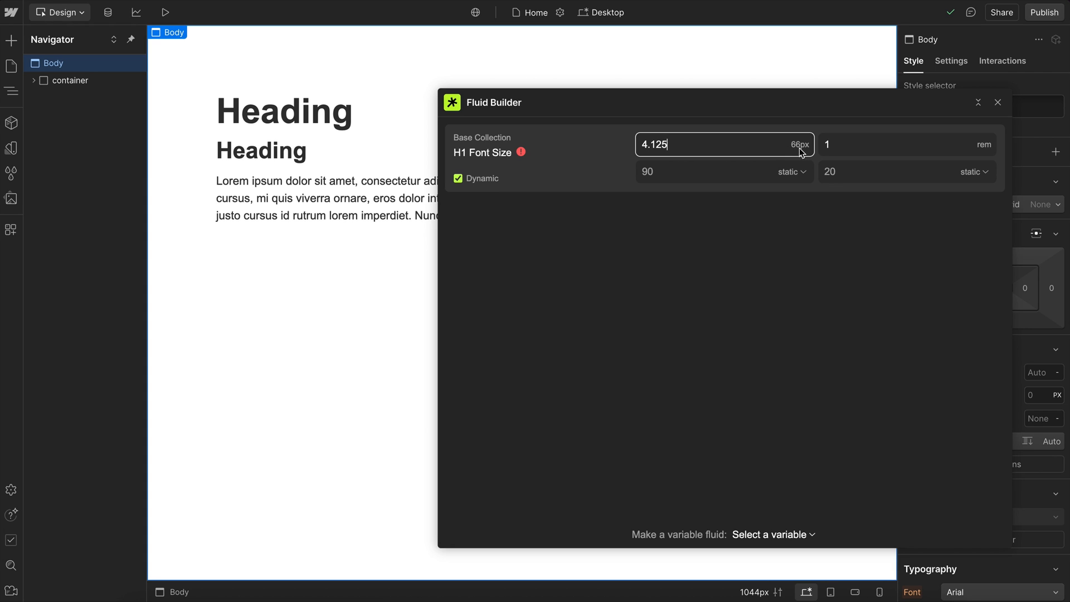
pyautogui.write('5')
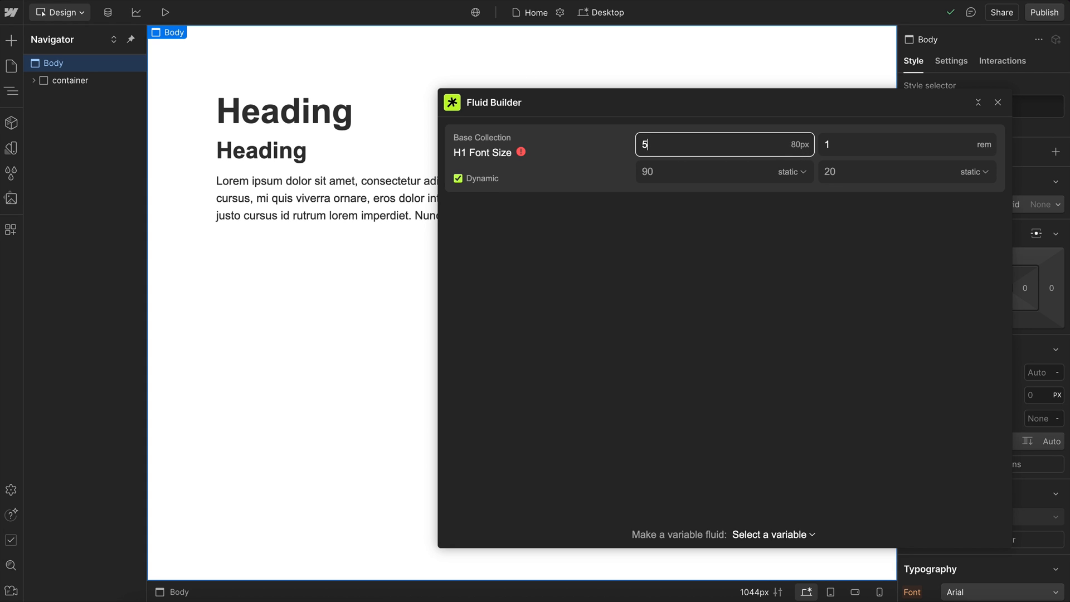
pyautogui.moveTo(733, 143)
pyautogui.write('4')
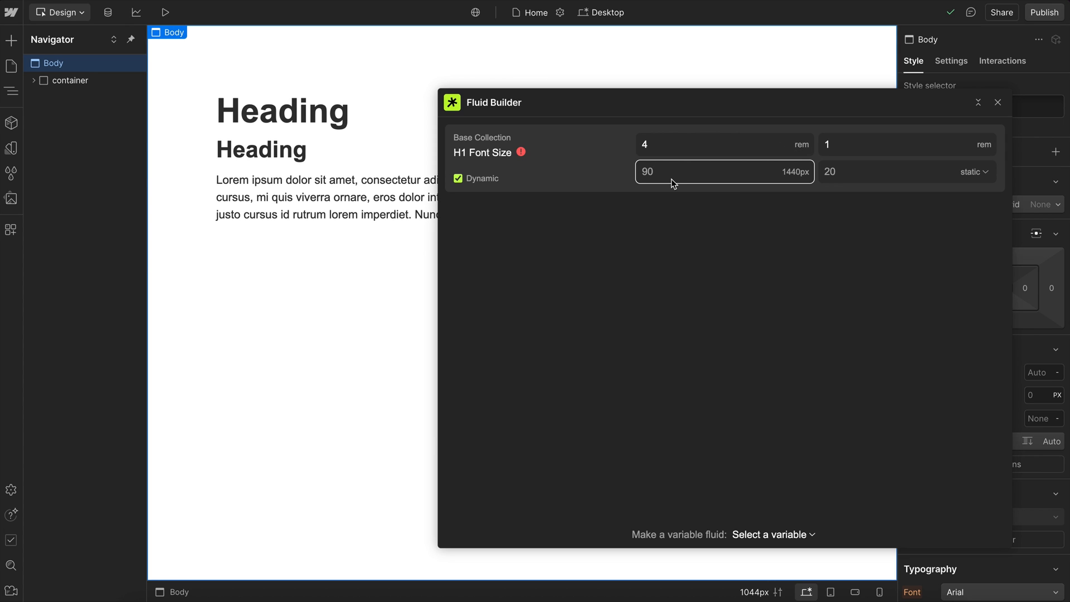
pyautogui.write('92')
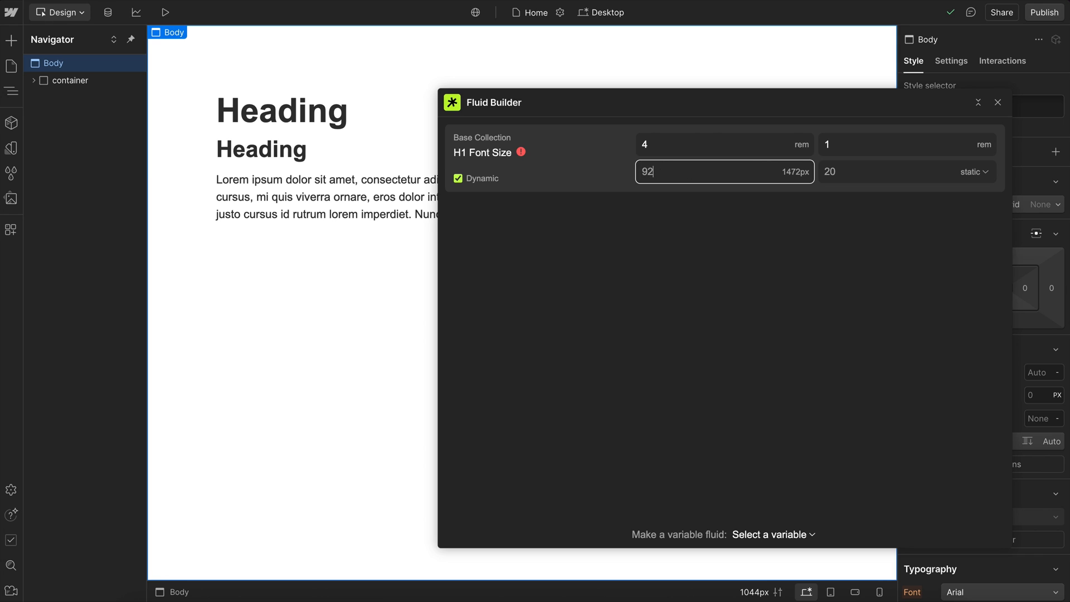
pyautogui.write('110')
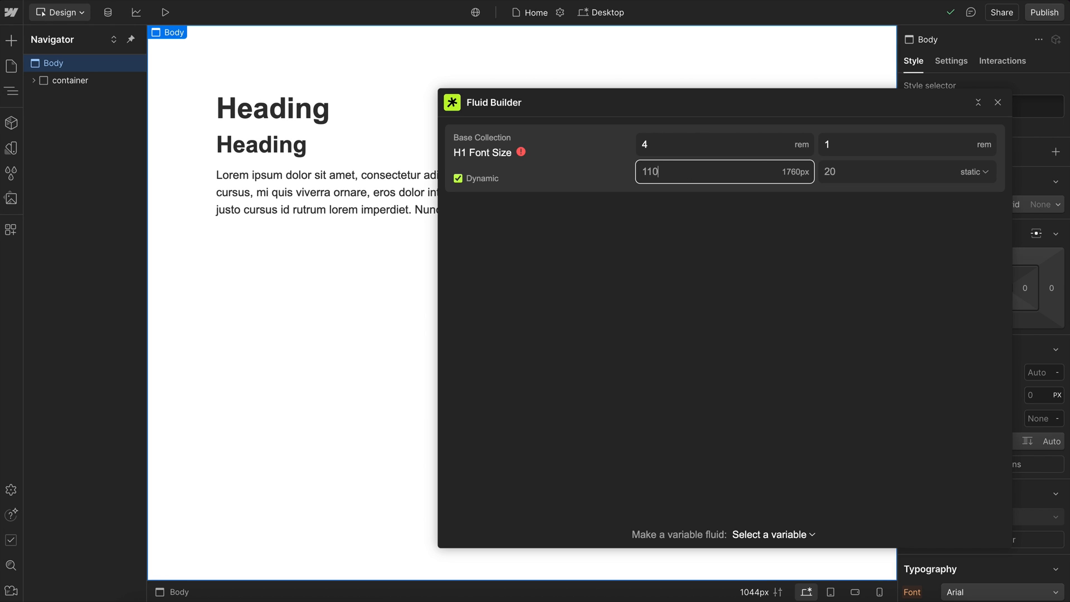
pyautogui.write('100')
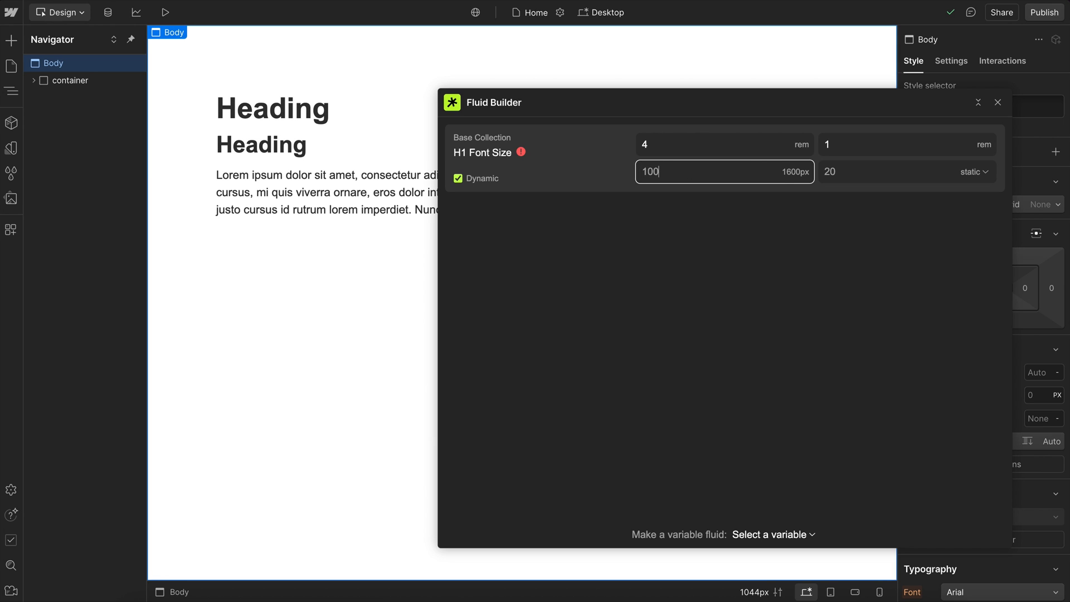
# Step: Set H1 Font Size's minimum font size to 2rem
pyautogui.click(905, 144)
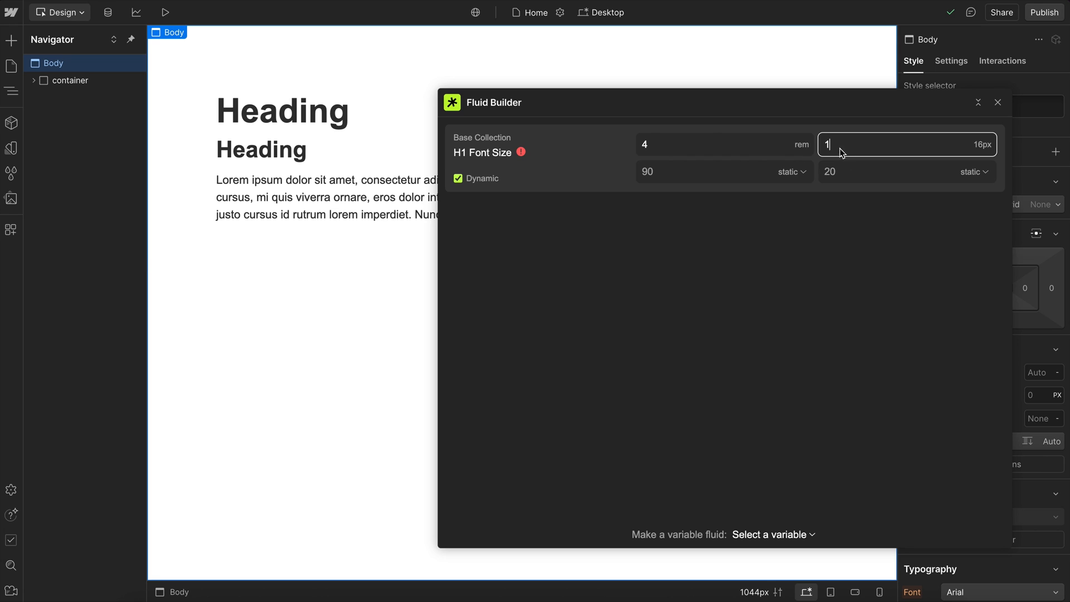
pyautogui.write('2')
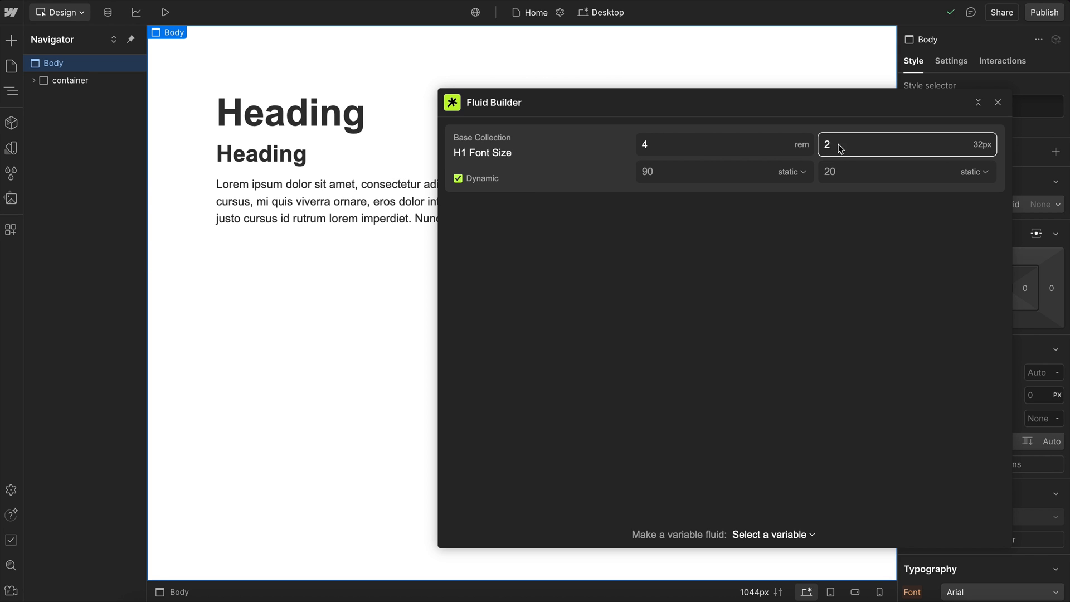
pyautogui.click(906, 171)
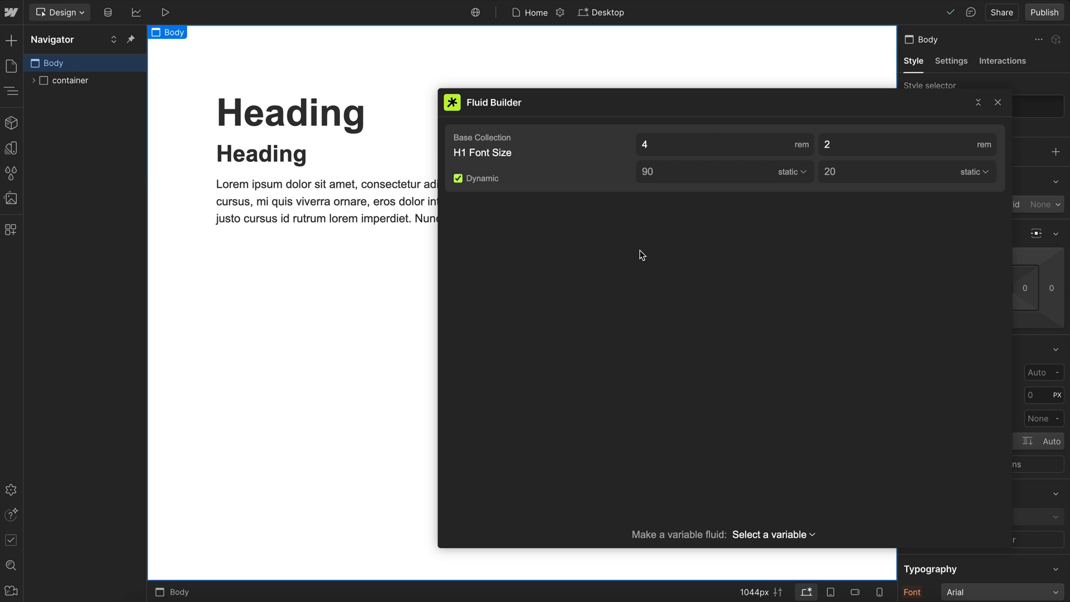
pyautogui.moveTo(506, 210)
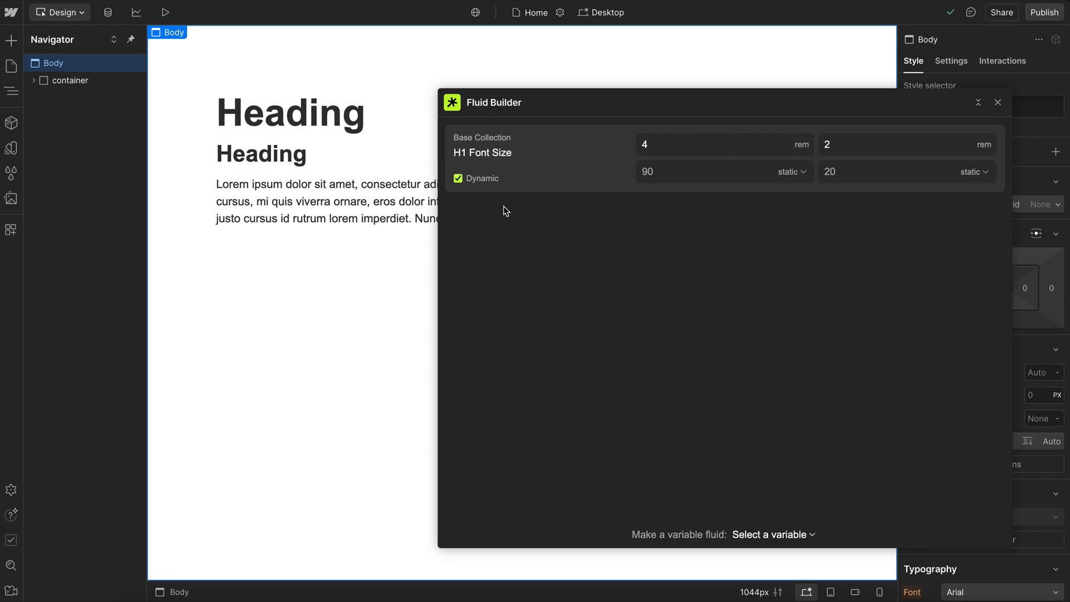
# Step: Give h2-font-size the value clamp(2rem, 1.25rem + 2.5vw, 4.25rem)
pyautogui.click(996, 102)
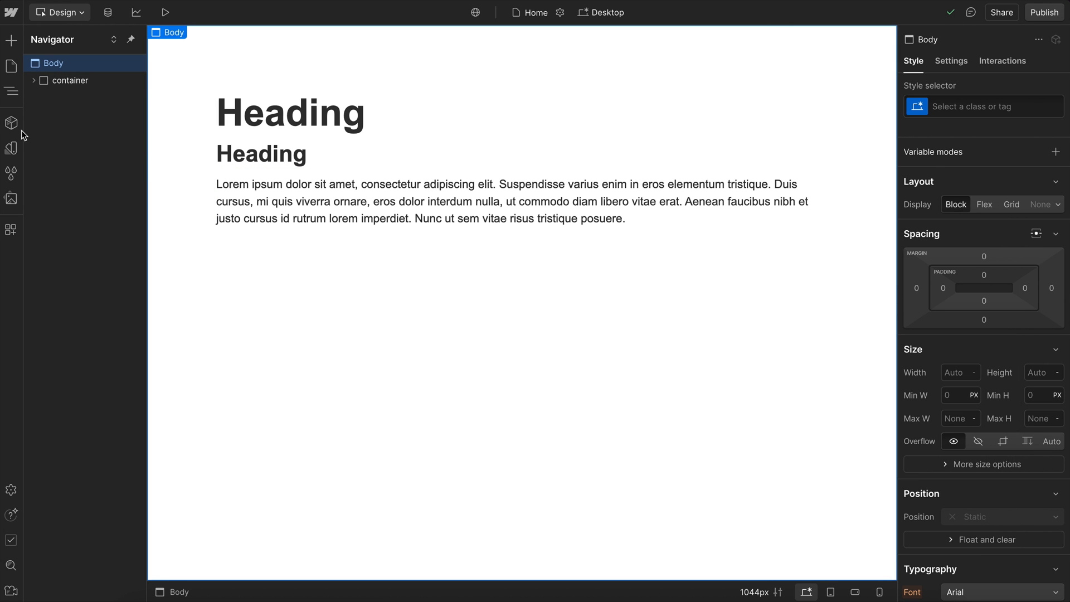
pyautogui.click(12, 148)
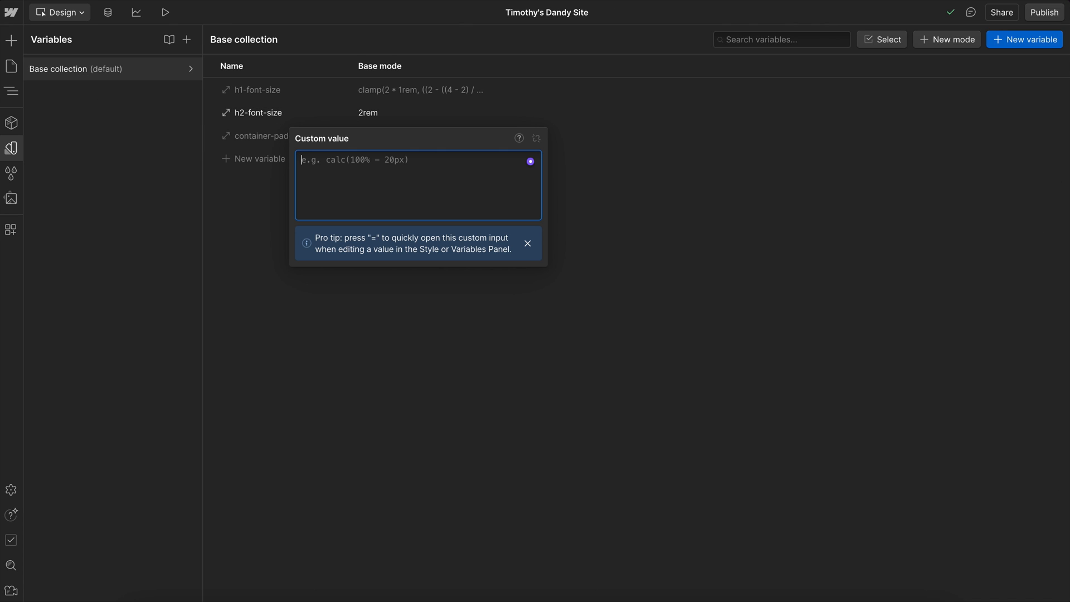
pyautogui.write('clamp(2rem, 1.25rem + 2.5vw, 4.25rem)')
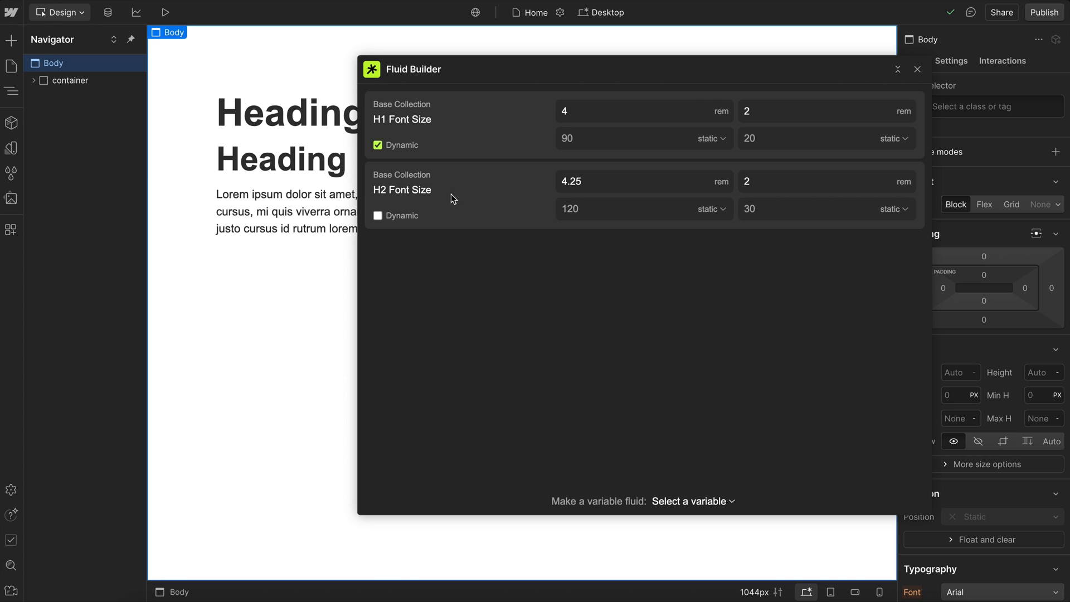
pyautogui.moveTo(590, 215)
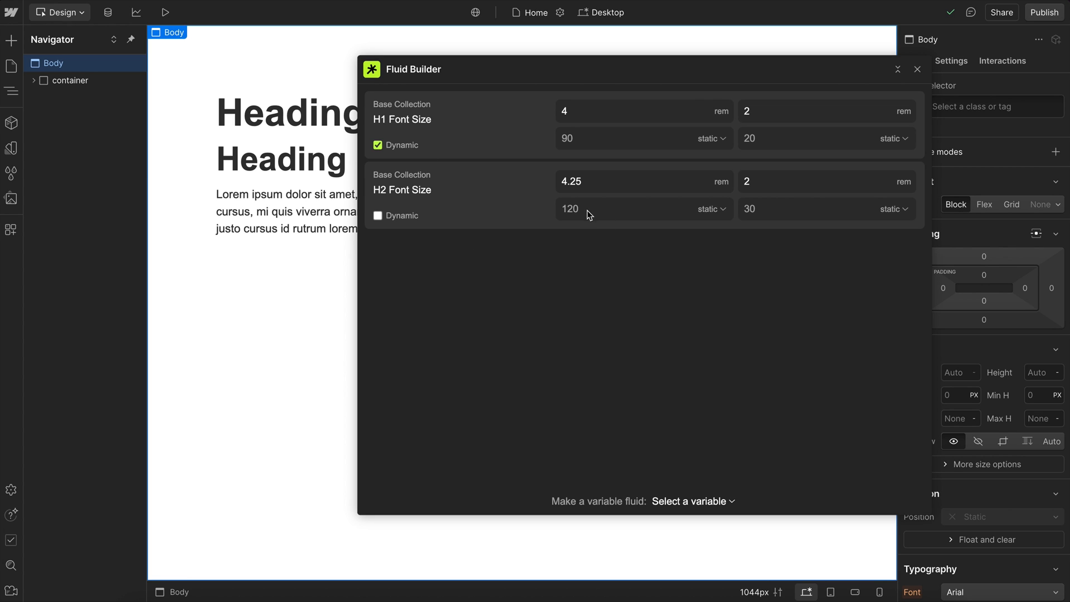
pyautogui.moveTo(736, 296)
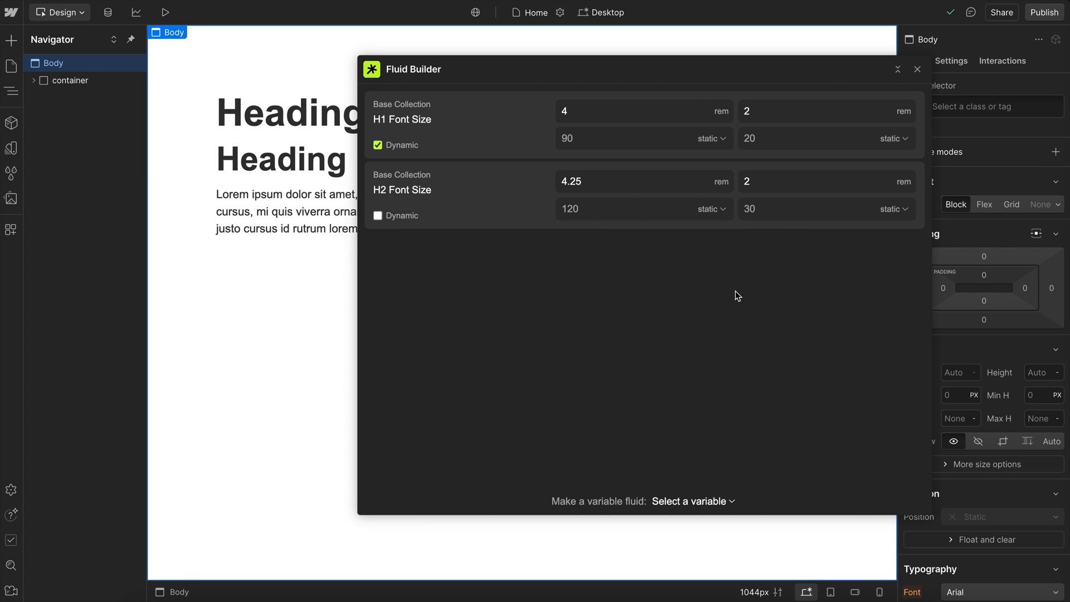
pyautogui.moveTo(708, 255)
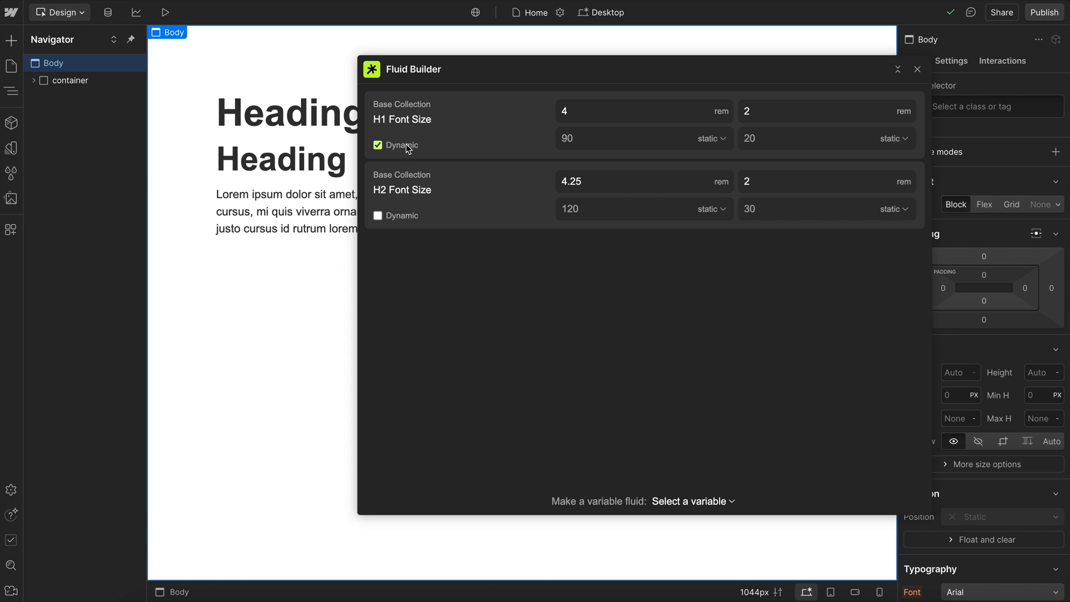
pyautogui.moveTo(419, 247)
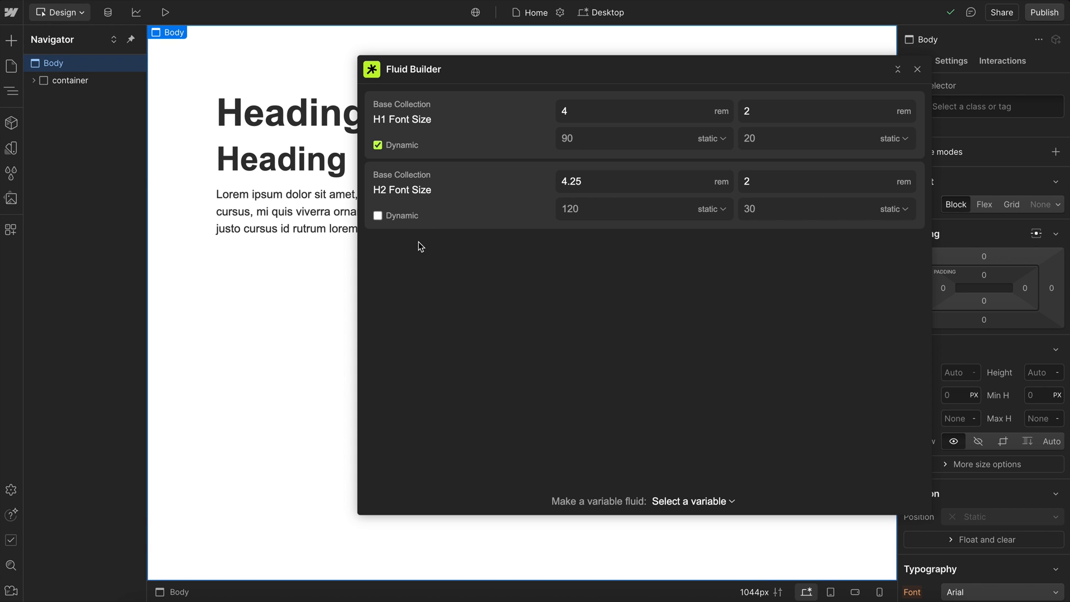
# Step: Add number variable viewport-max and start a second number variable
pyautogui.click(12, 148)
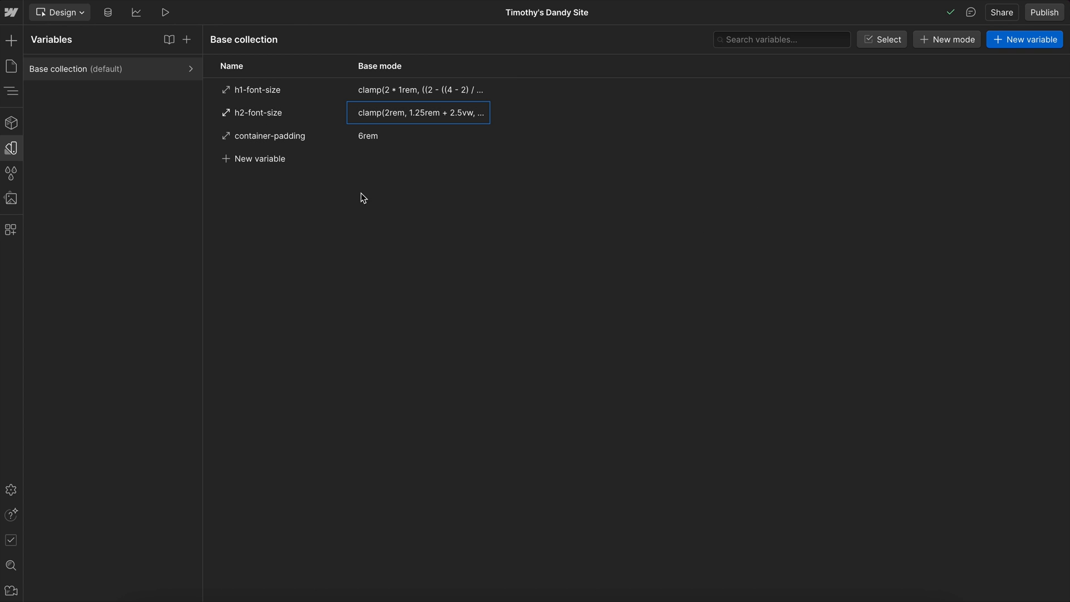
pyautogui.click(259, 158)
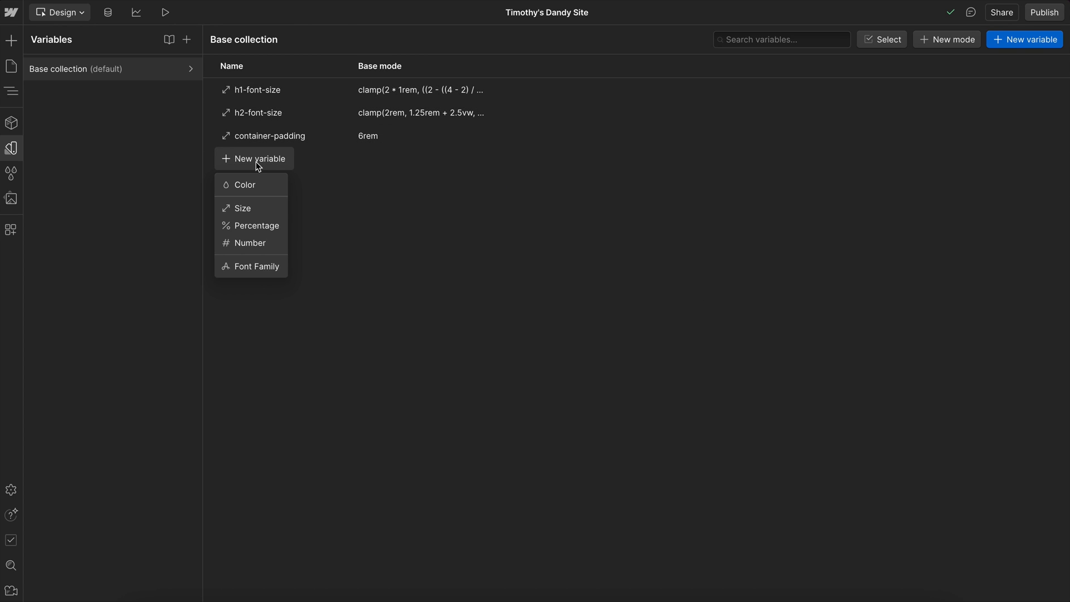
pyautogui.moveTo(250, 243)
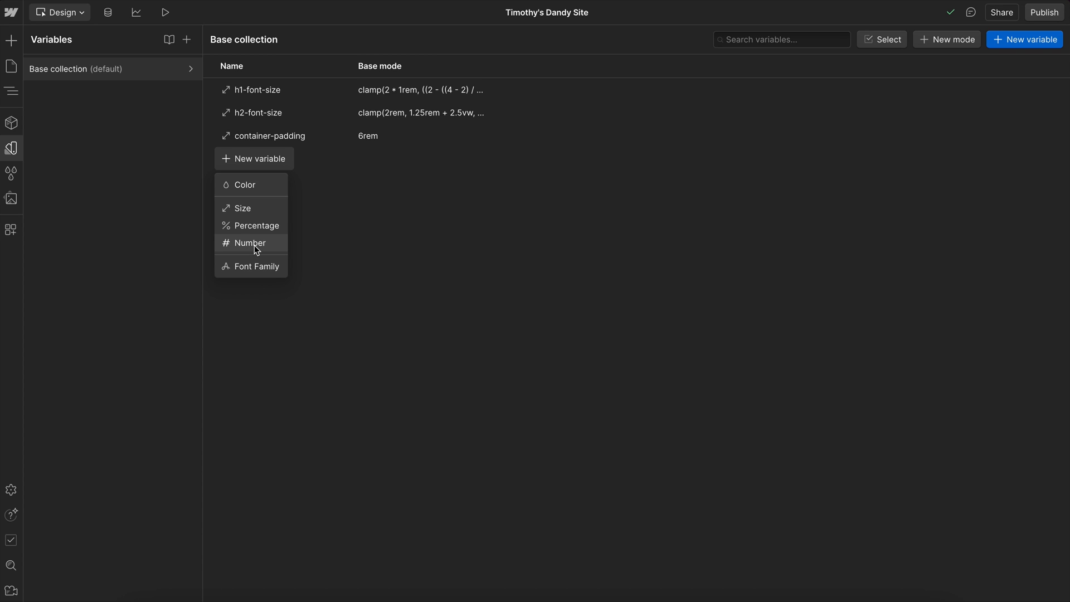
pyautogui.click(250, 243)
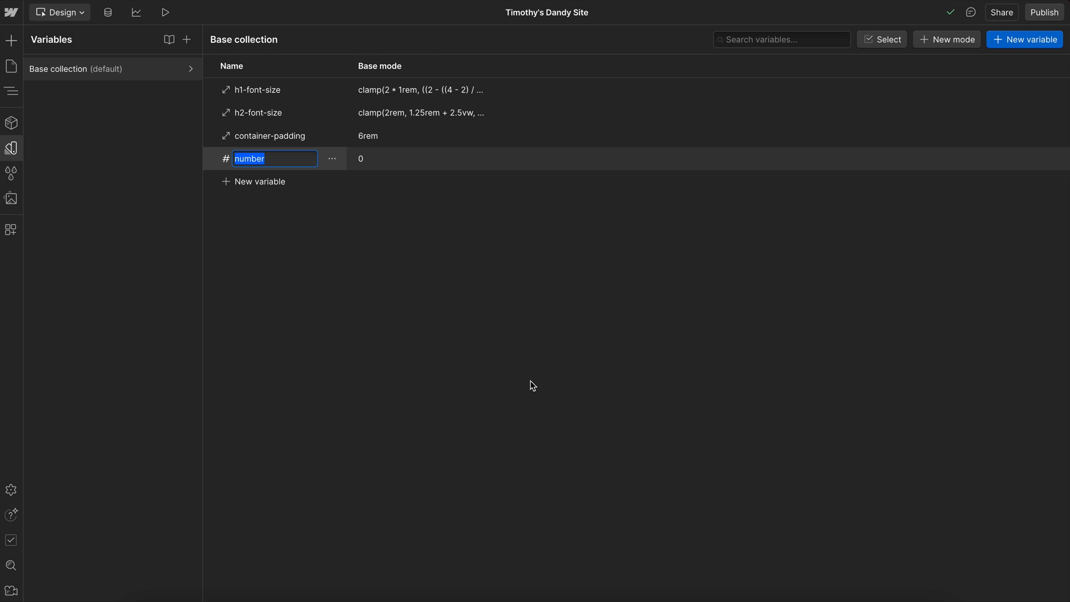
pyautogui.write('viewport-max')
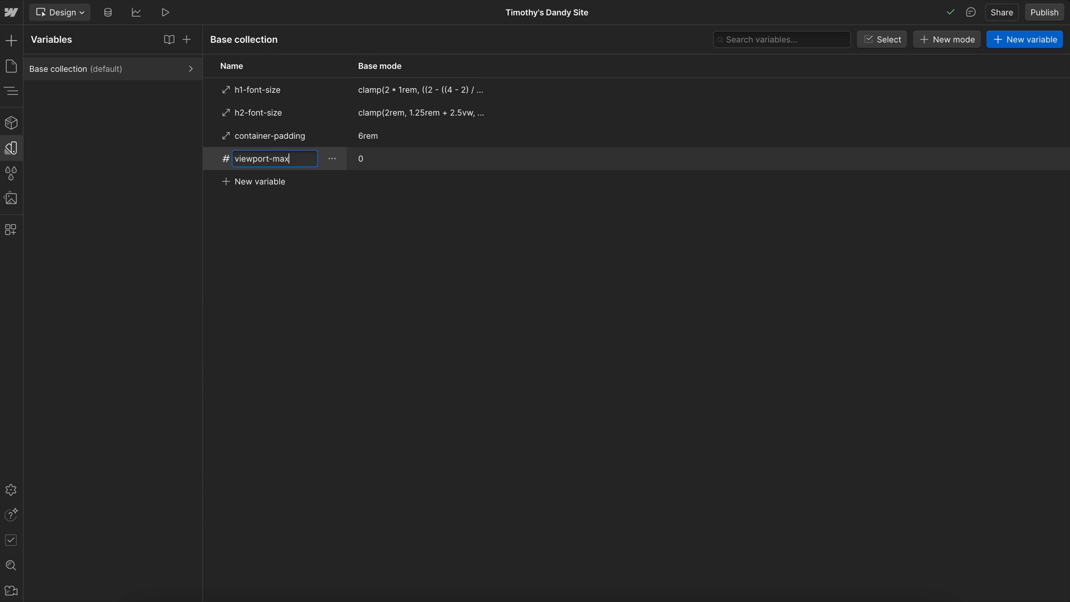
pyautogui.click(259, 181)
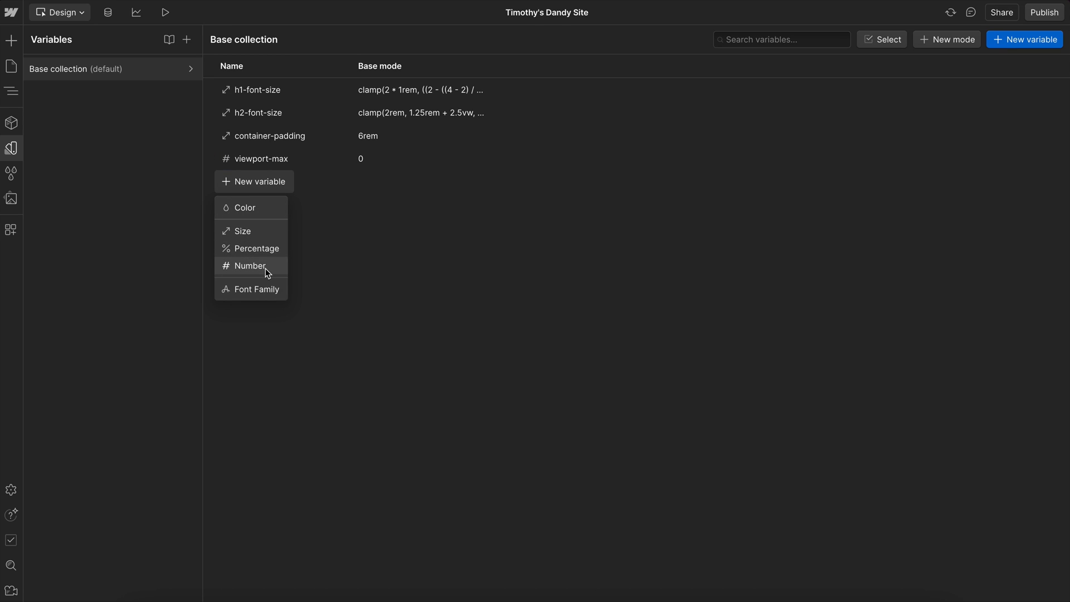
pyautogui.click(251, 266)
pyautogui.write('flu')
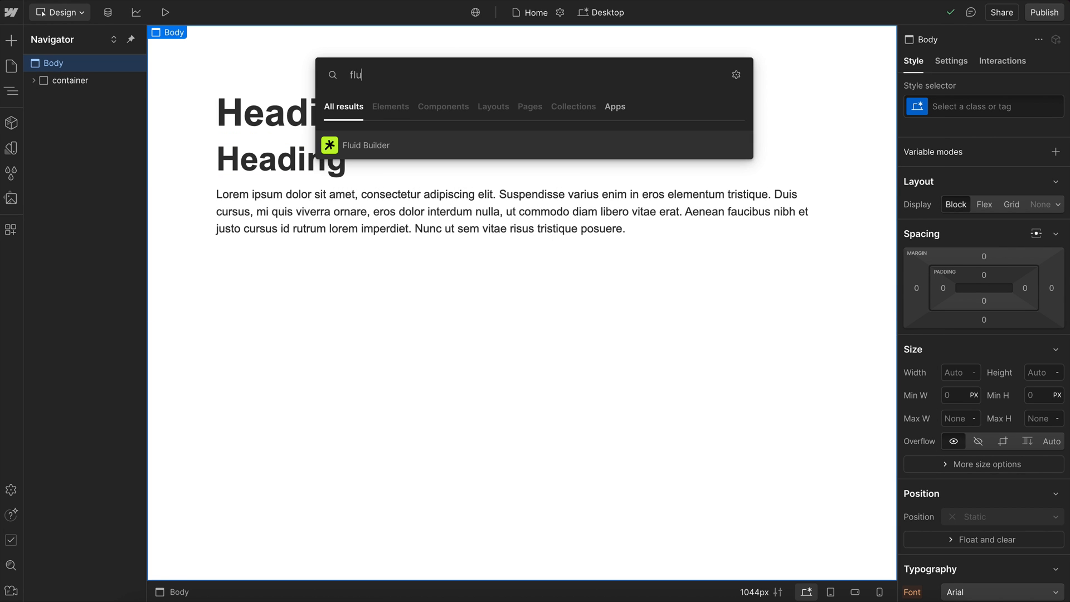
# Step: Link H1 and H2 viewport widths to Viewport Max and Viewport Min, editing H1's maximum
pyautogui.click(365, 145)
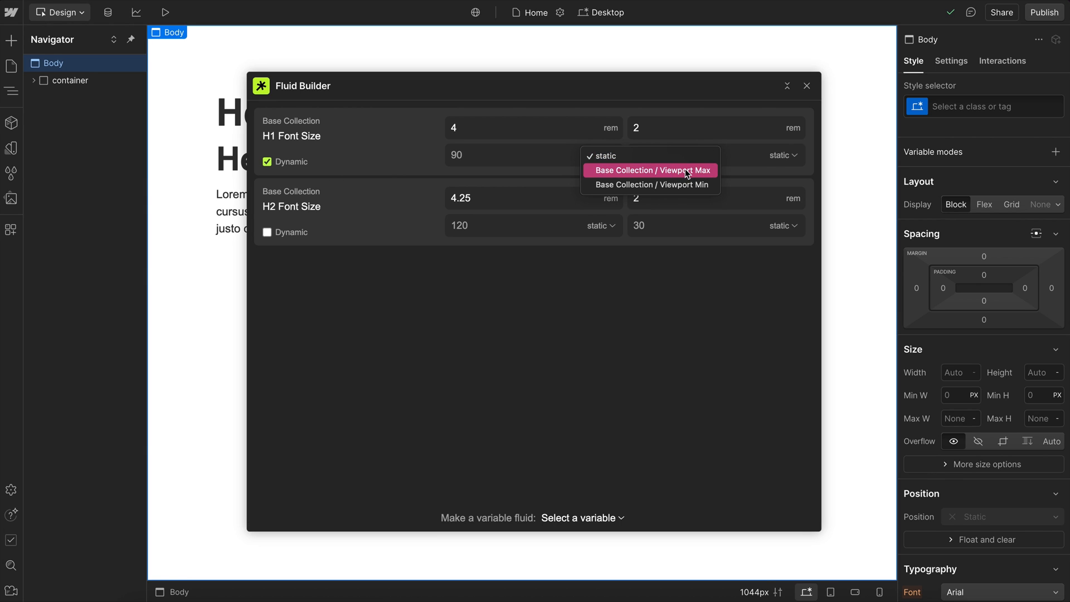
pyautogui.click(650, 170)
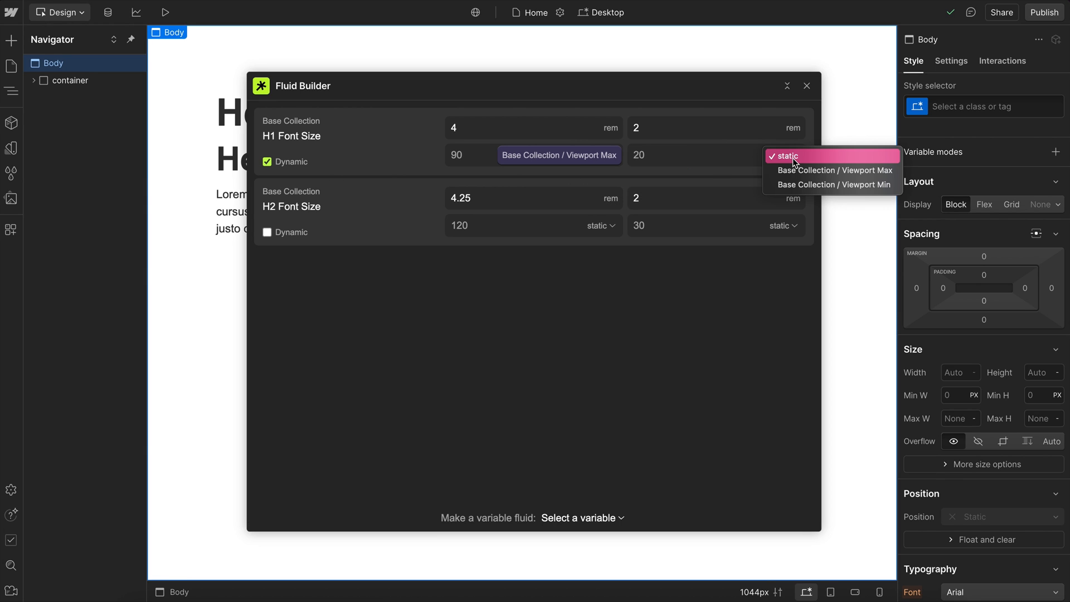
pyautogui.click(833, 185)
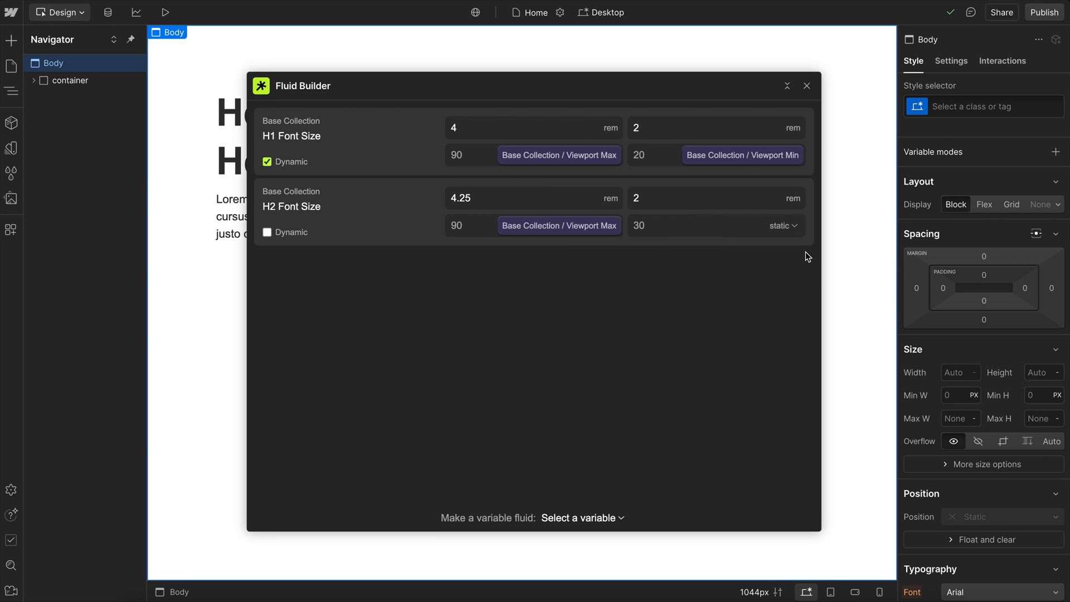
pyautogui.moveTo(656, 242)
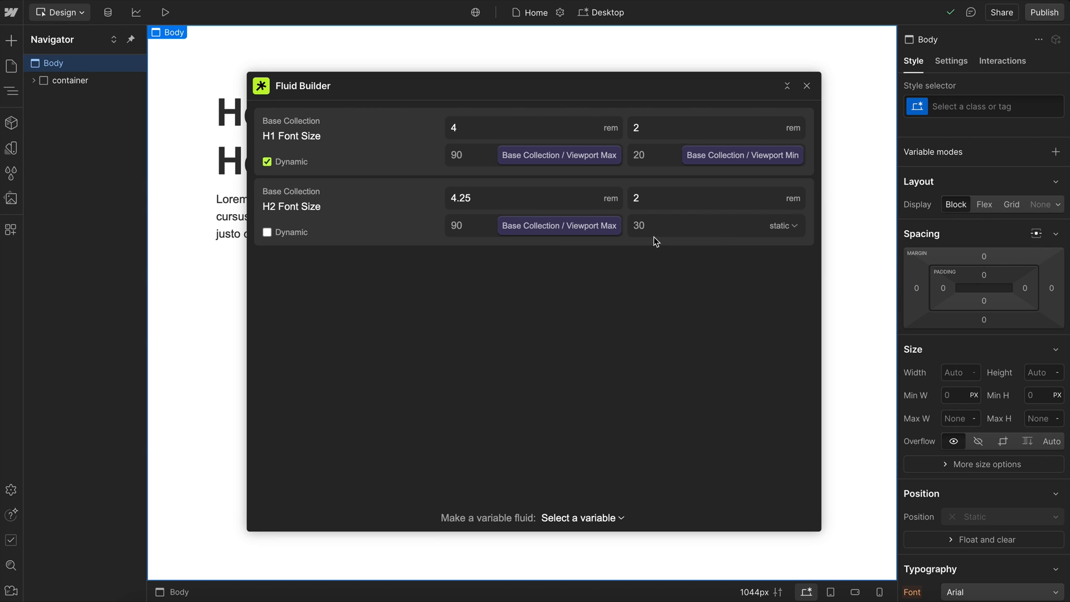
pyautogui.click(781, 226)
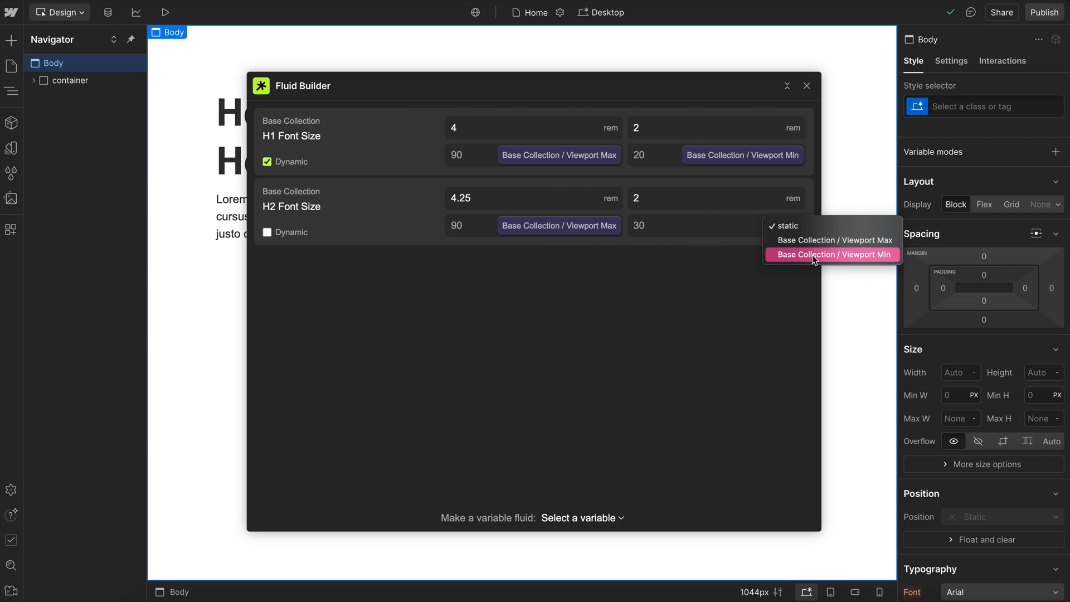
pyautogui.click(831, 255)
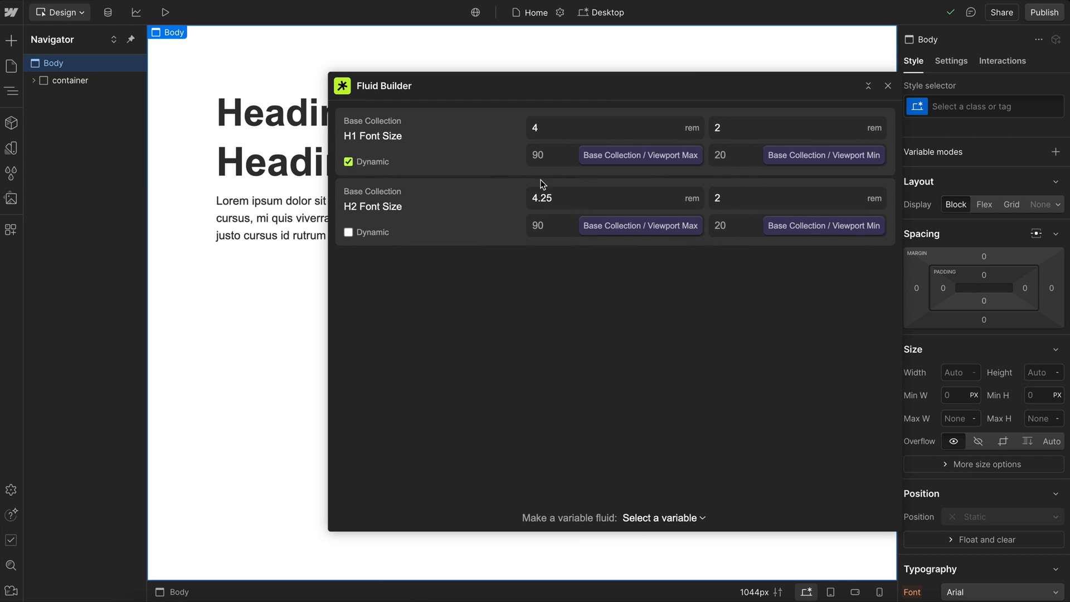
pyautogui.click(640, 155)
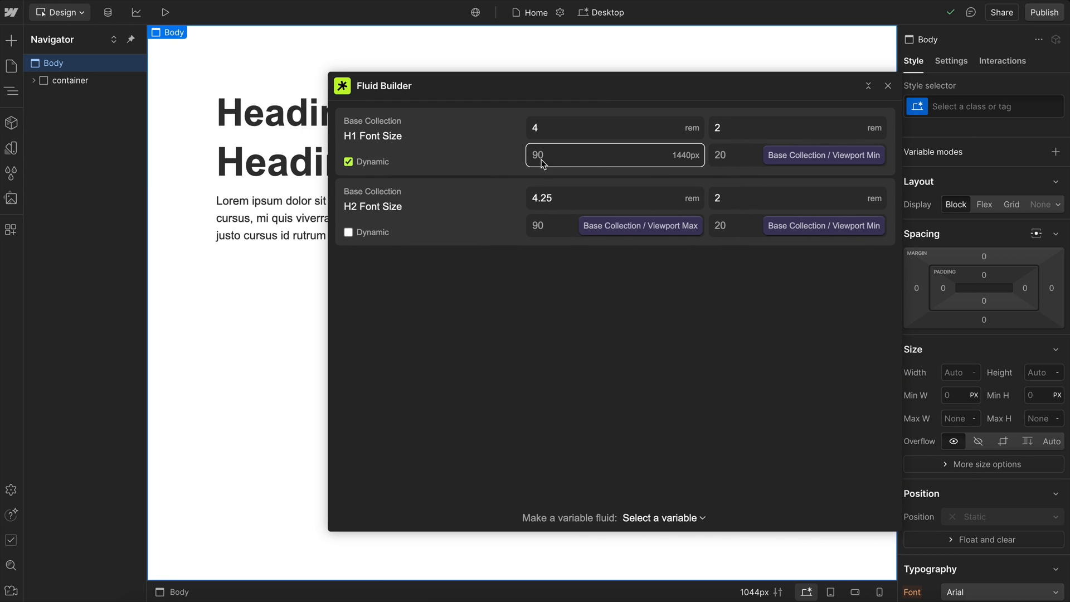
pyautogui.moveTo(503, 173)
pyautogui.write('80')
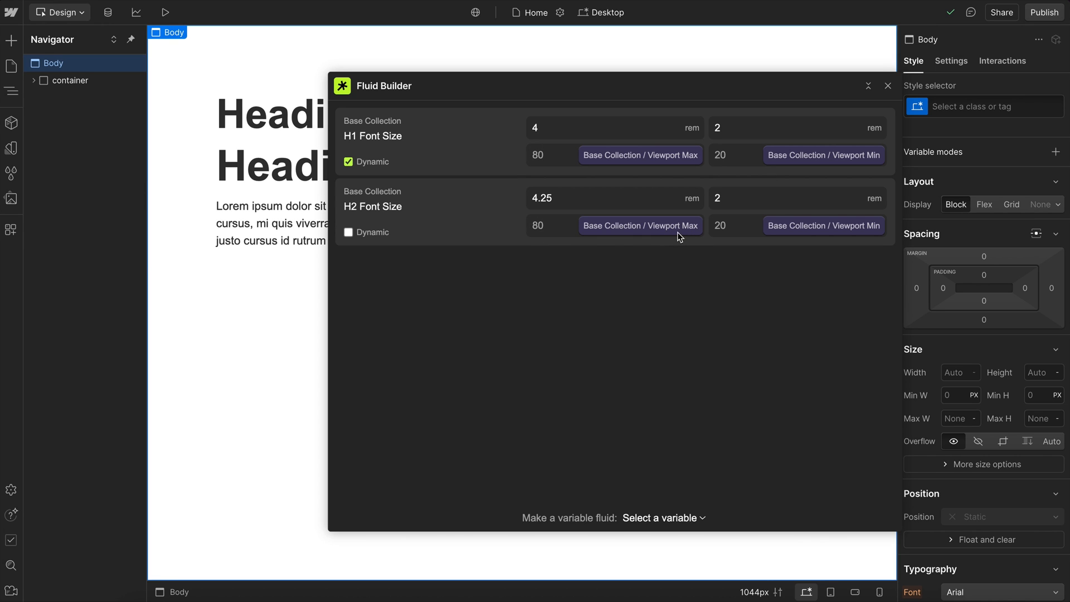
pyautogui.click(11, 149)
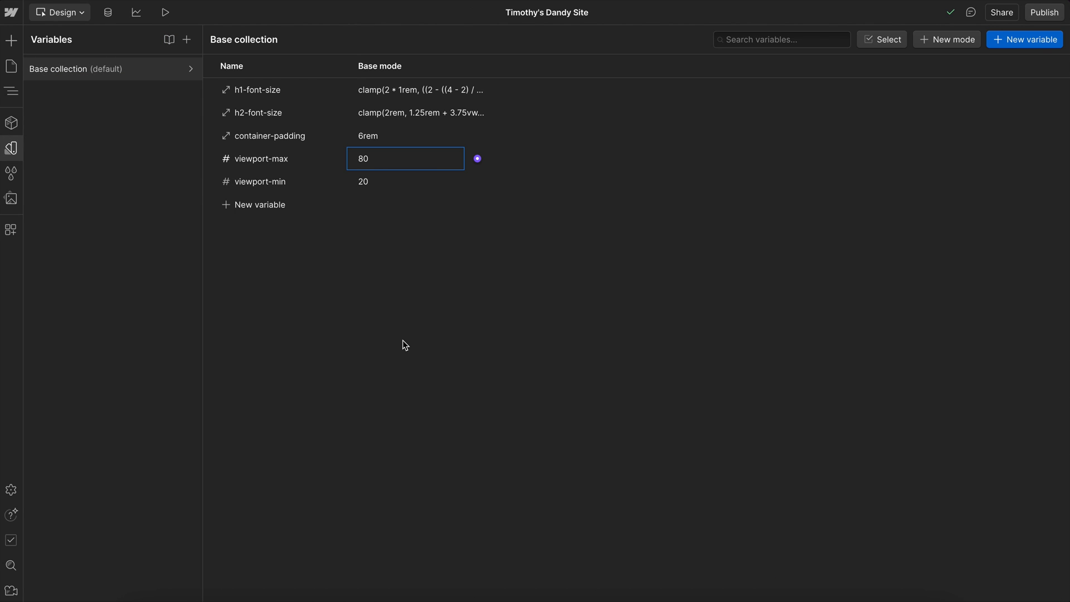
# Step: Set the viewport-max variable's value to 70
pyautogui.click(420, 89)
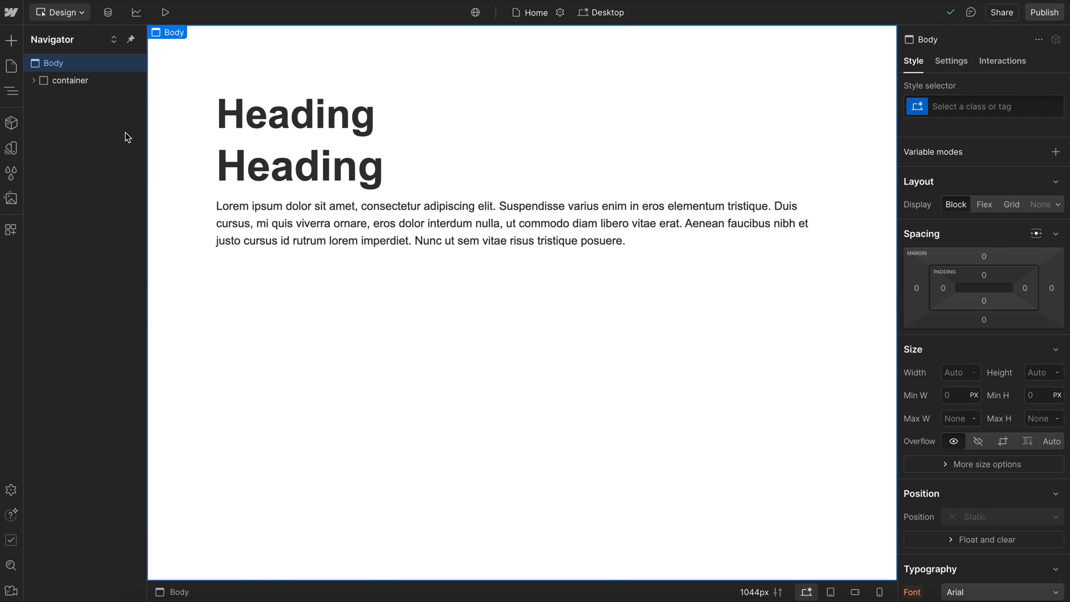
pyautogui.click(11, 148)
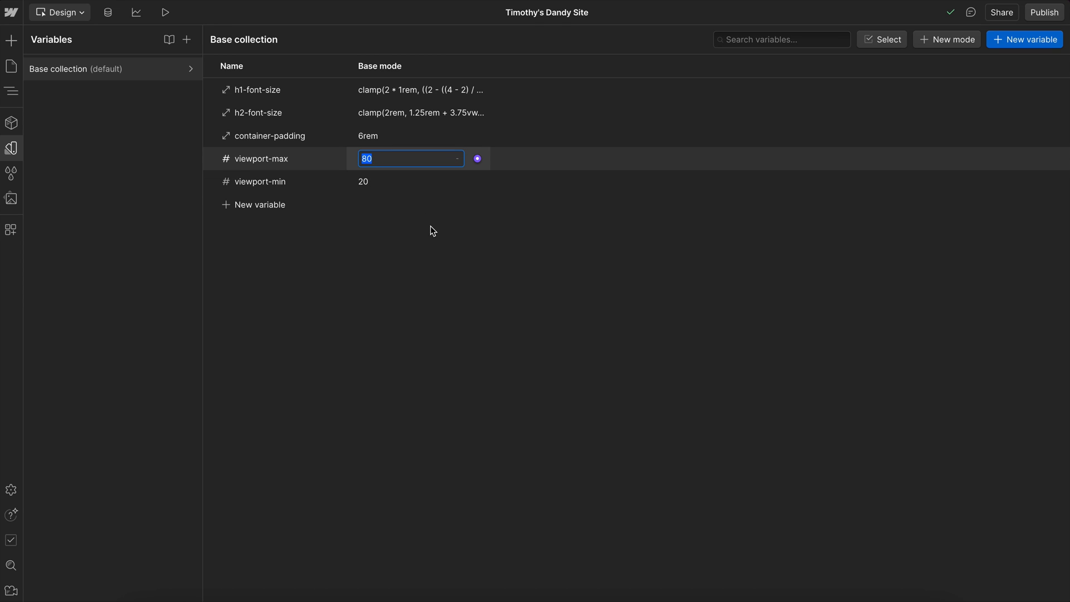
pyautogui.write('70')
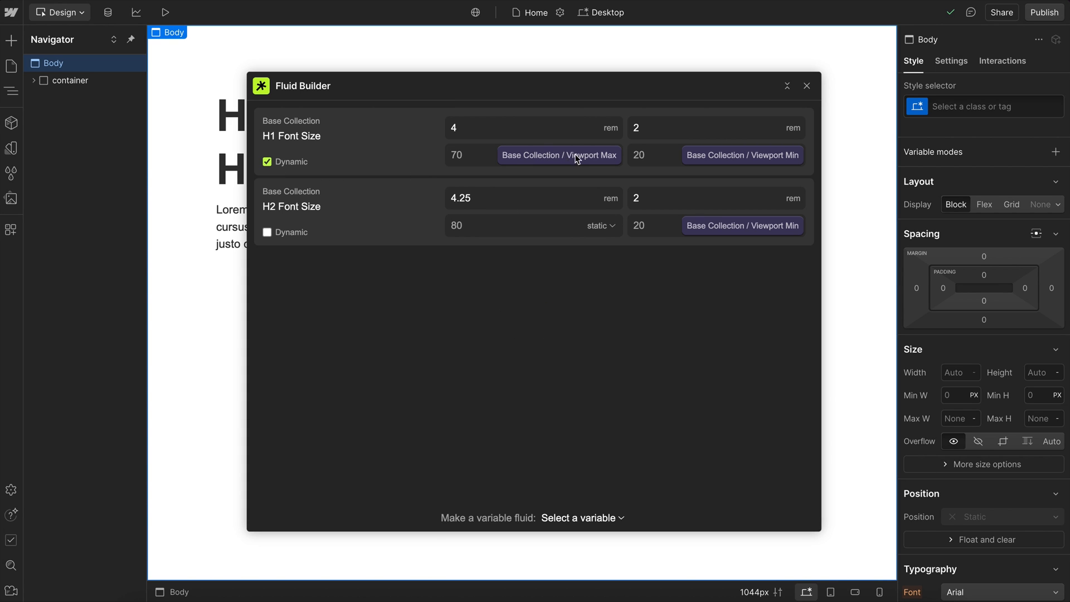
pyautogui.moveTo(296, 204)
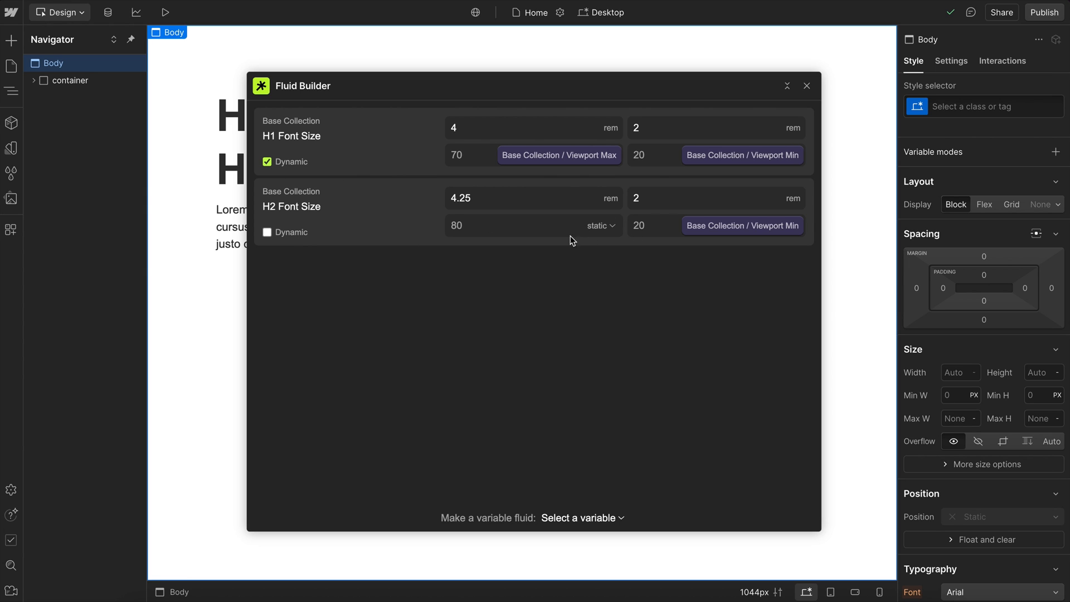
# Step: Link H2's maximum viewport to Viewport Max and make H2 Font Size dynamic
pyautogui.click(599, 226)
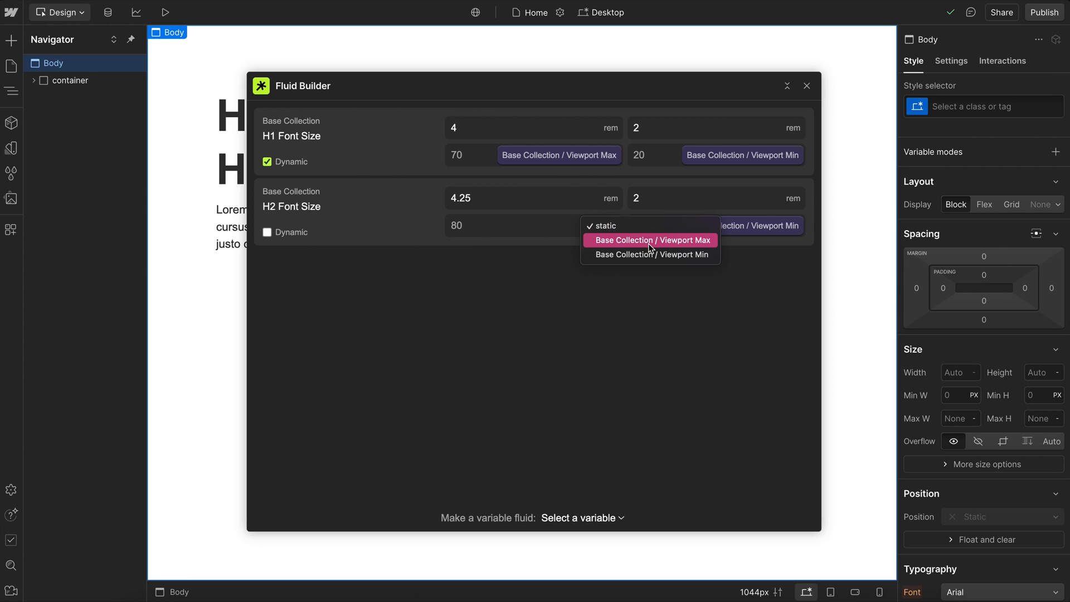
pyautogui.click(648, 240)
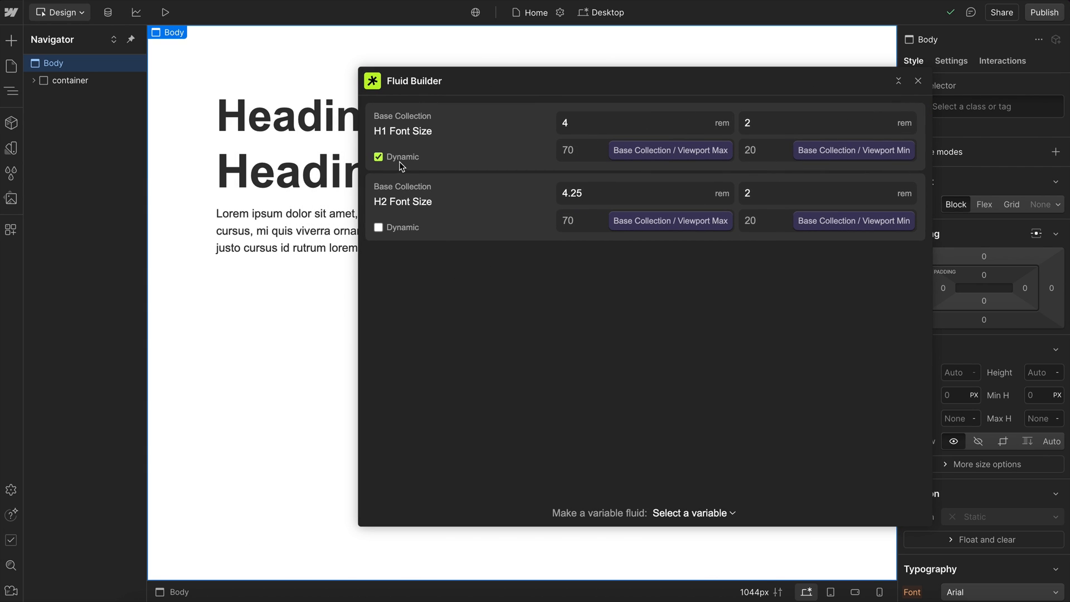
pyautogui.click(378, 227)
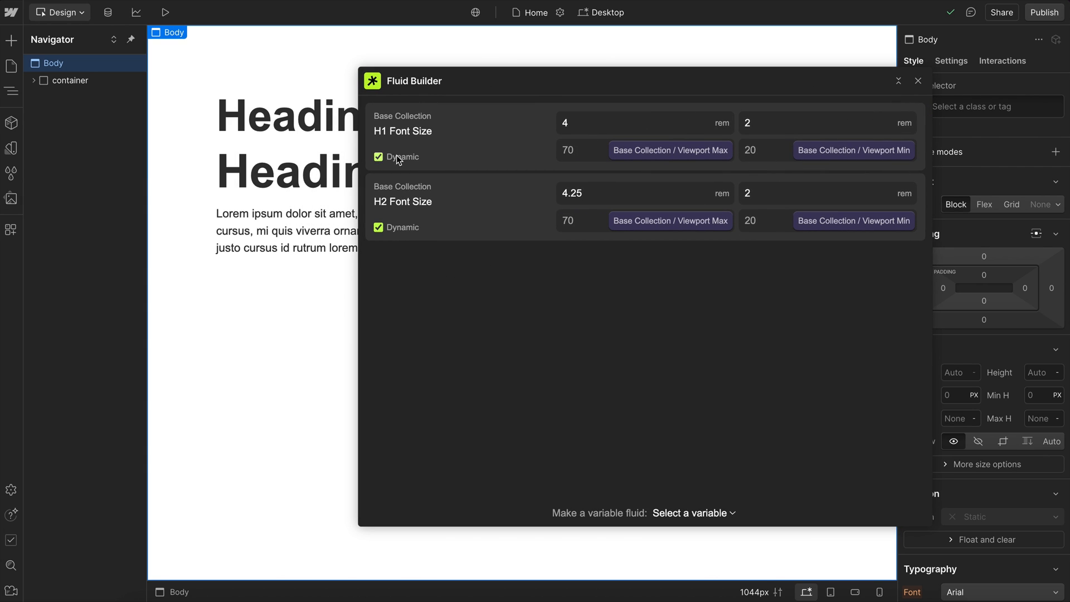
# Step: Inspect the h1-font-size clamp formula in Variables, then return to Fluid Builder
pyautogui.click(11, 148)
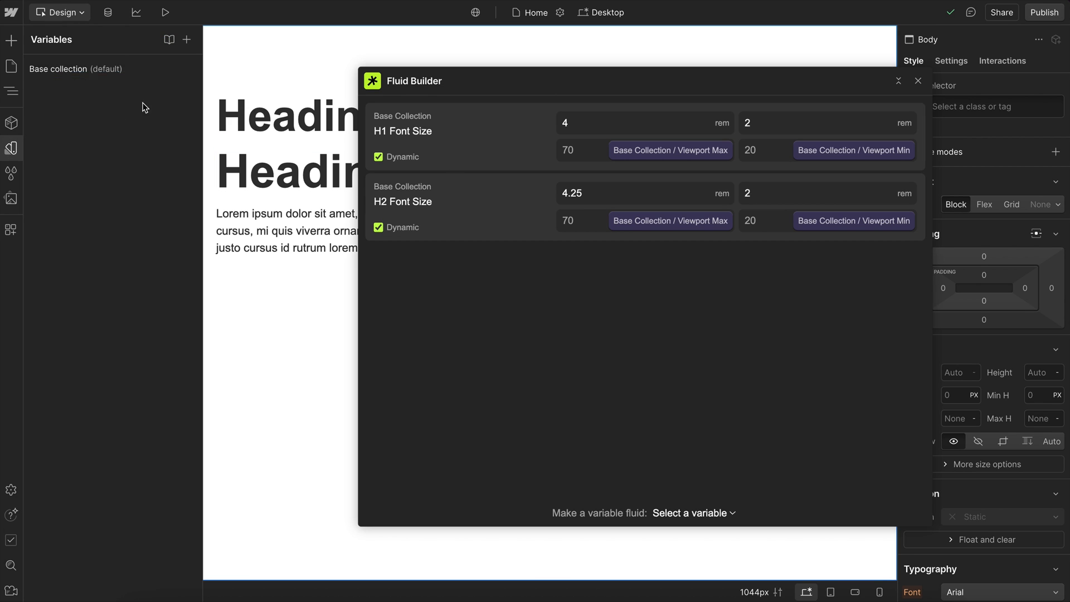
pyautogui.click(918, 80)
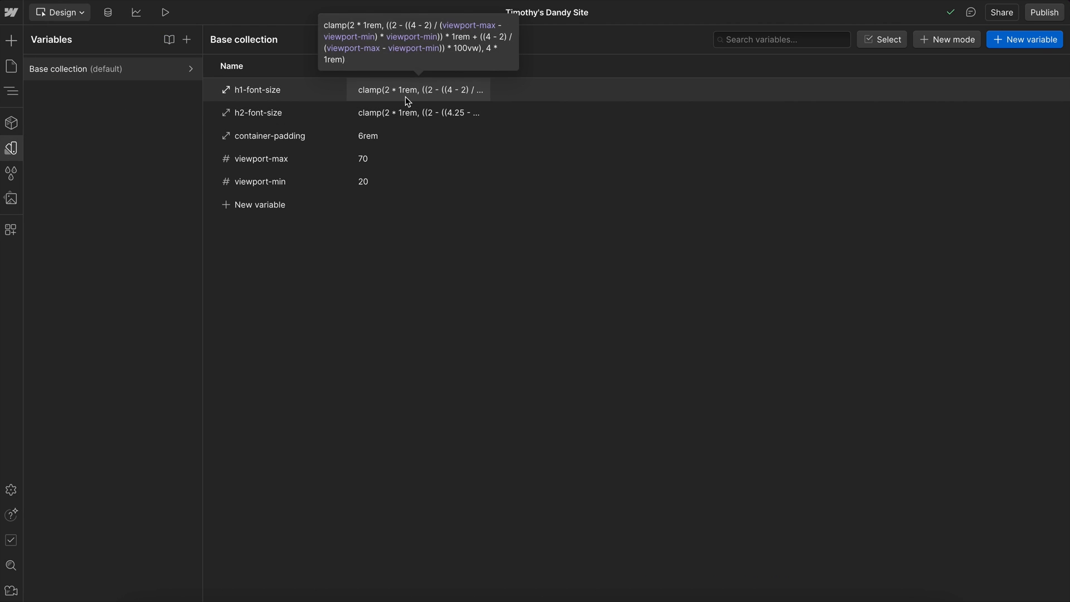
pyautogui.click(418, 113)
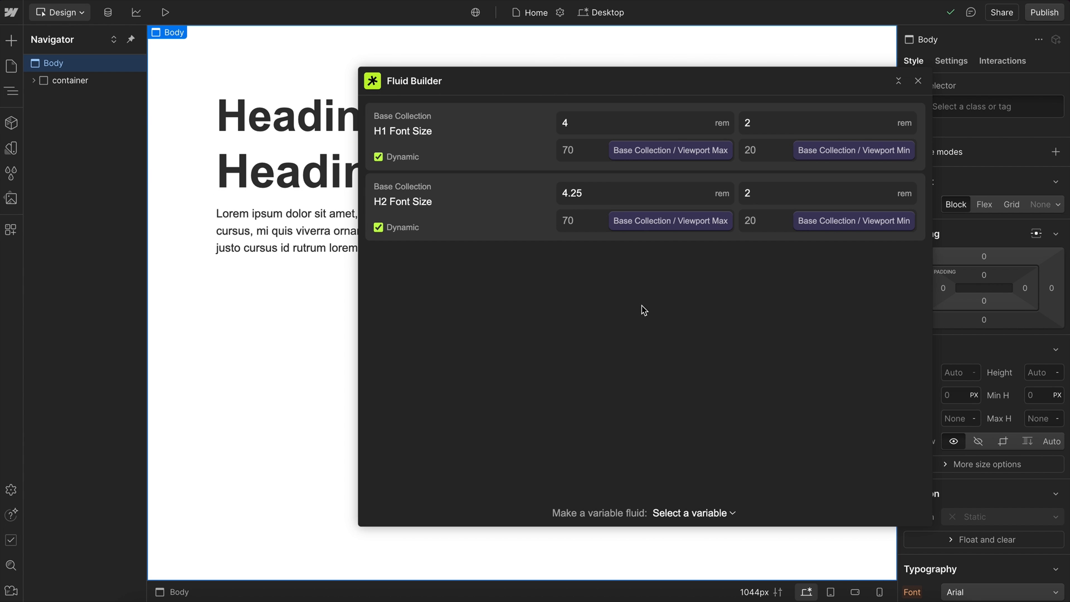
# Step: Add Container Padding as fluid, 6rem max to 1rem min, tied to Viewport Min
pyautogui.click(693, 512)
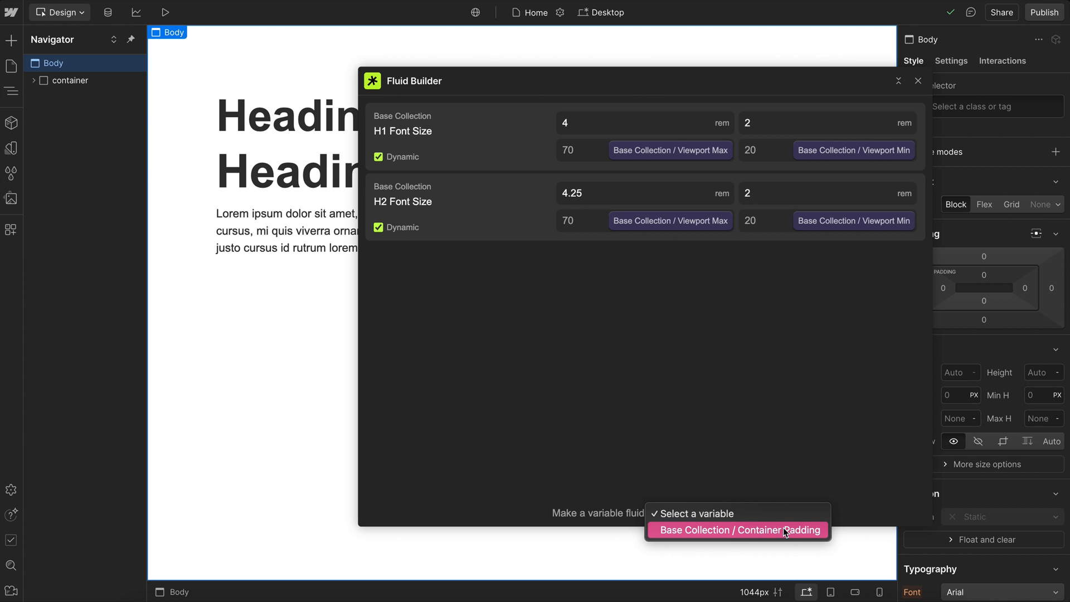
pyautogui.click(736, 530)
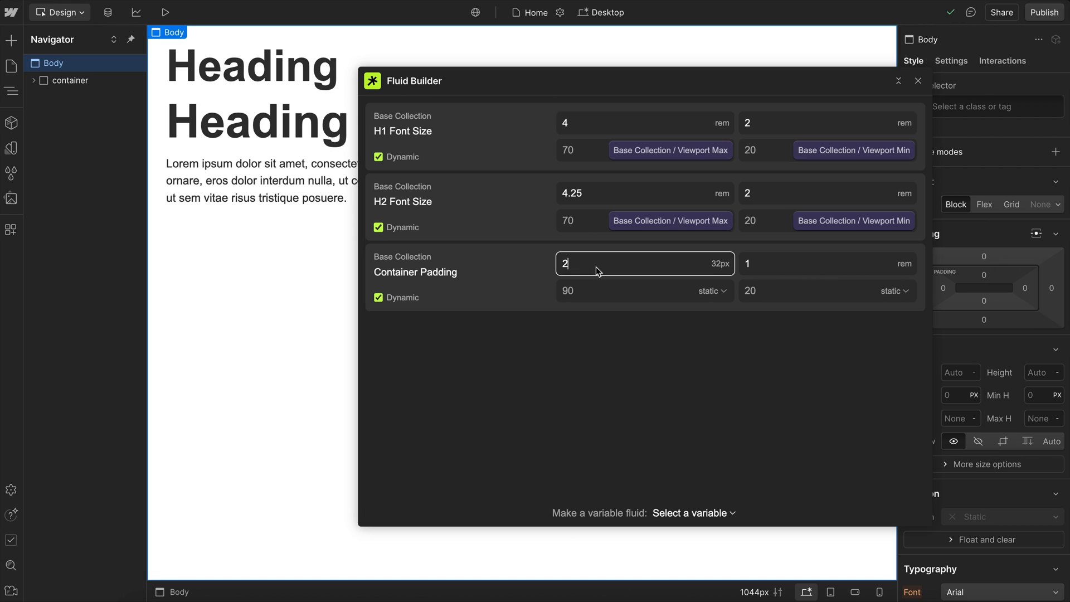
pyautogui.write('6')
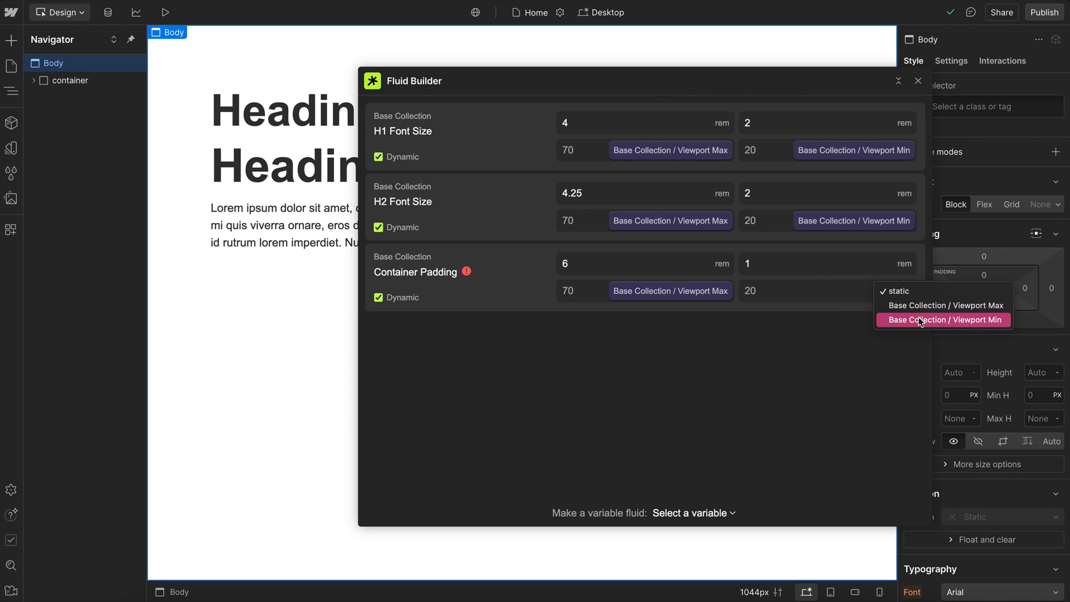
pyautogui.click(943, 320)
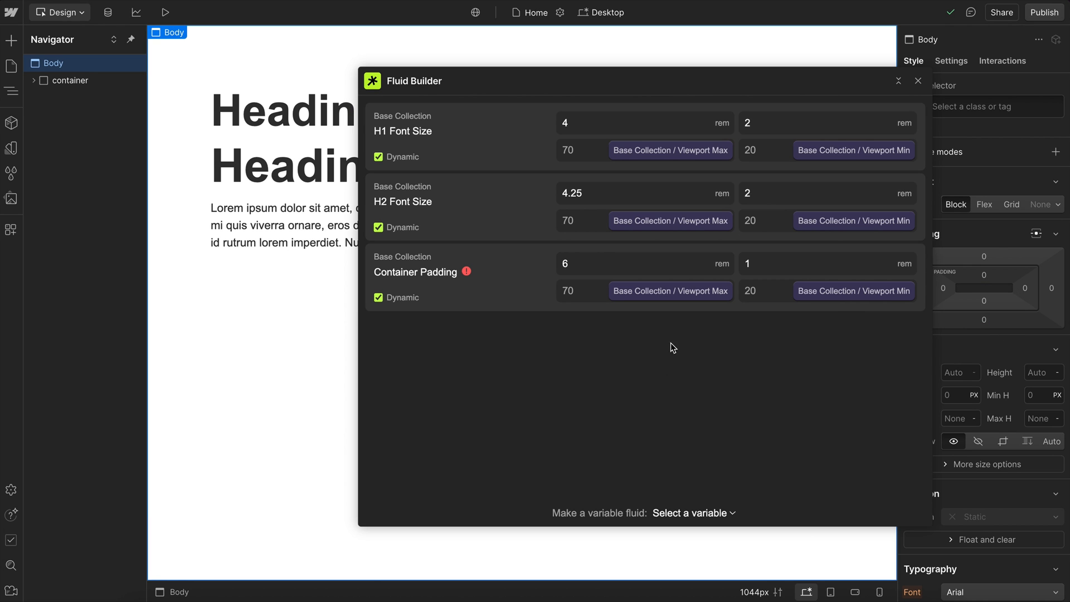
pyautogui.moveTo(467, 272)
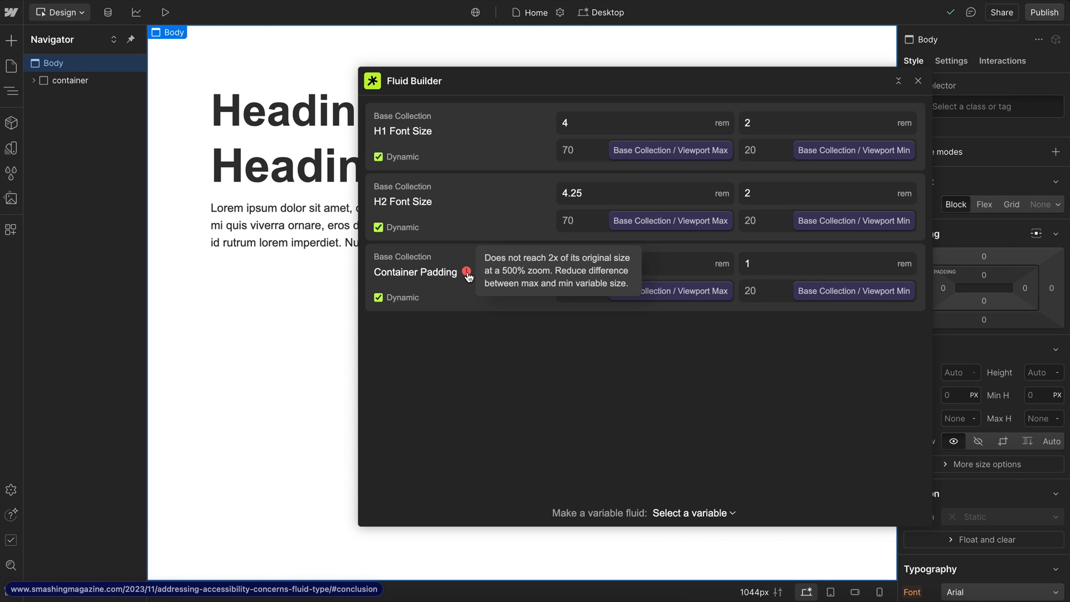
pyautogui.moveTo(477, 294)
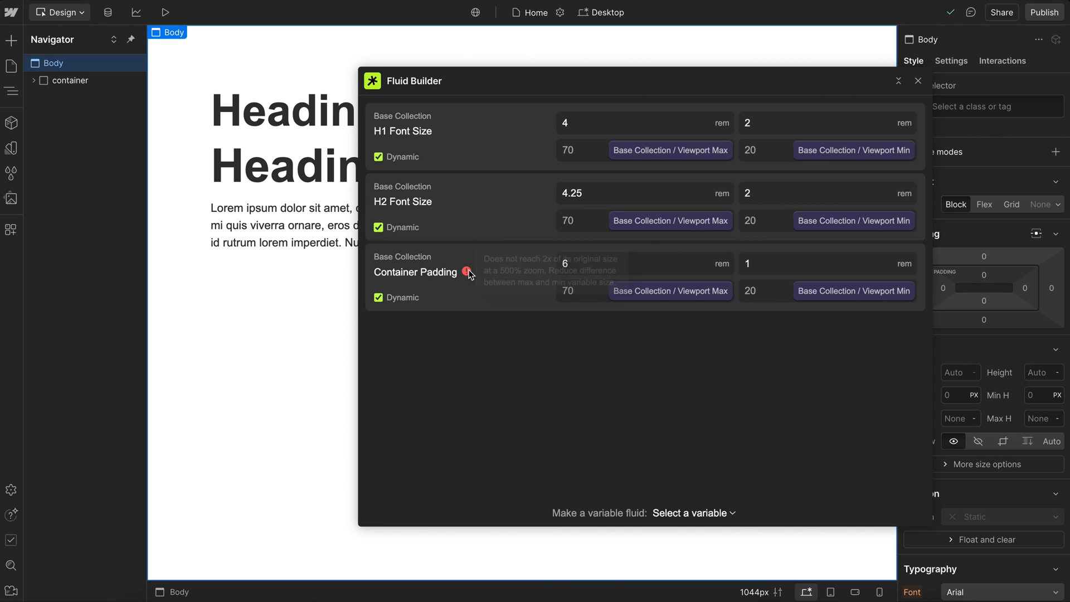
pyautogui.moveTo(461, 157)
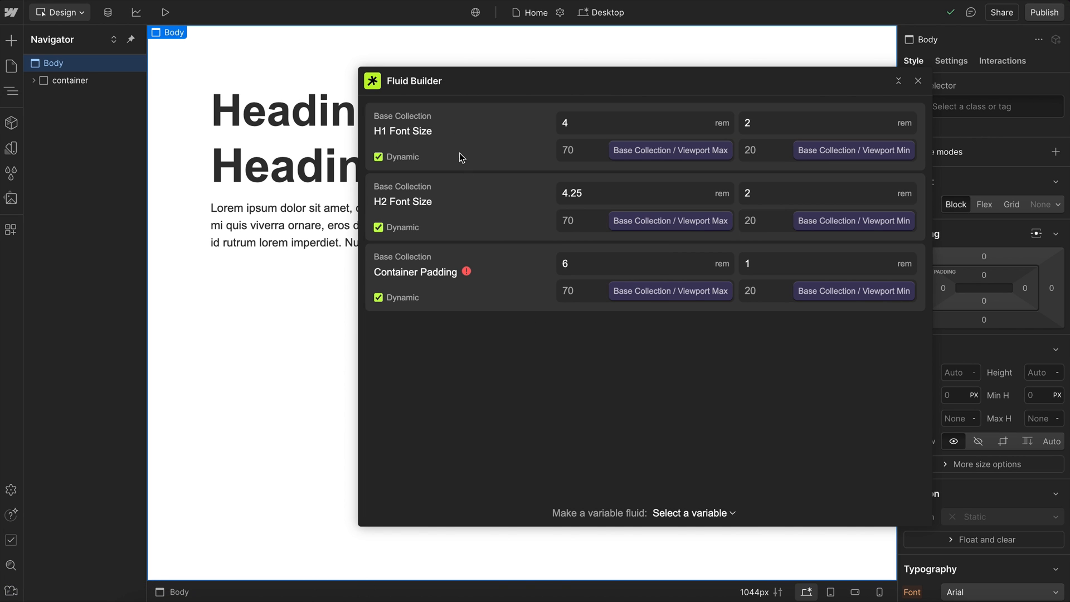
pyautogui.moveTo(778, 261)
pyautogui.write('3')
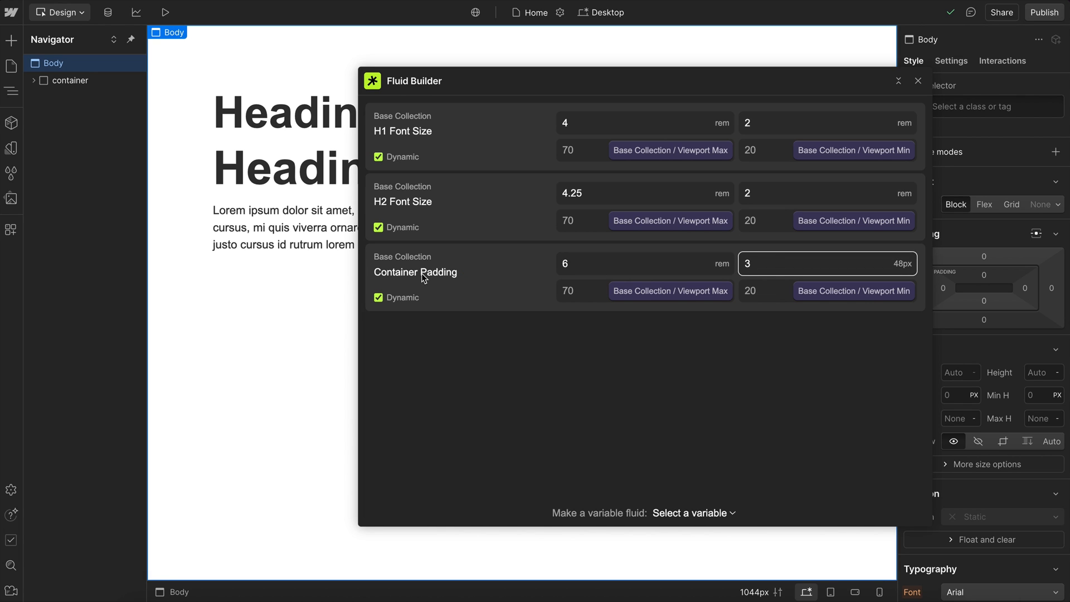
pyautogui.moveTo(714, 392)
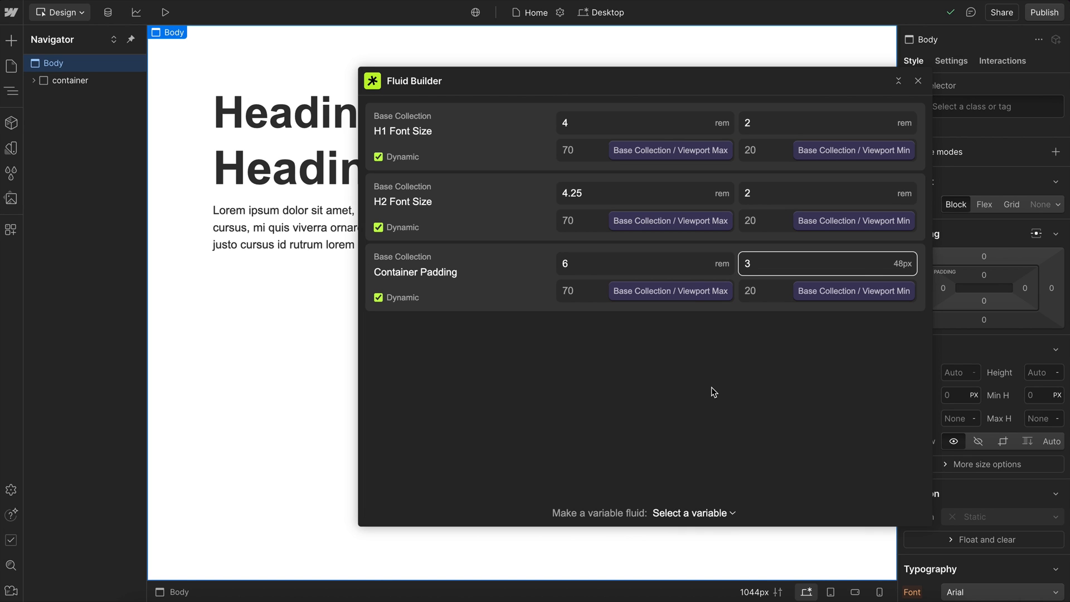
pyautogui.write('1')
pyautogui.click(645, 123)
pyautogui.write('6')
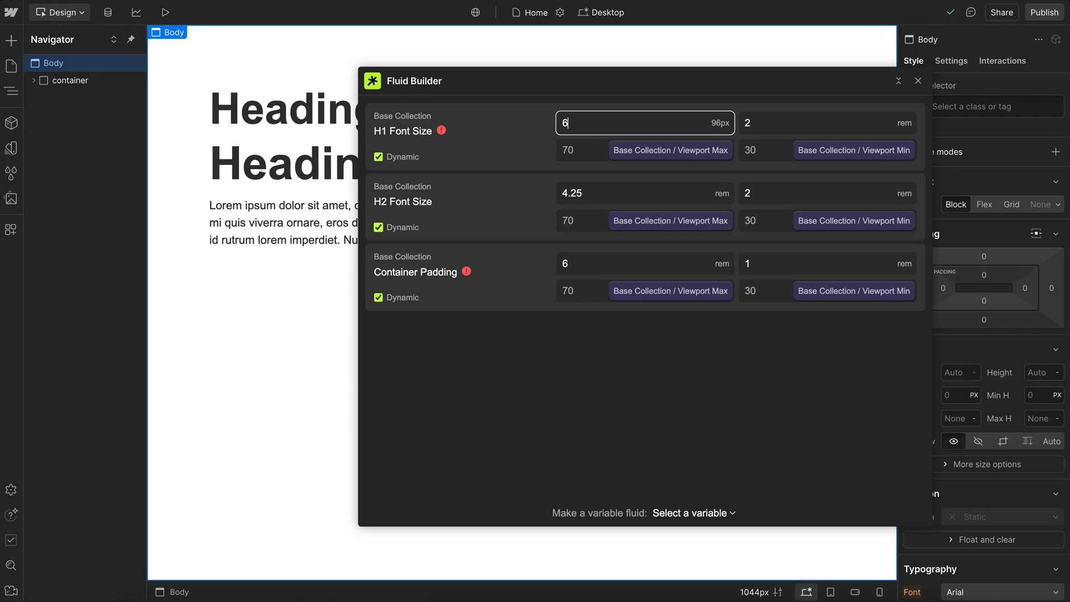
pyautogui.write('5')
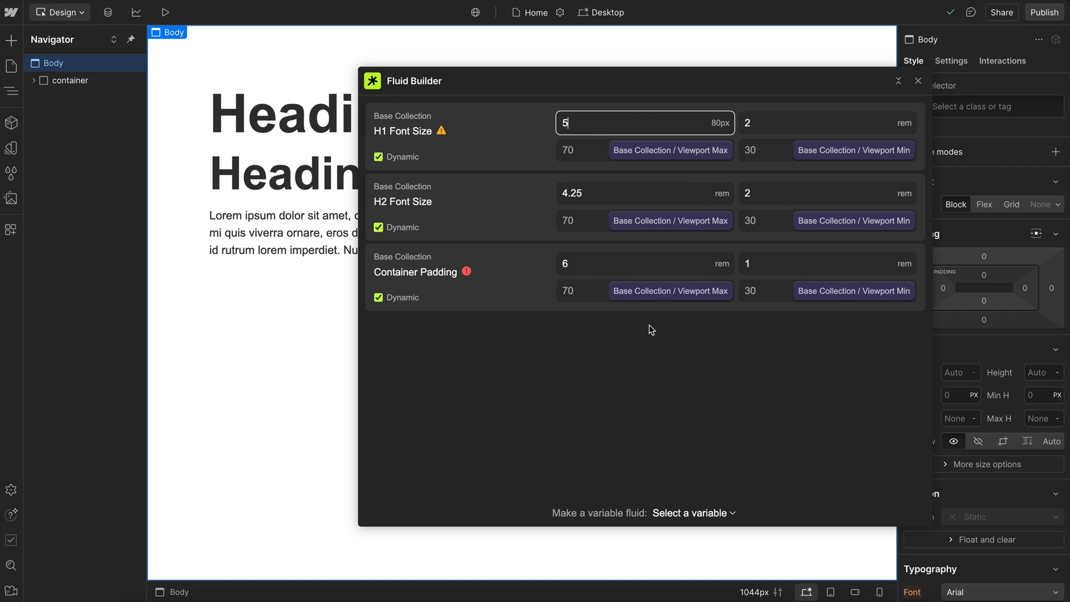
pyautogui.moveTo(441, 131)
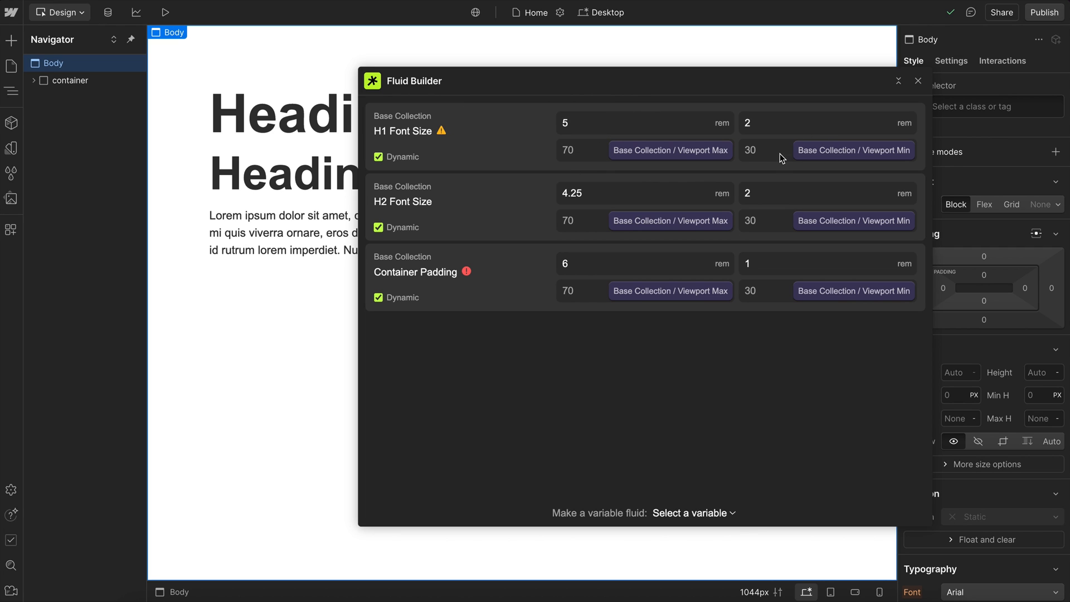
pyautogui.moveTo(742, 288)
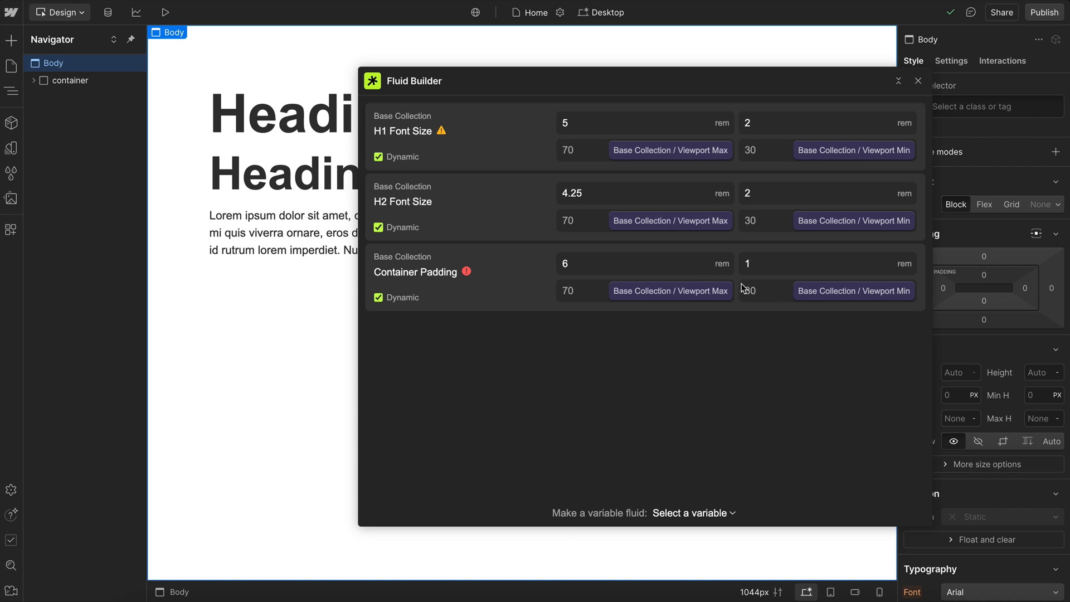
pyautogui.click(645, 150)
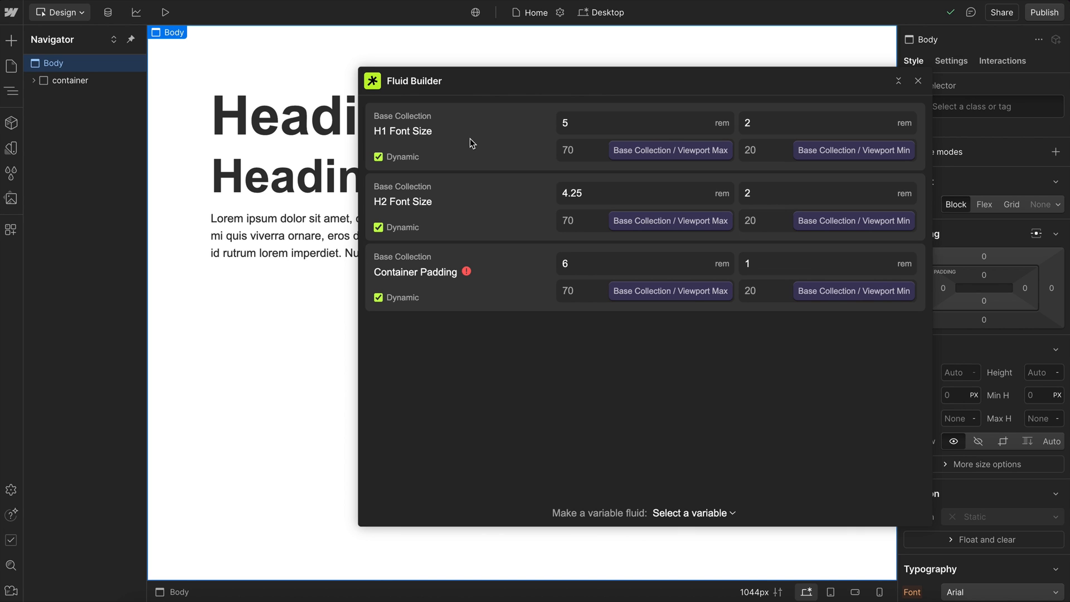
pyautogui.moveTo(459, 131)
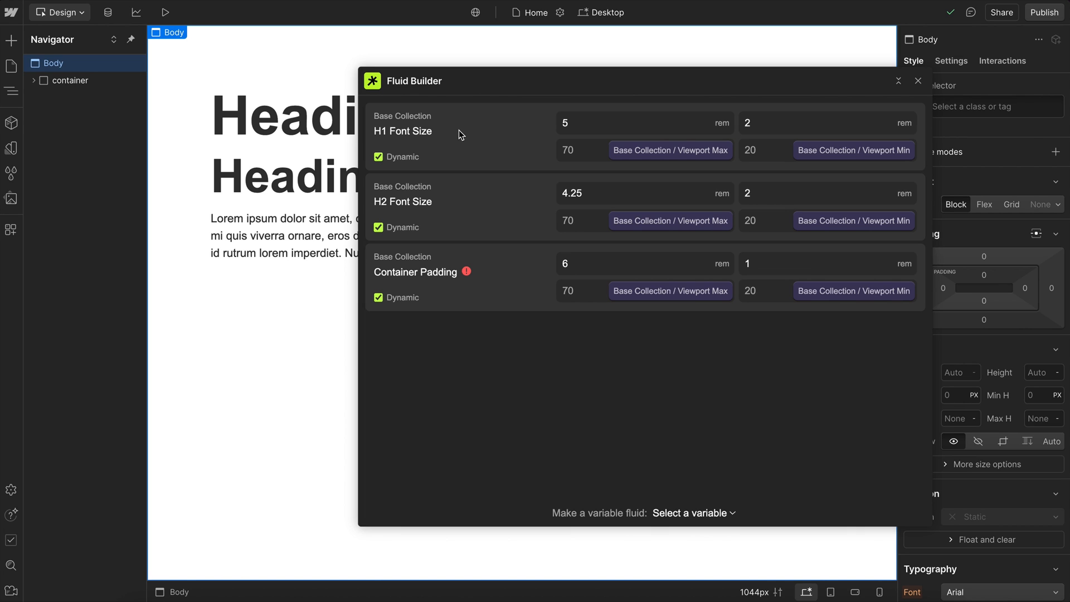
pyautogui.moveTo(474, 159)
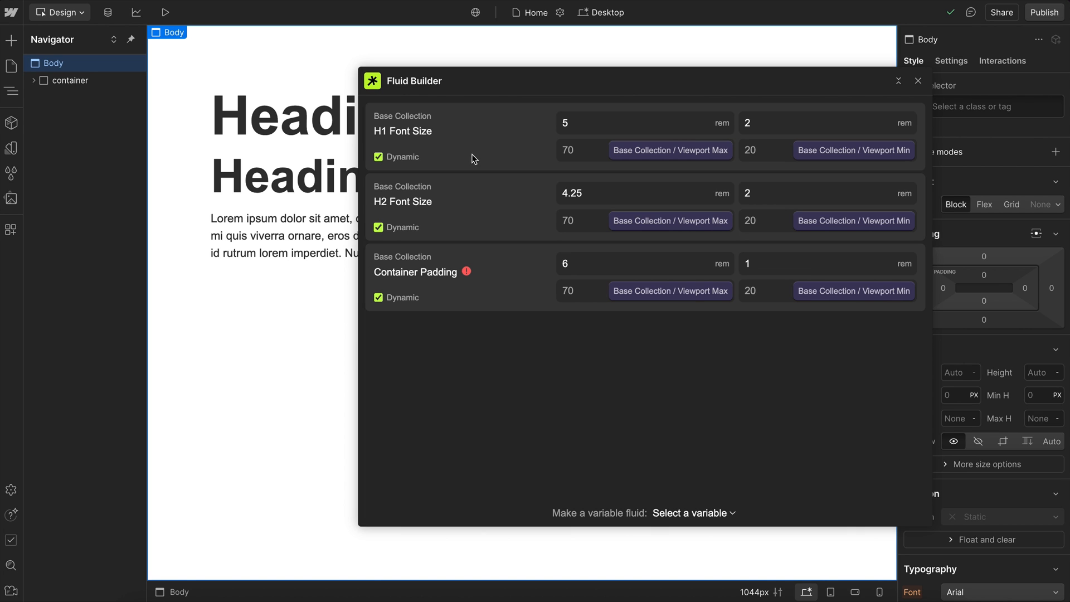
pyautogui.moveTo(585, 130)
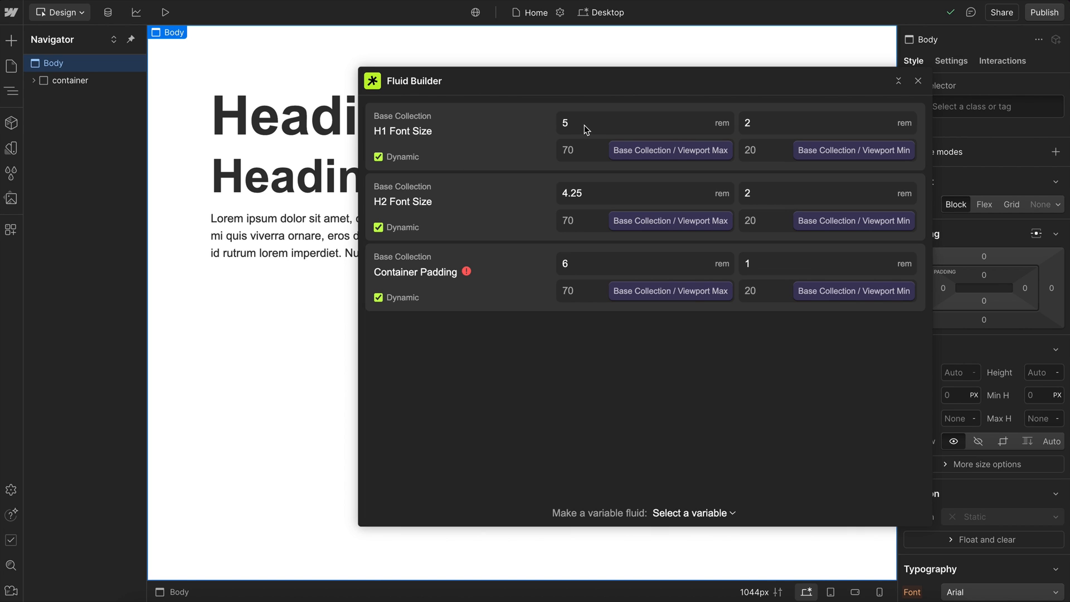
pyautogui.click(641, 123)
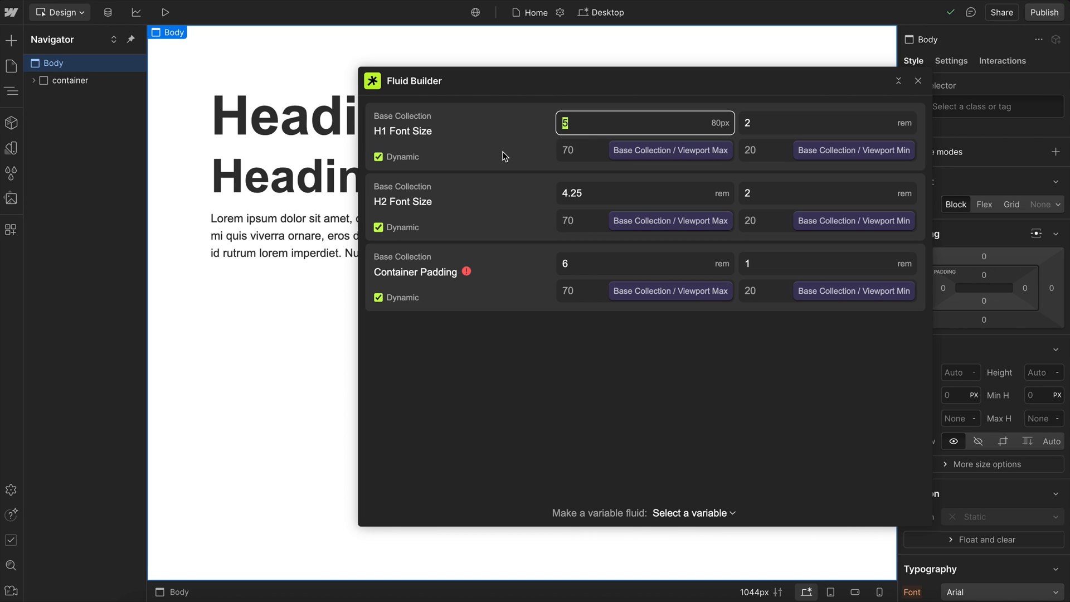
pyautogui.click(826, 122)
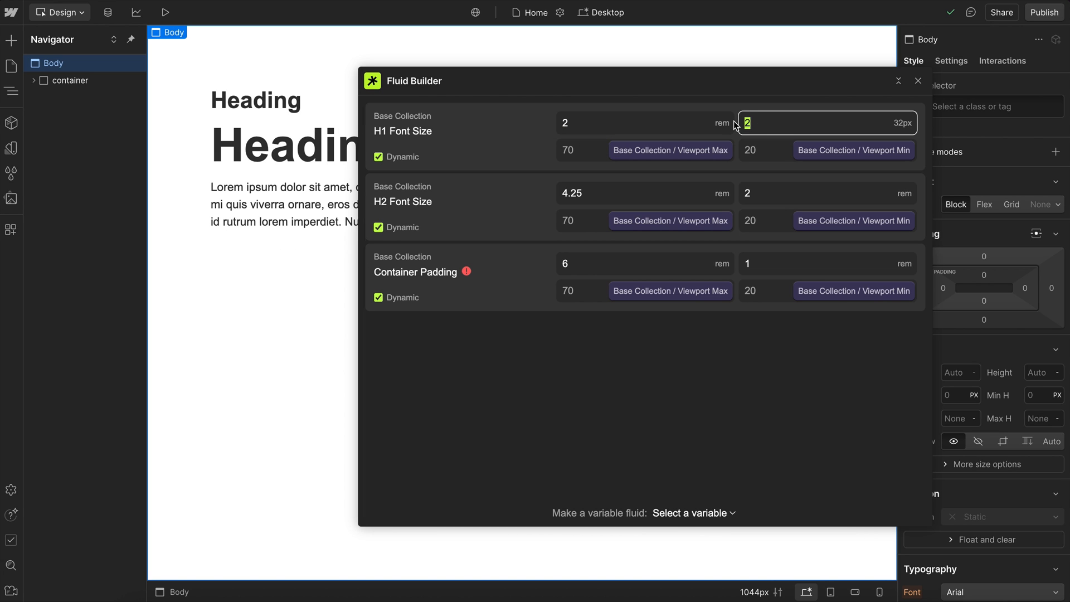
pyautogui.write('4')
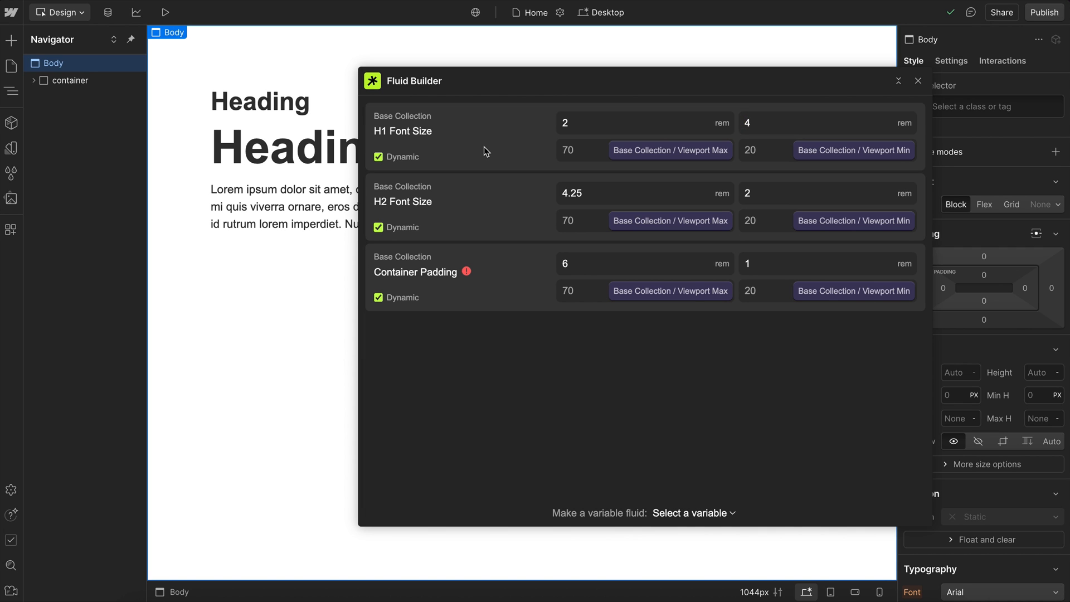
pyautogui.click(642, 123)
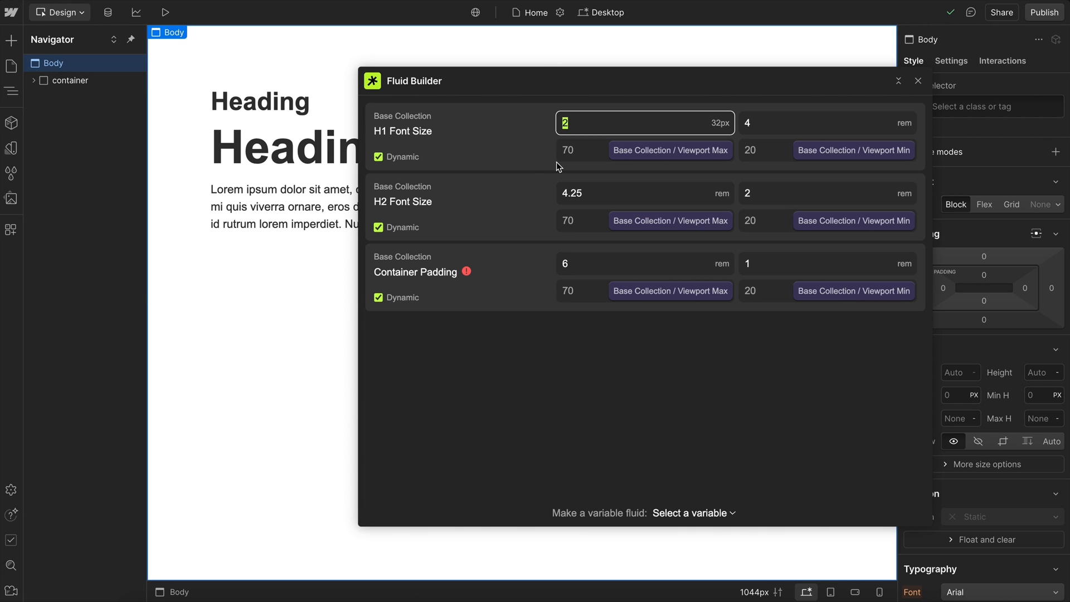
pyautogui.click(828, 123)
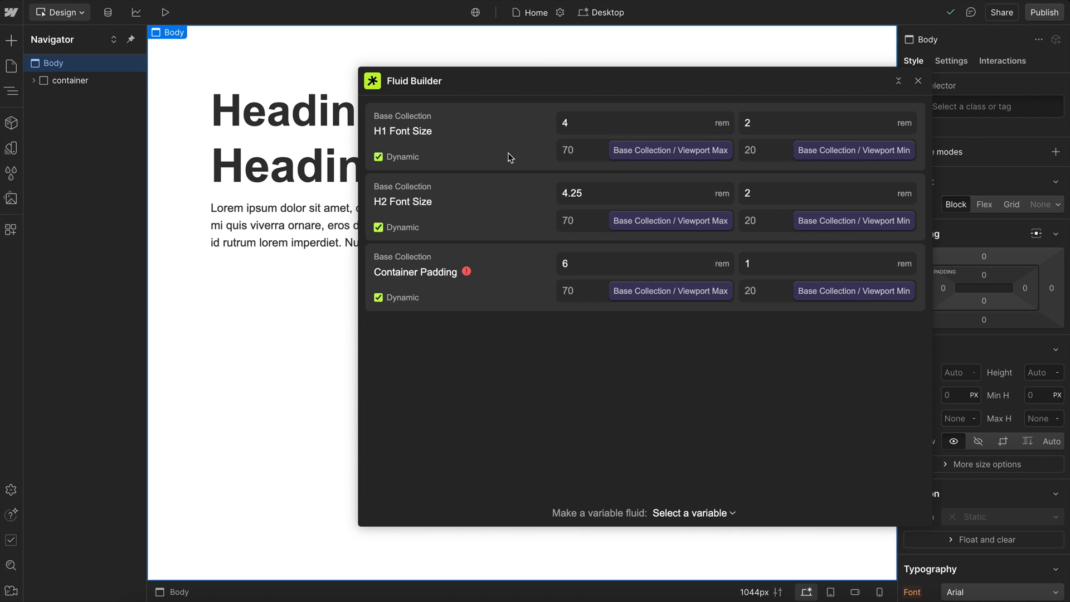
pyautogui.moveTo(569, 118)
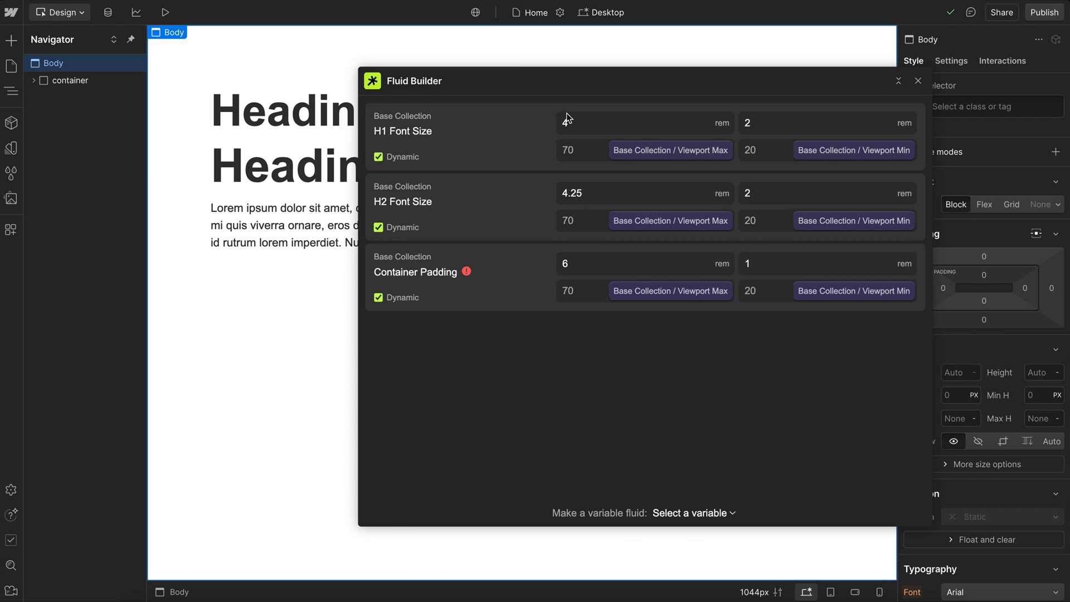
pyautogui.click(917, 80)
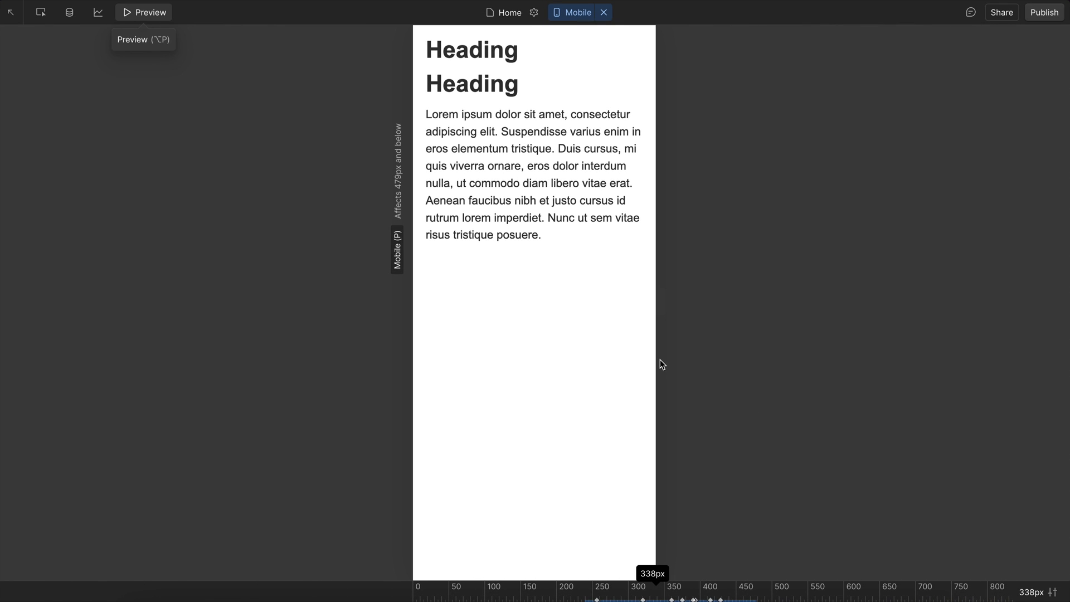
# Step: Preview the page at full desktop width, then leave the preview
pyautogui.click(603, 12)
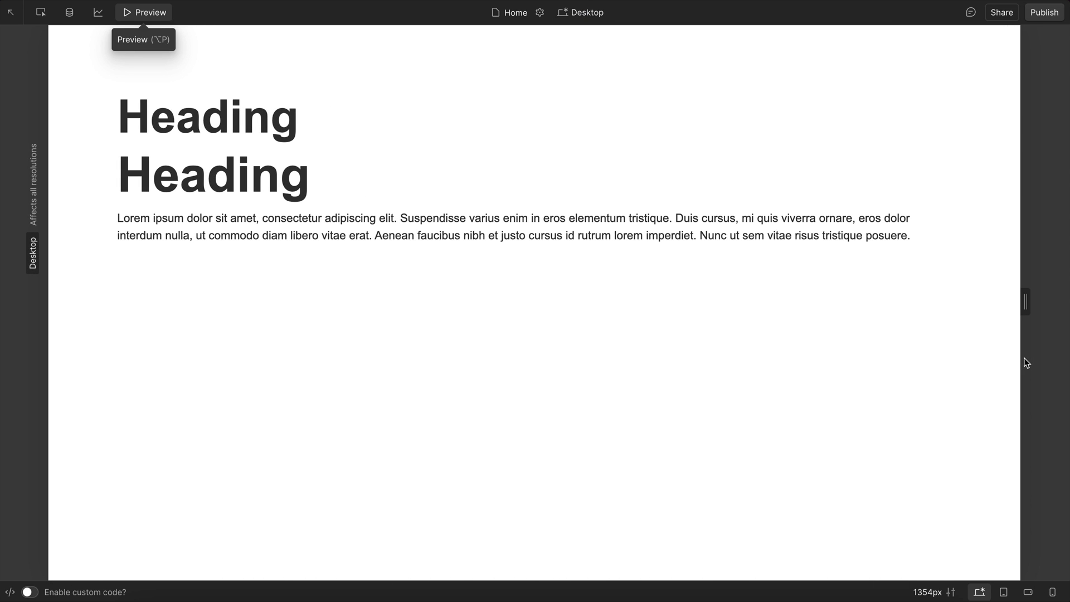
pyautogui.click(126, 12)
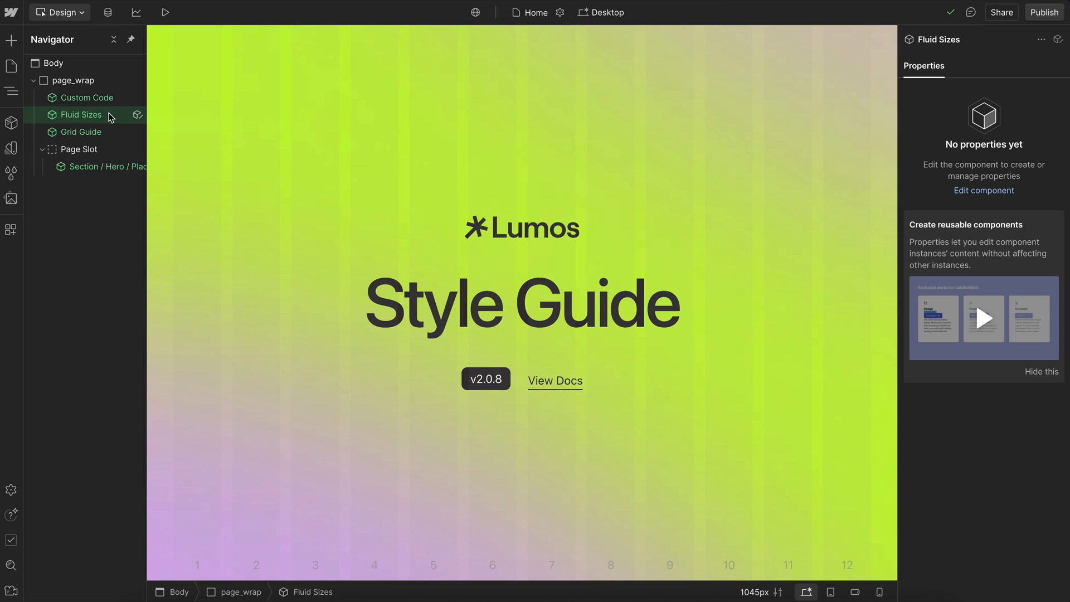
pyautogui.moveTo(11, 149)
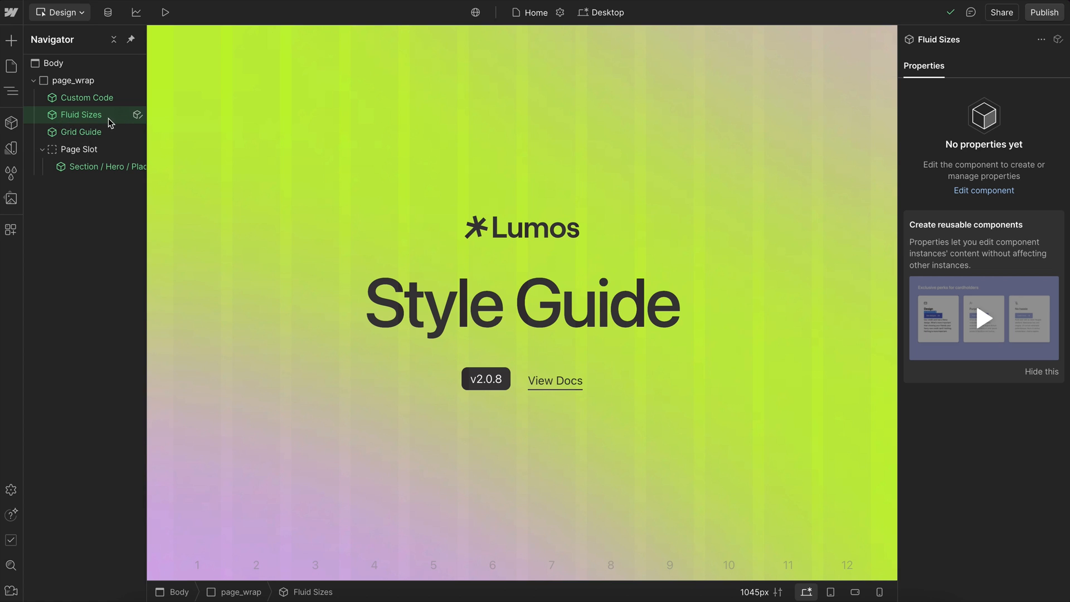
pyautogui.moveTo(139, 115)
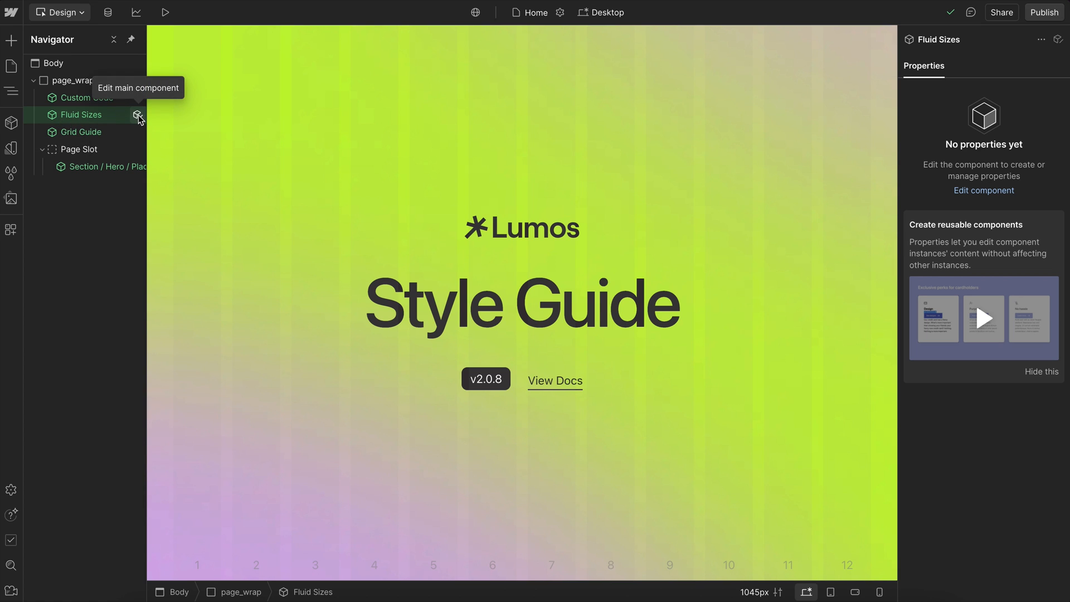
# Step: Open the Fluid Sizes main component for editing to reach its clamp CSS style embed
pyautogui.click(137, 114)
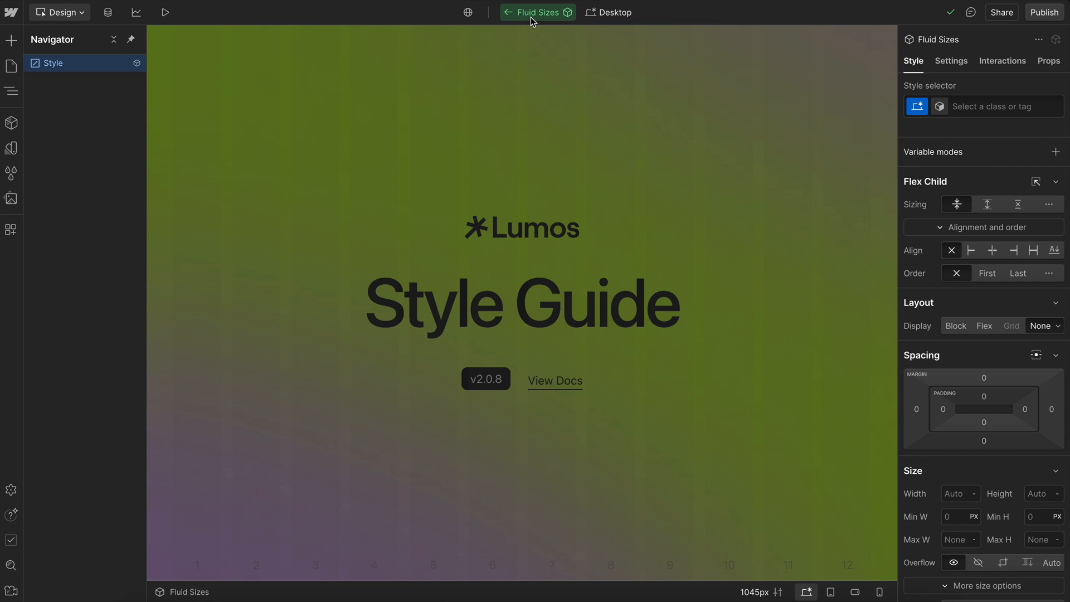
pyautogui.click(950, 61)
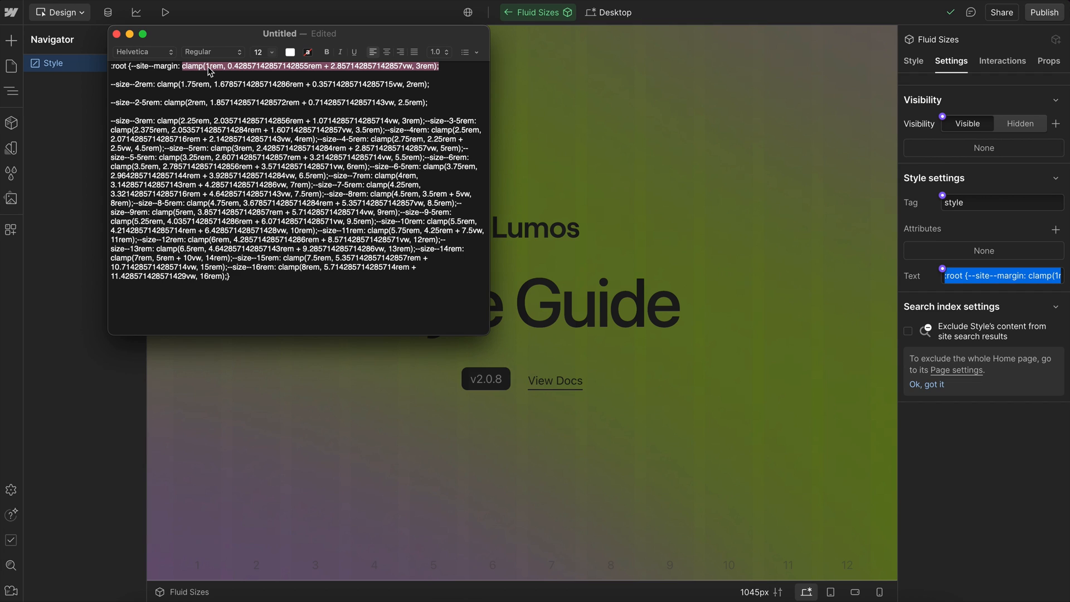
pyautogui.moveTo(599, 160)
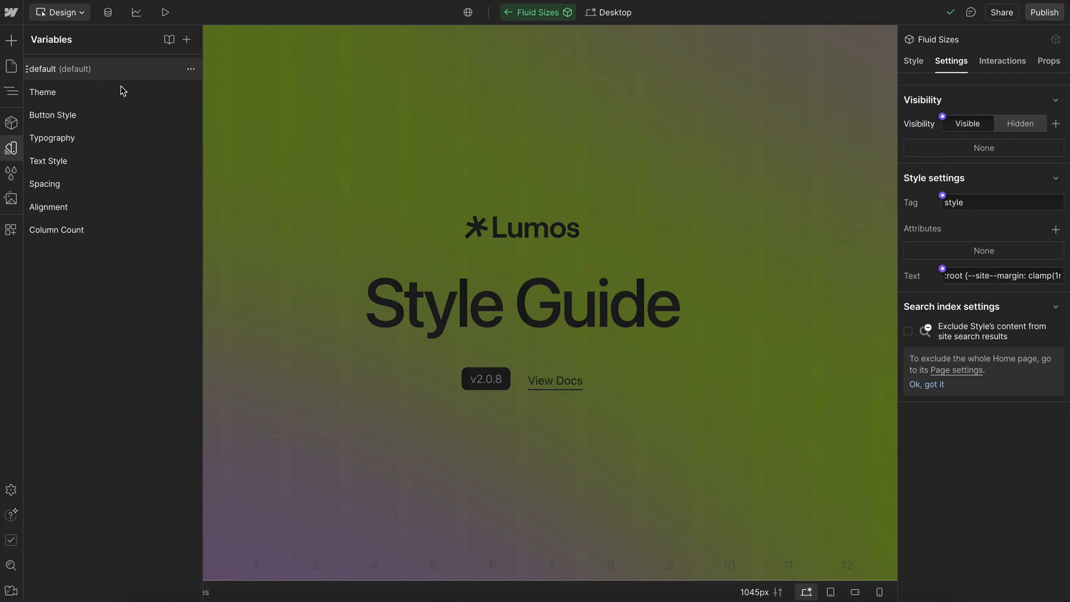
# Step: Check the Site / Margin value in the default variable collection, then select the Fluid Sizes instance
pyautogui.click(60, 68)
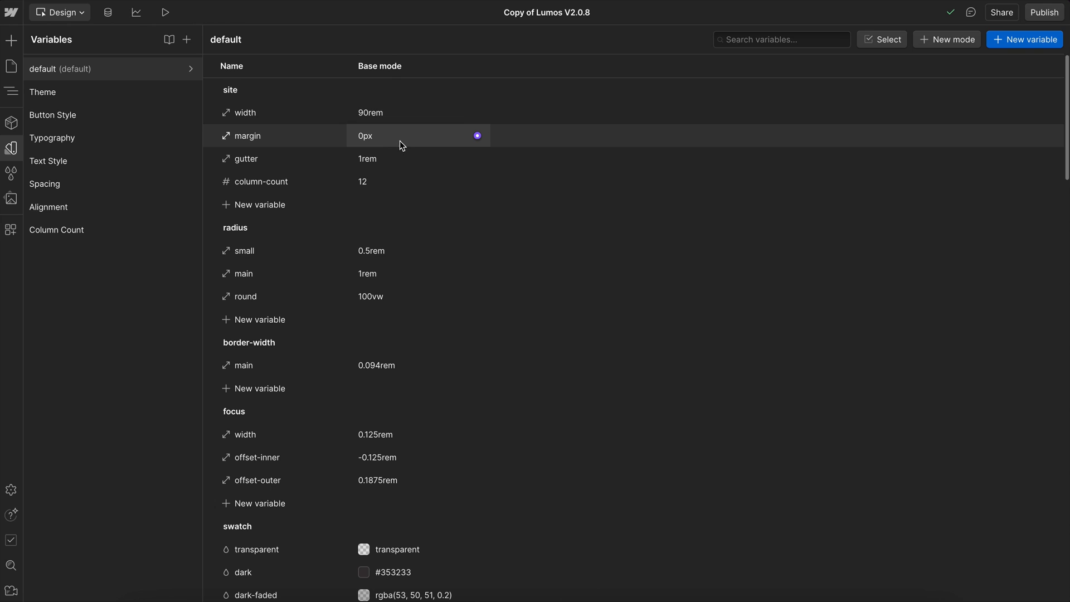
pyautogui.click(405, 134)
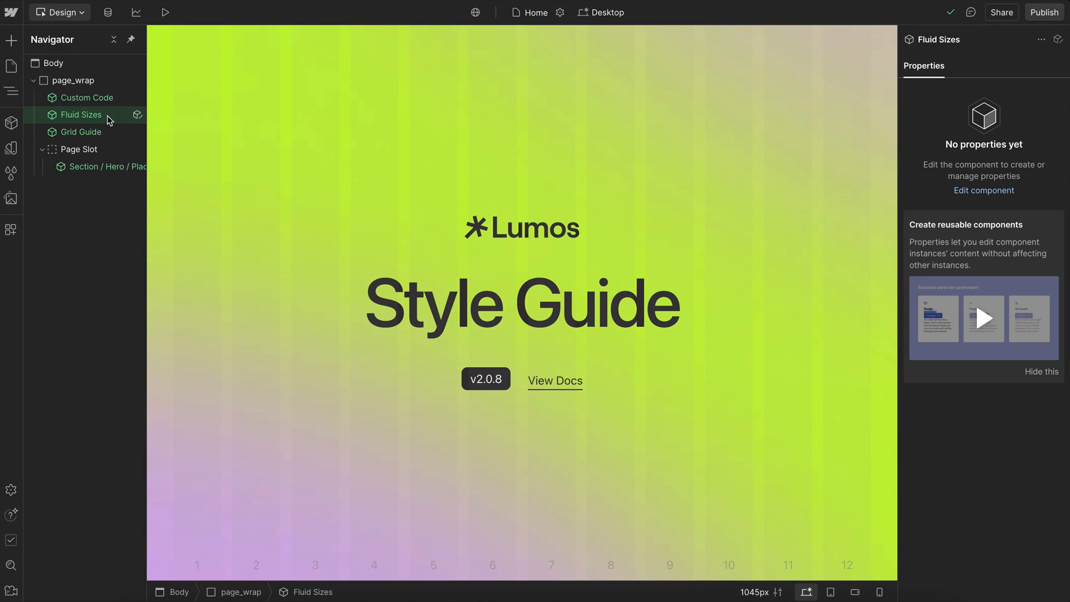
pyautogui.click(73, 80)
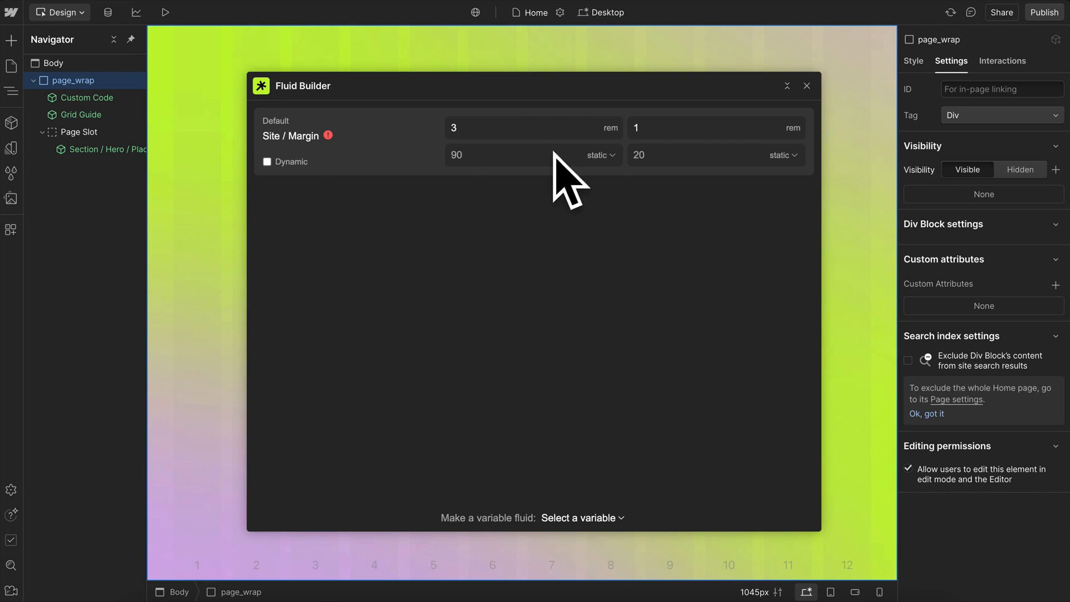
pyautogui.moveTo(813, 99)
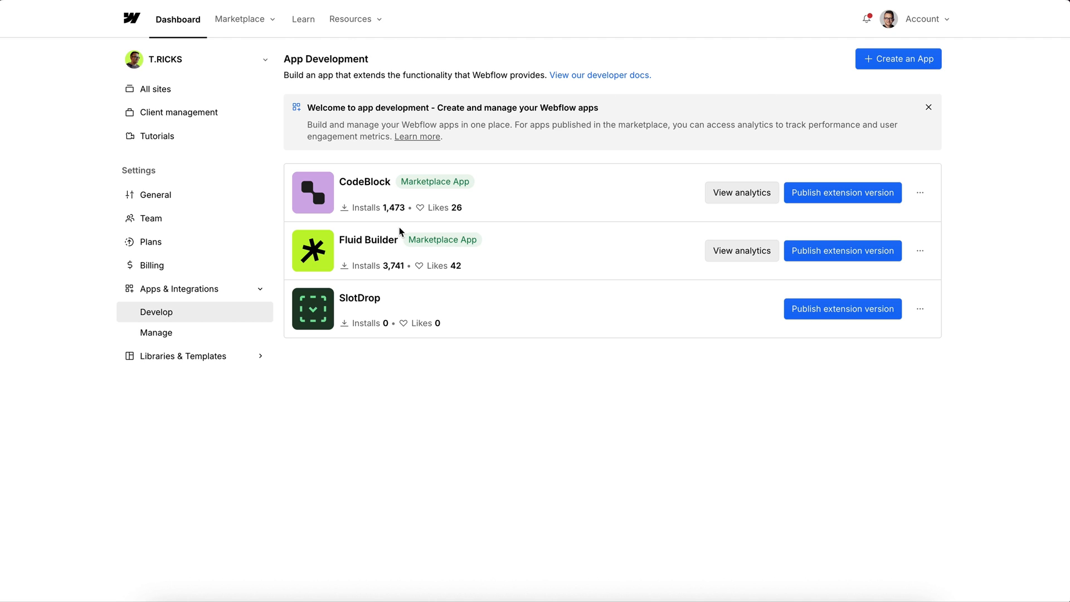
pyautogui.moveTo(526, 392)
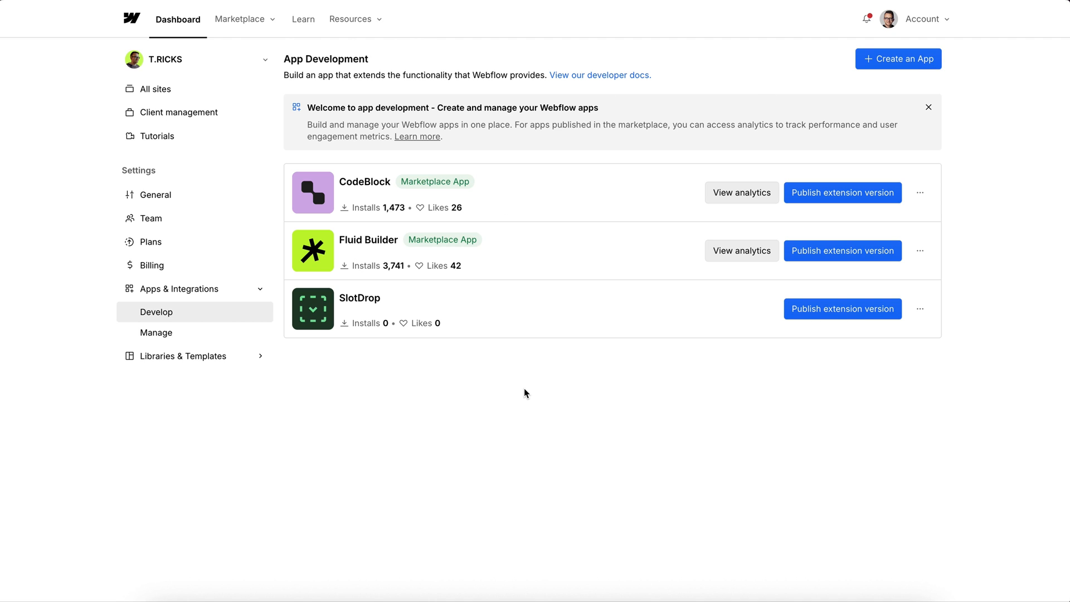
pyautogui.moveTo(547, 367)
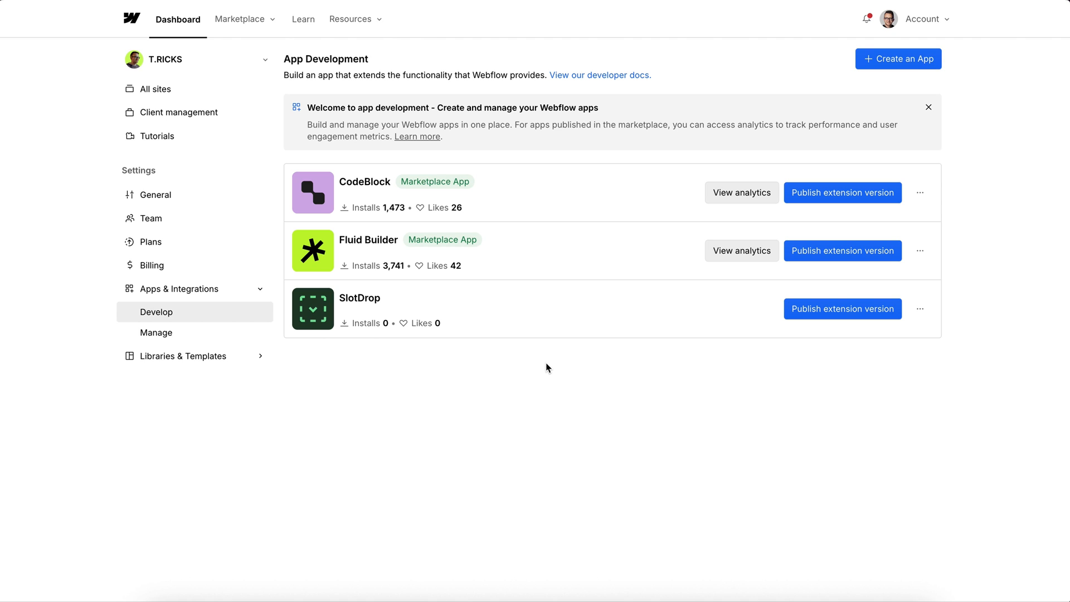
pyautogui.moveTo(176, 19)
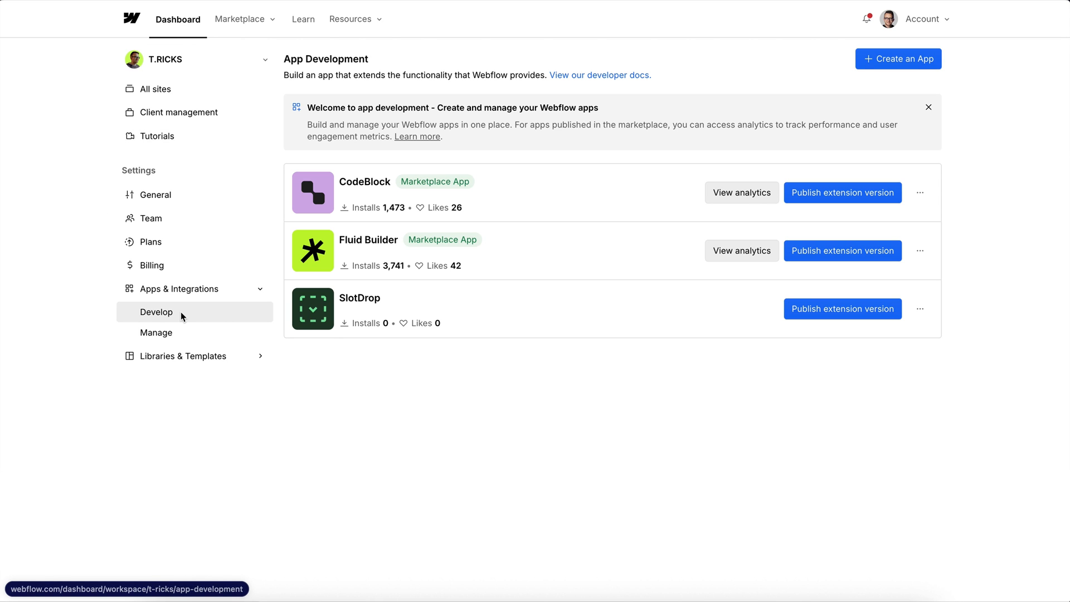
pyautogui.moveTo(900, 62)
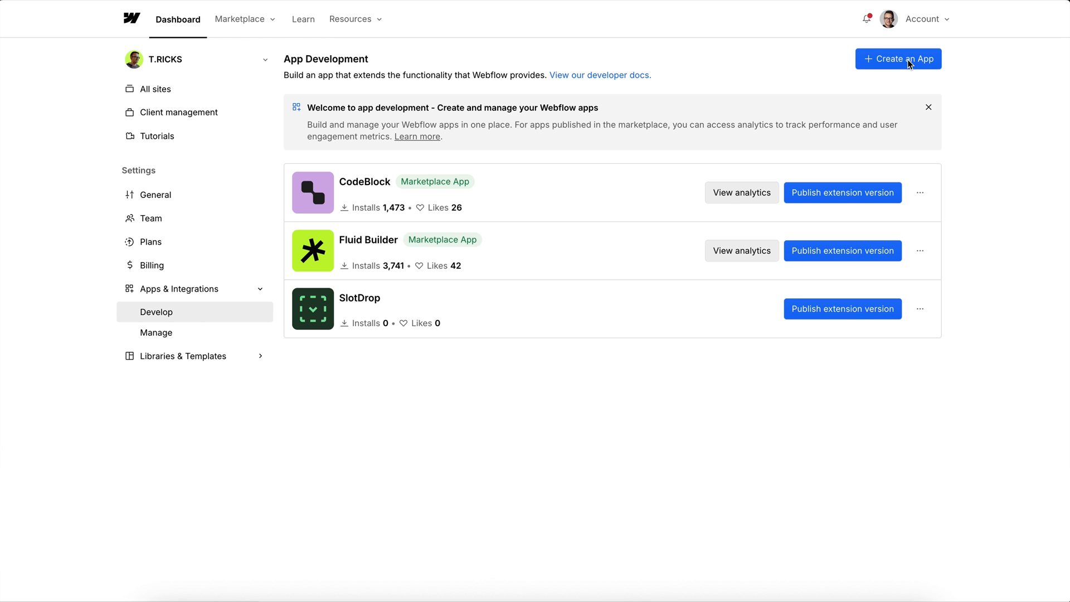
# Step: Start a new app from the workspace's Develop apps list
pyautogui.click(898, 58)
pyautogui.write('Fluid V1')
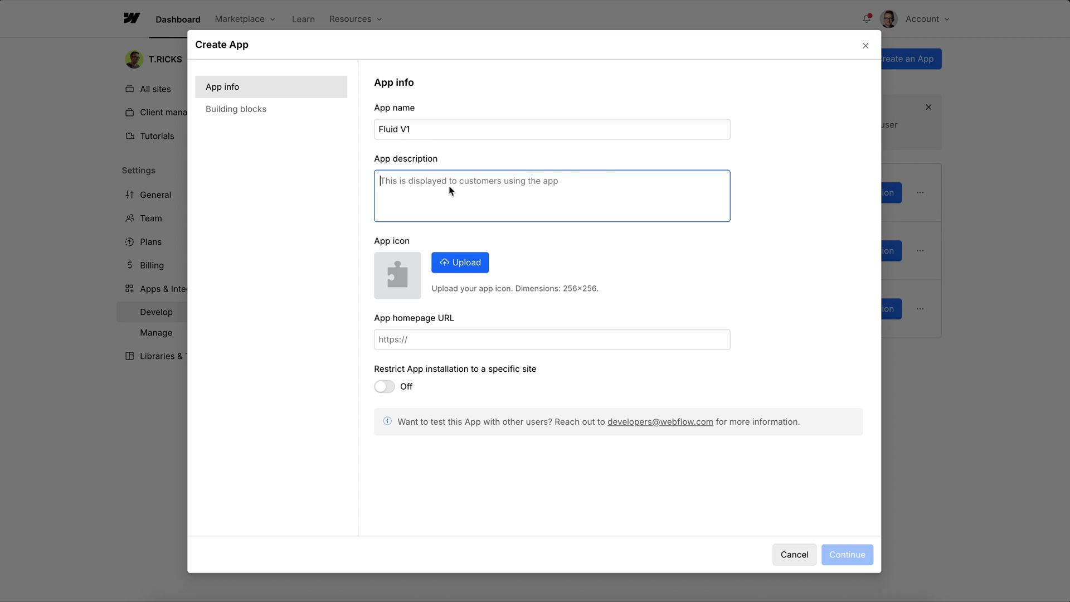
# Step: Upload and crop the asterisk image as the app icon
pyautogui.click(459, 262)
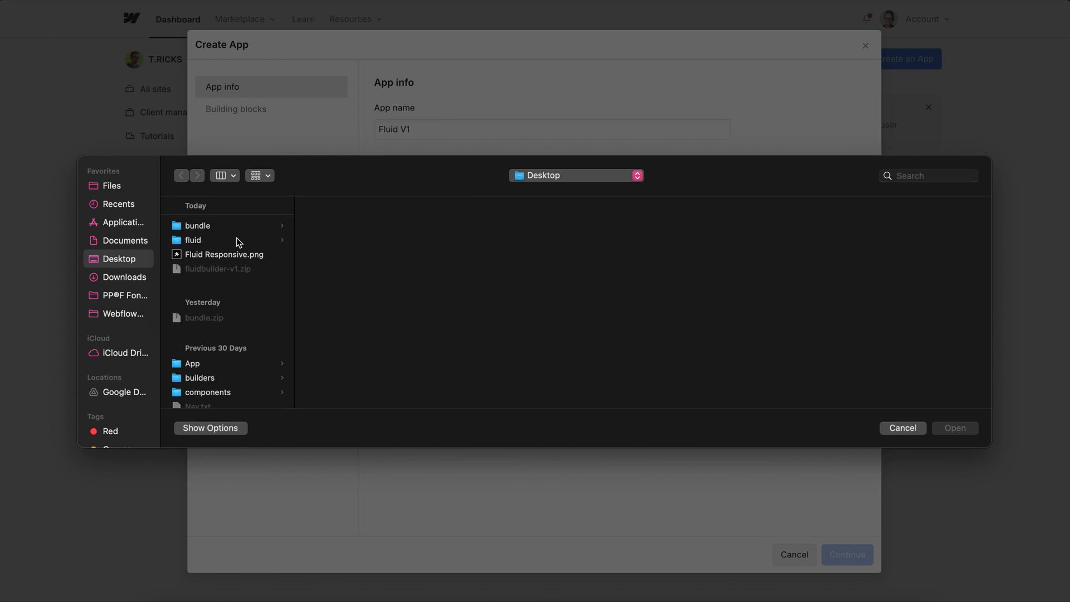
pyautogui.click(954, 428)
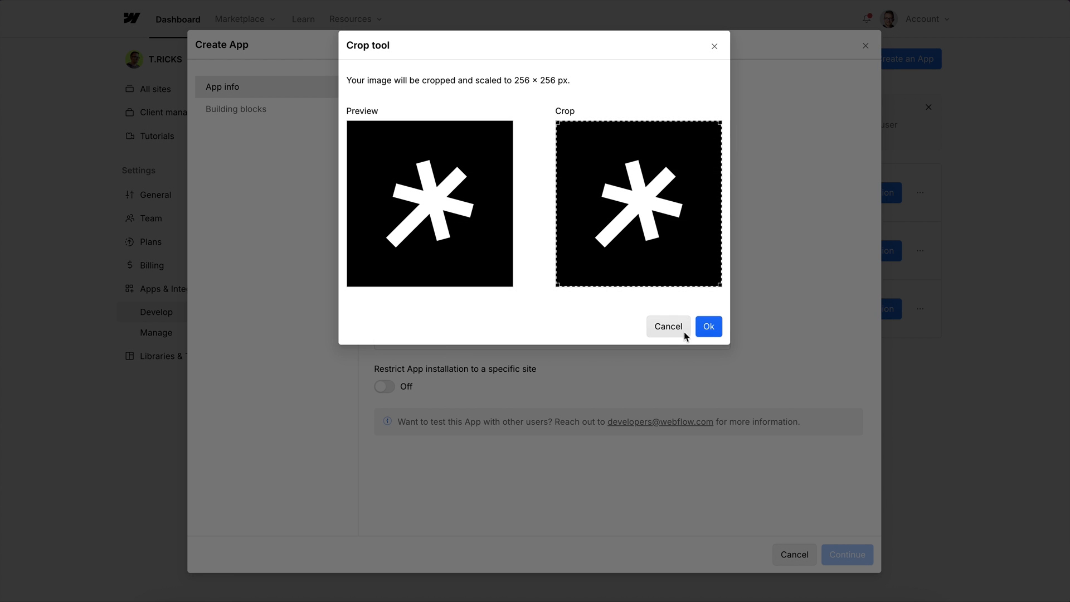
pyautogui.click(708, 326)
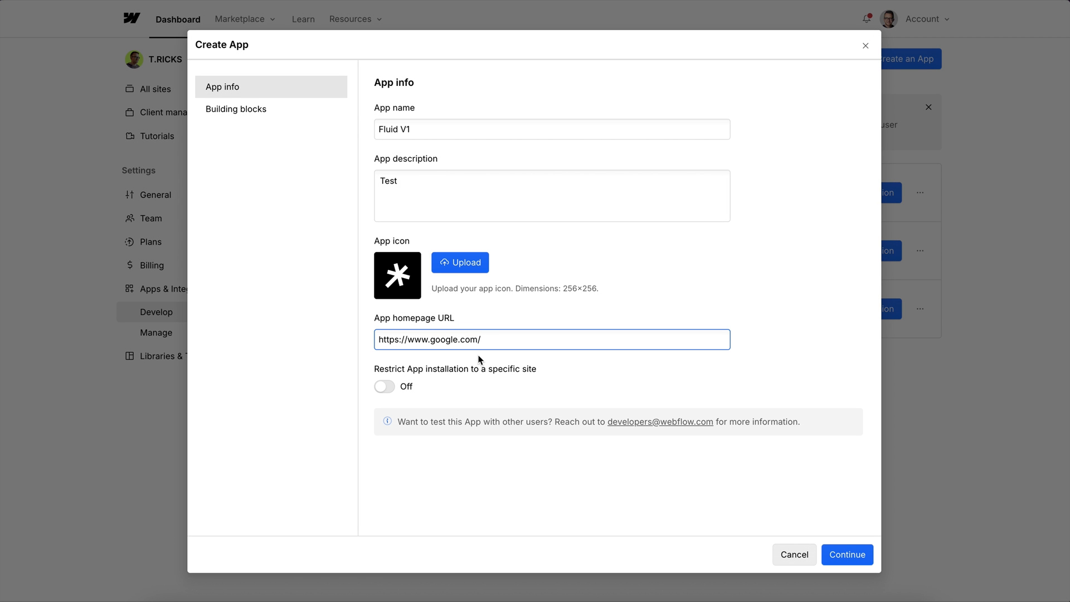
# Step: Enable the Designer extension building block and create the Fluid V1 app
pyautogui.click(846, 554)
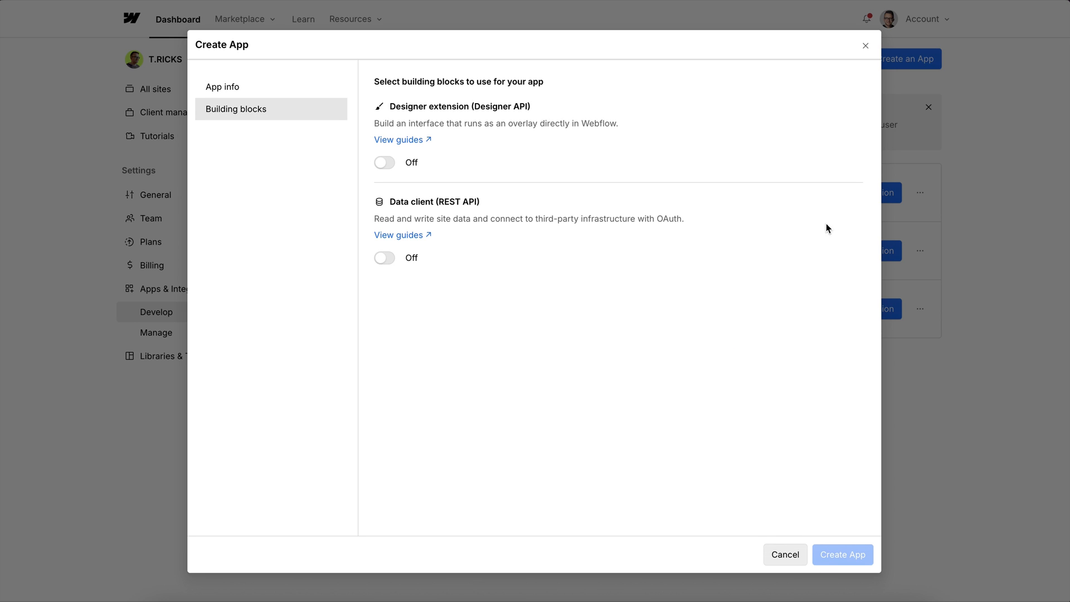
pyautogui.click(384, 162)
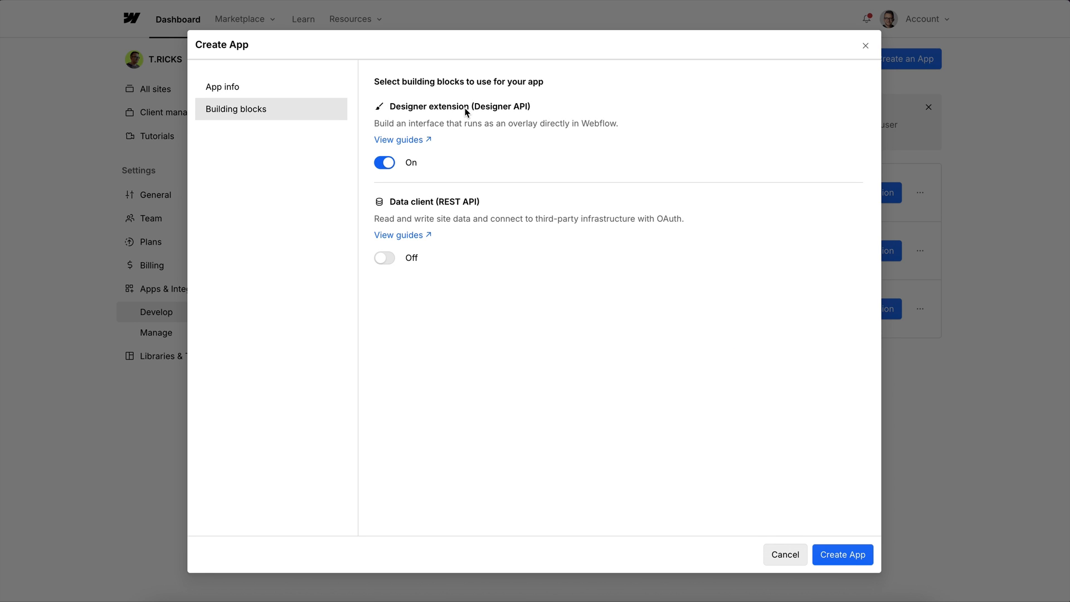
pyautogui.click(842, 554)
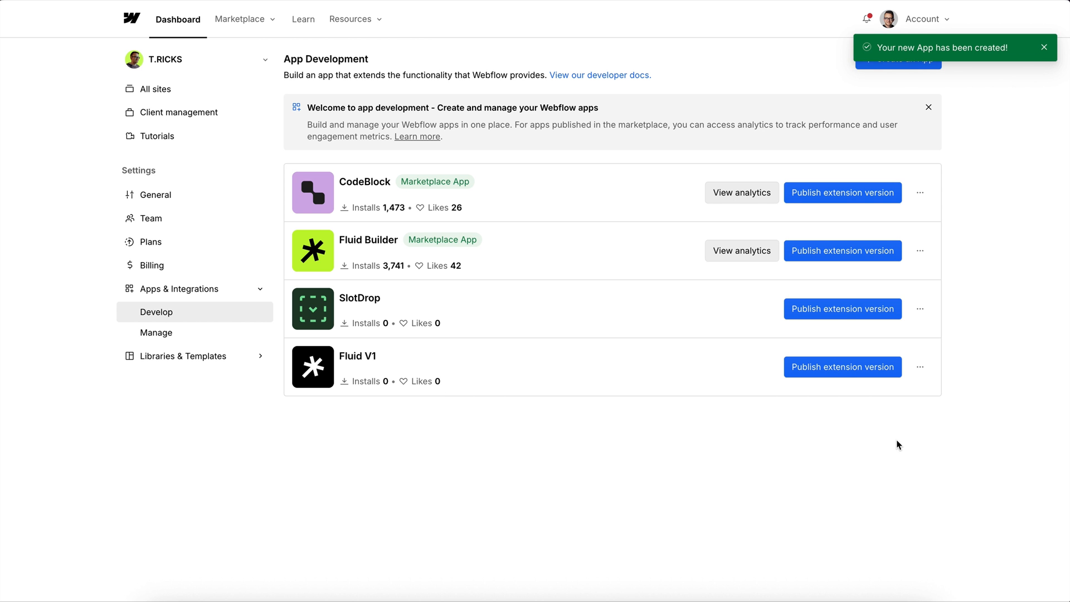
pyautogui.moveTo(842, 367)
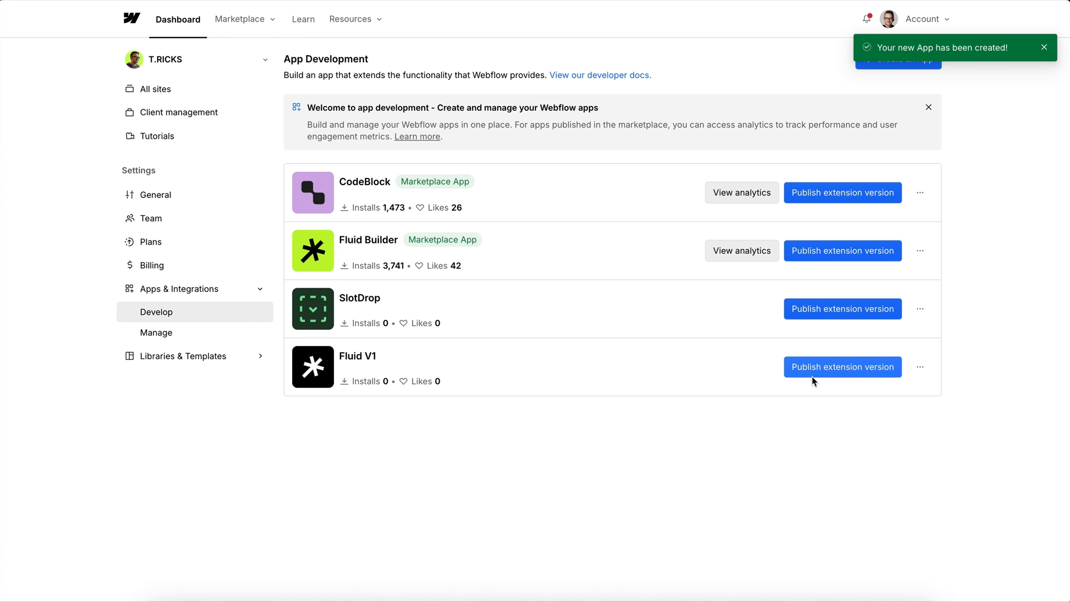
# Step: Upload fluidbuilder-v1.zip as a new Fluid V1 extension version
pyautogui.click(842, 366)
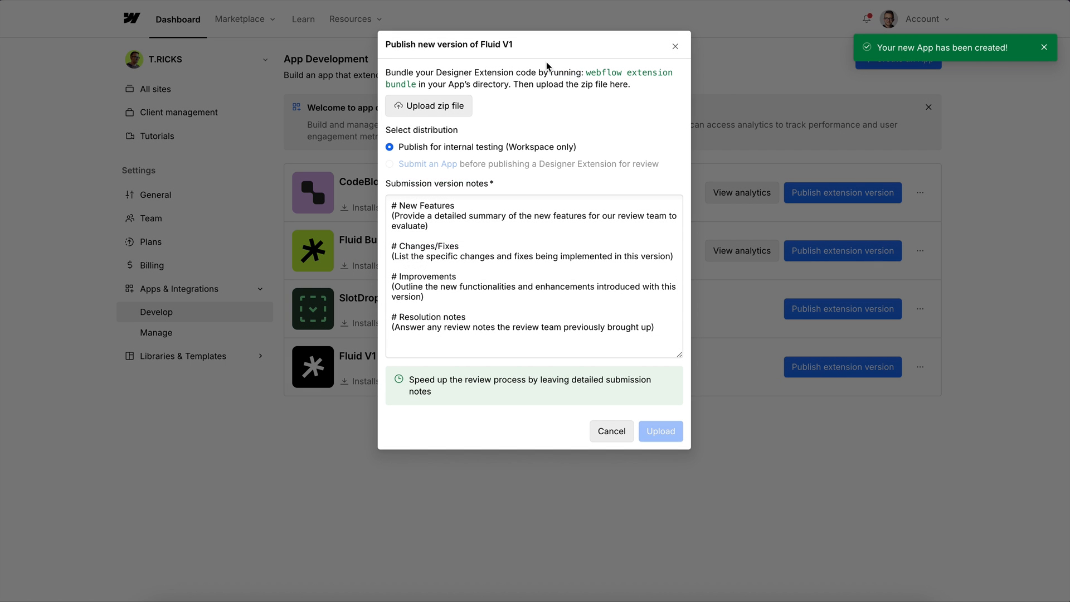
pyautogui.click(428, 106)
pyautogui.write('test')
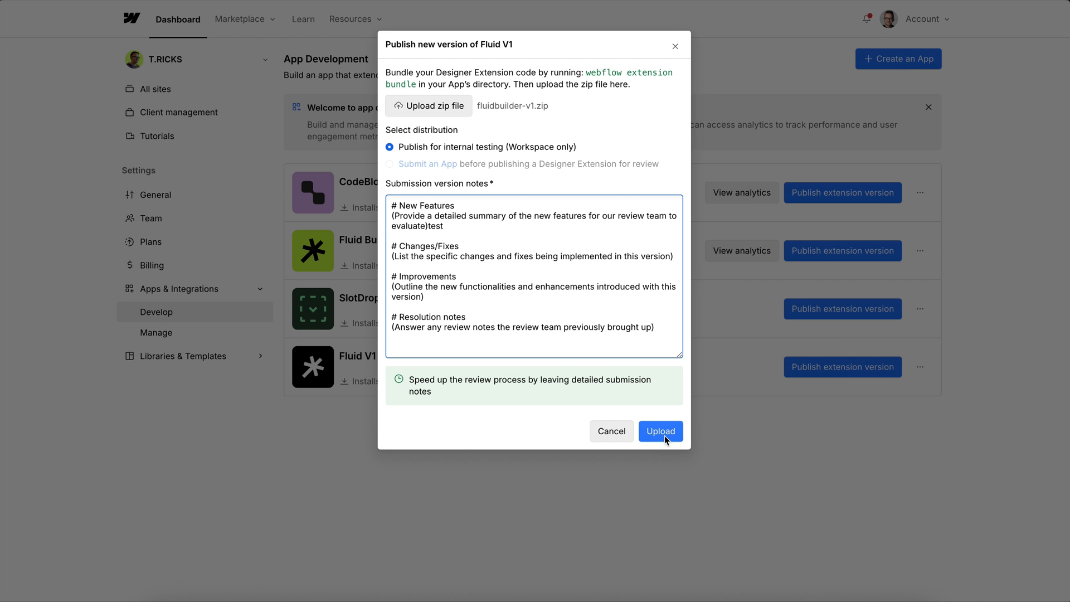
pyautogui.click(659, 431)
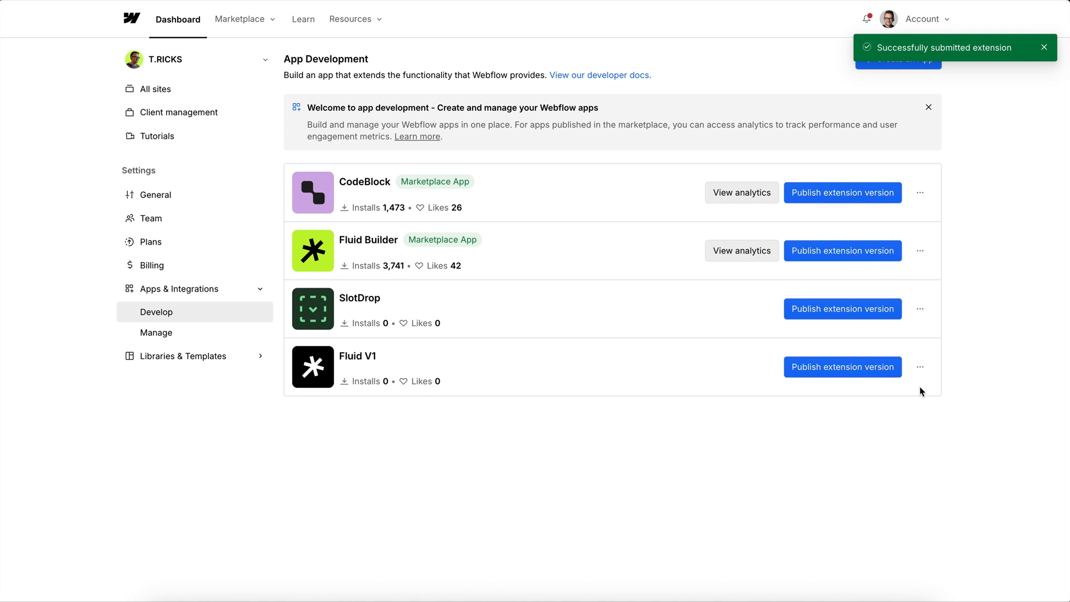
pyautogui.moveTo(953, 398)
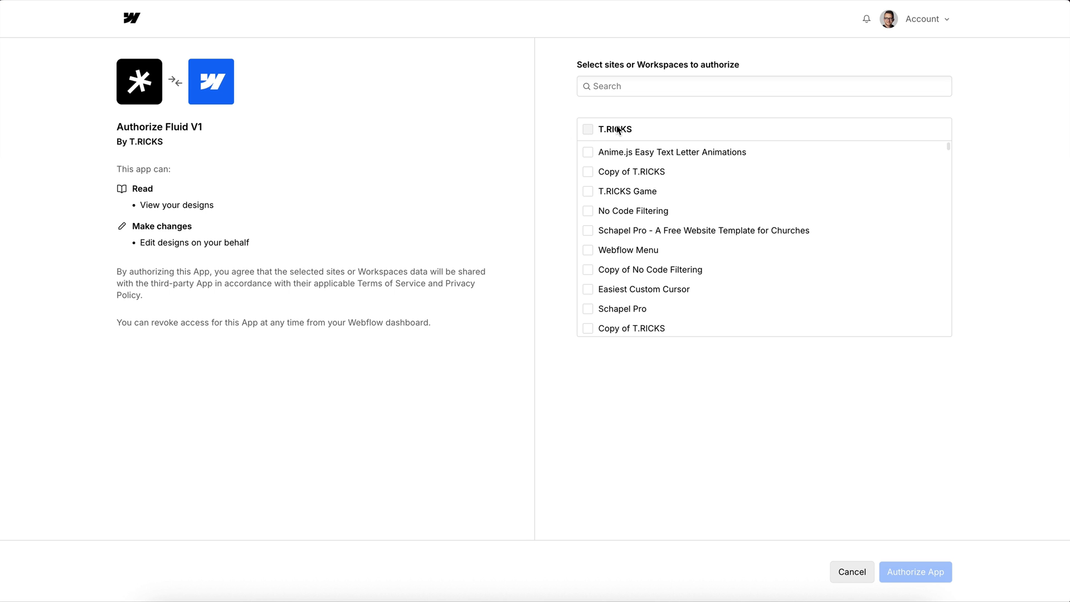
# Step: Authorize Fluid V1 for the T.RICKS workspace and open the Copy of Lumos V2.0.8 site
pyautogui.click(587, 129)
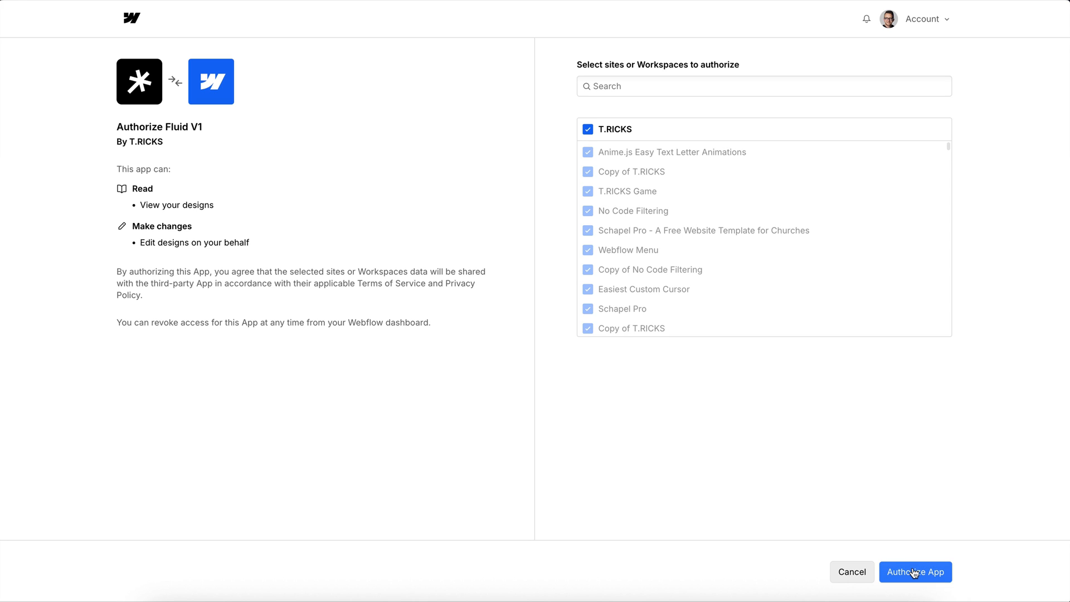
pyautogui.click(914, 572)
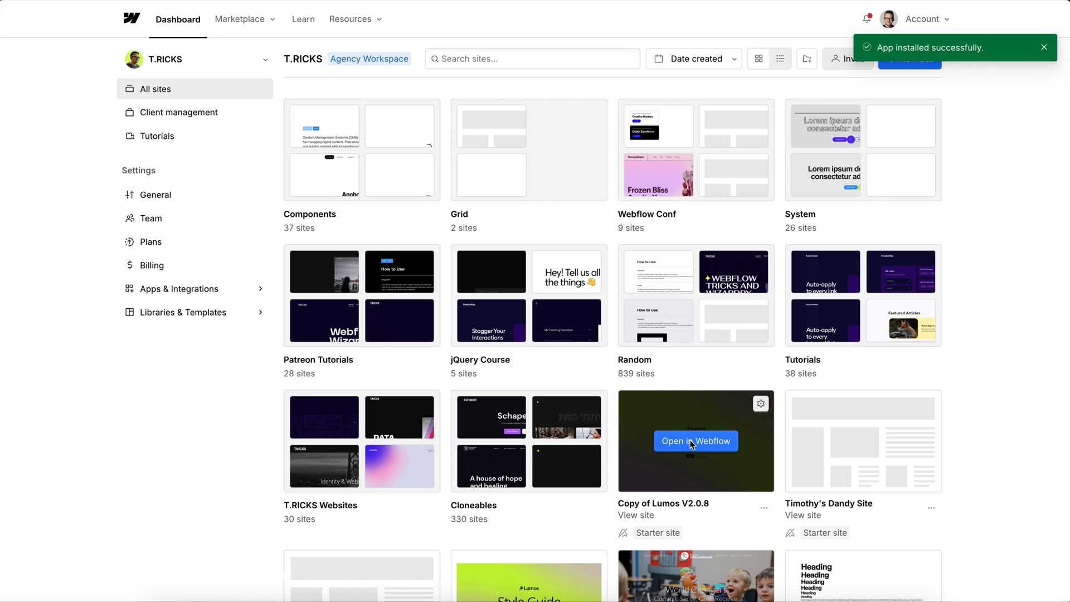
pyautogui.click(695, 441)
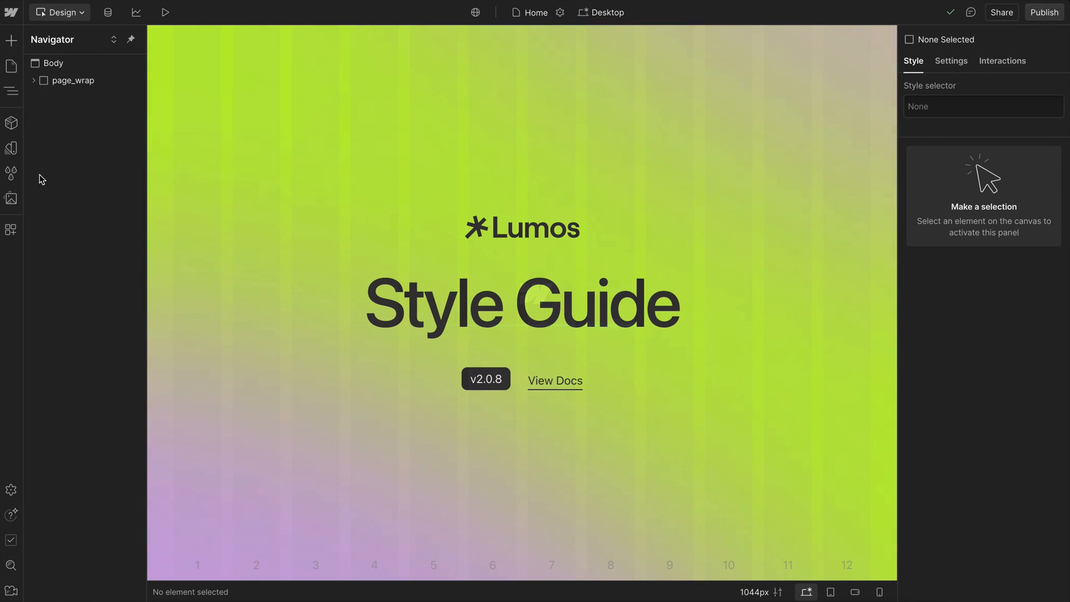
# Step: Launch Fluid V1 from the Apps panel and browse its 1440–320 fluid size variables
pyautogui.click(12, 229)
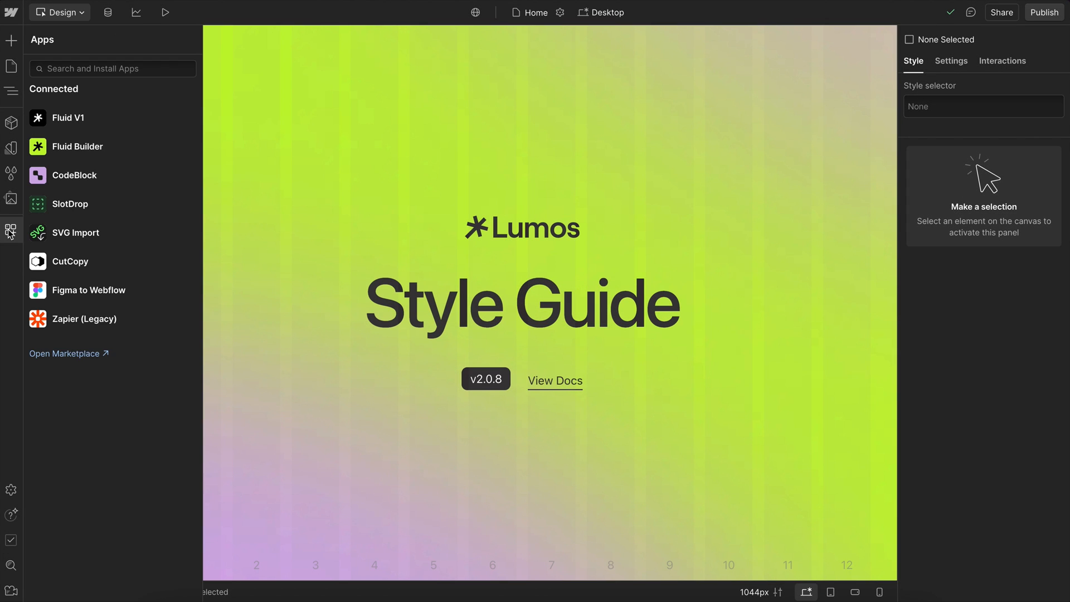
pyautogui.click(169, 117)
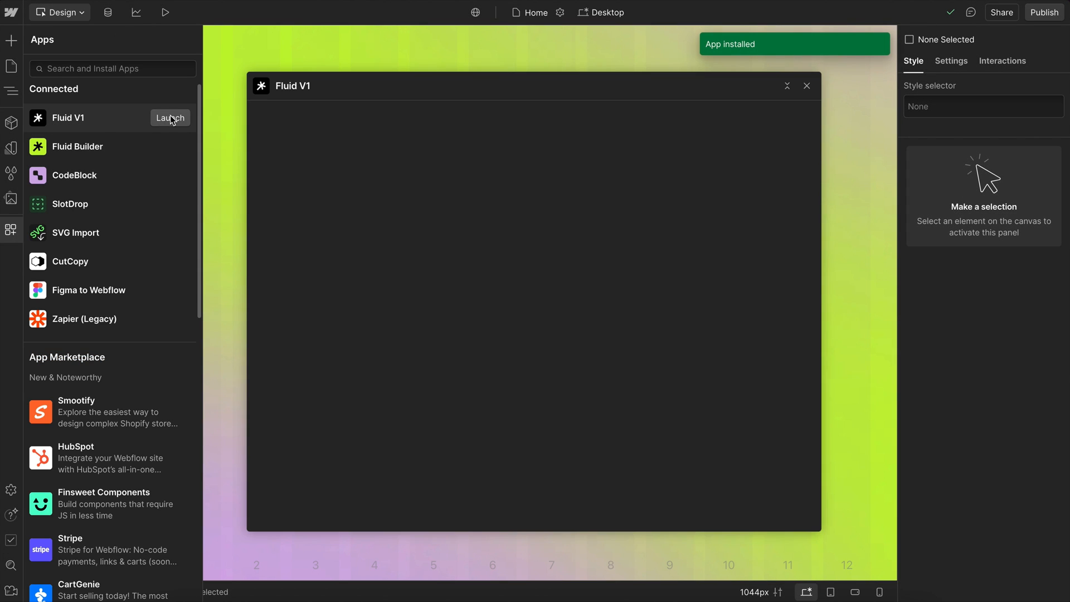
pyautogui.click(170, 117)
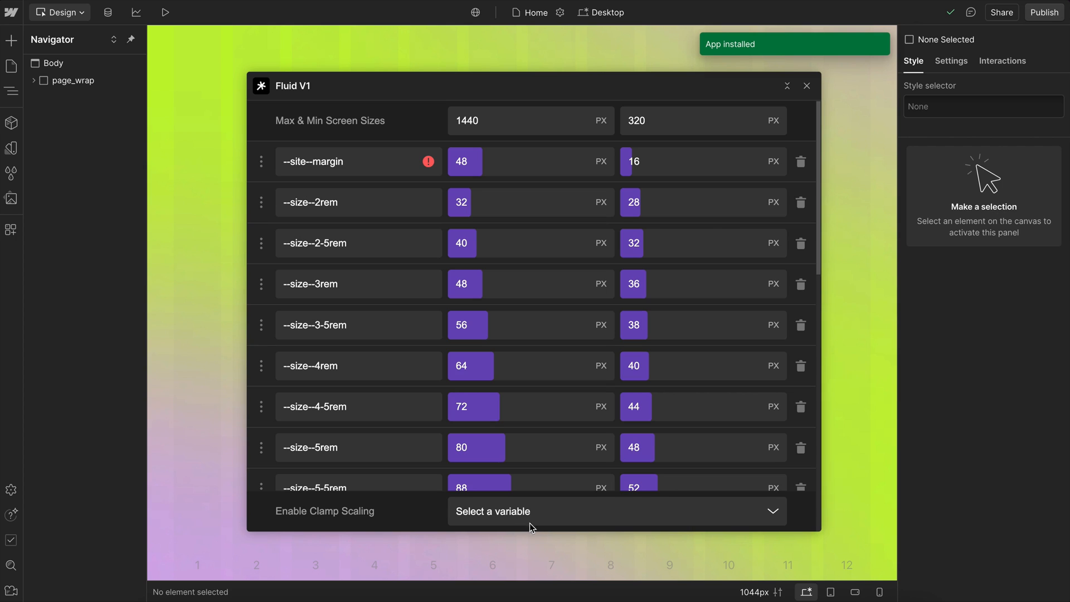
pyautogui.scroll(-3)
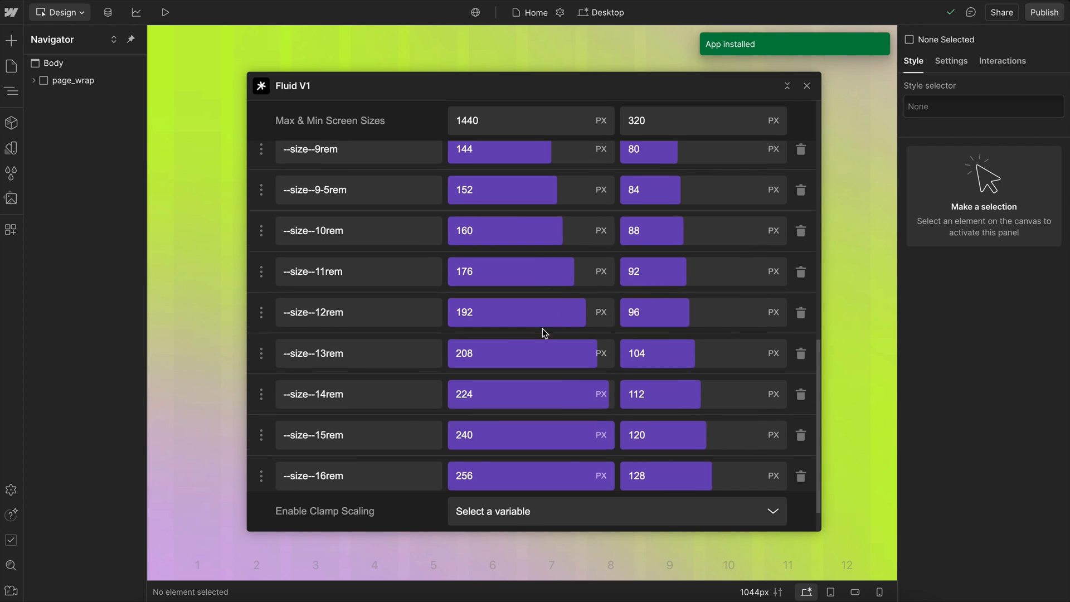
pyautogui.scroll(3)
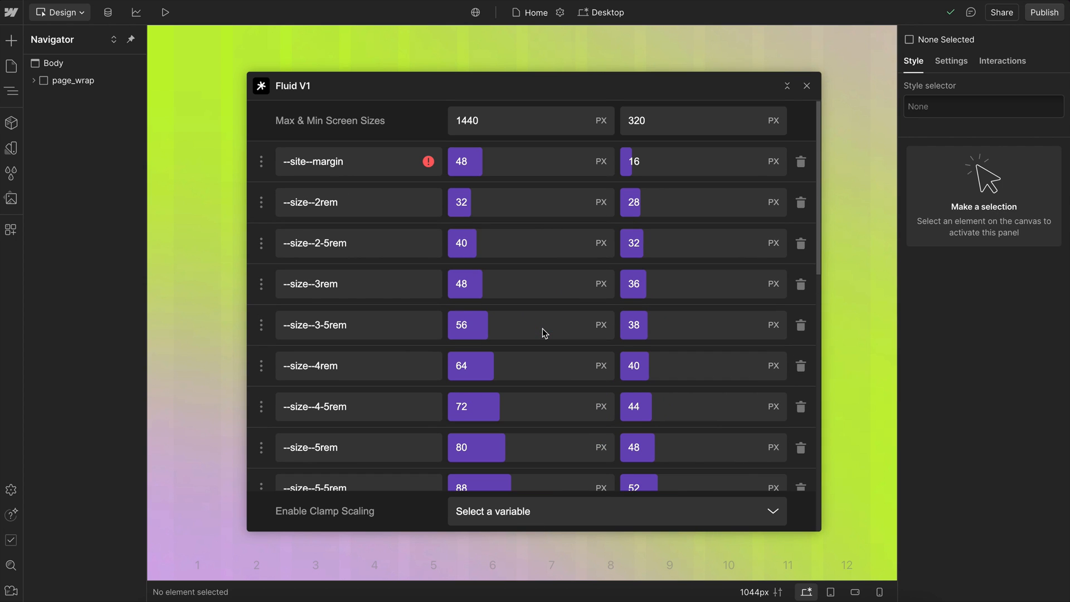